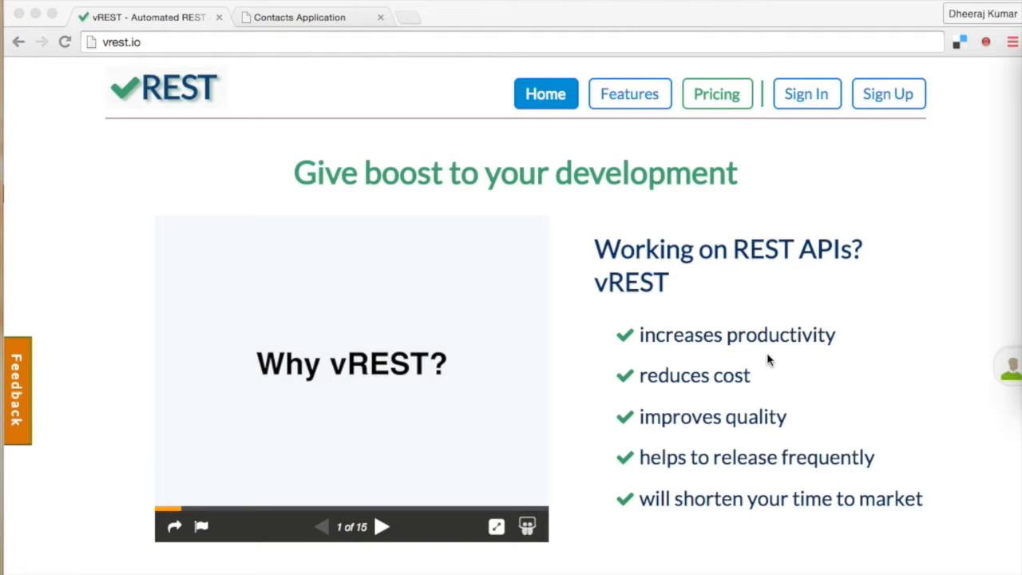
pyautogui.moveTo(698, 325)
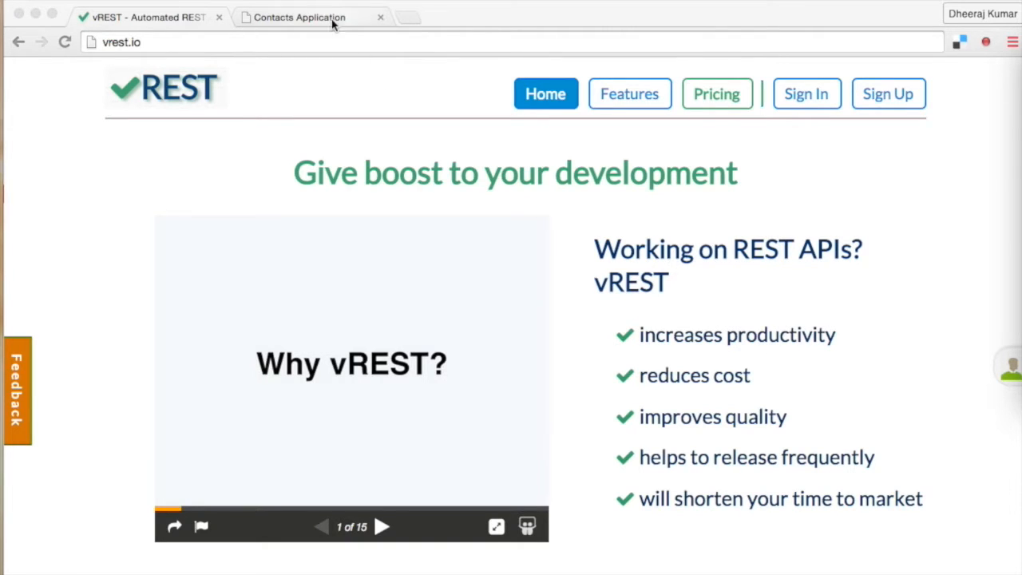
# Step: In the Contacts app, browse the four existing contacts and open the empty add-contact form
pyautogui.click(300, 17)
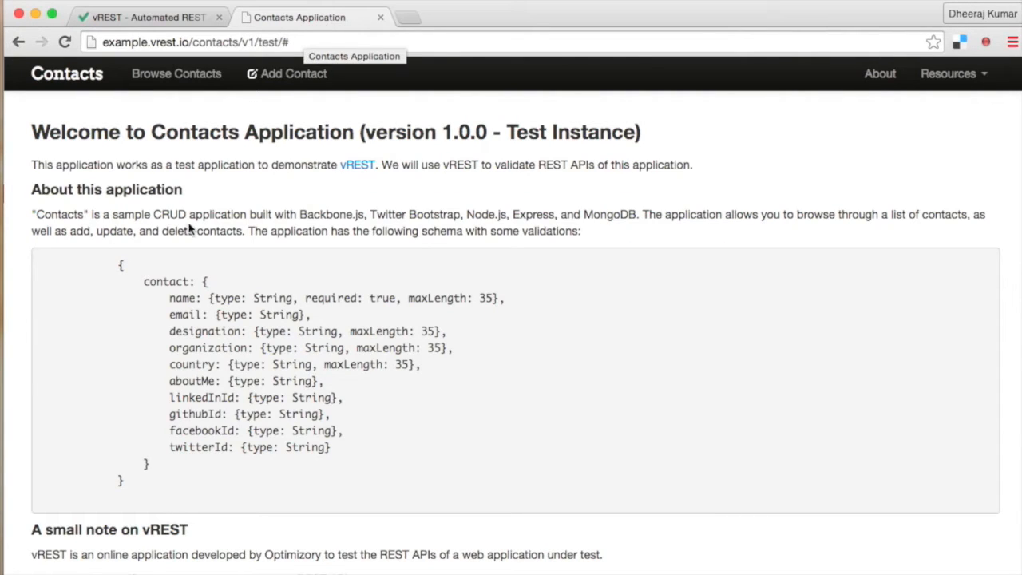
pyautogui.click(176, 74)
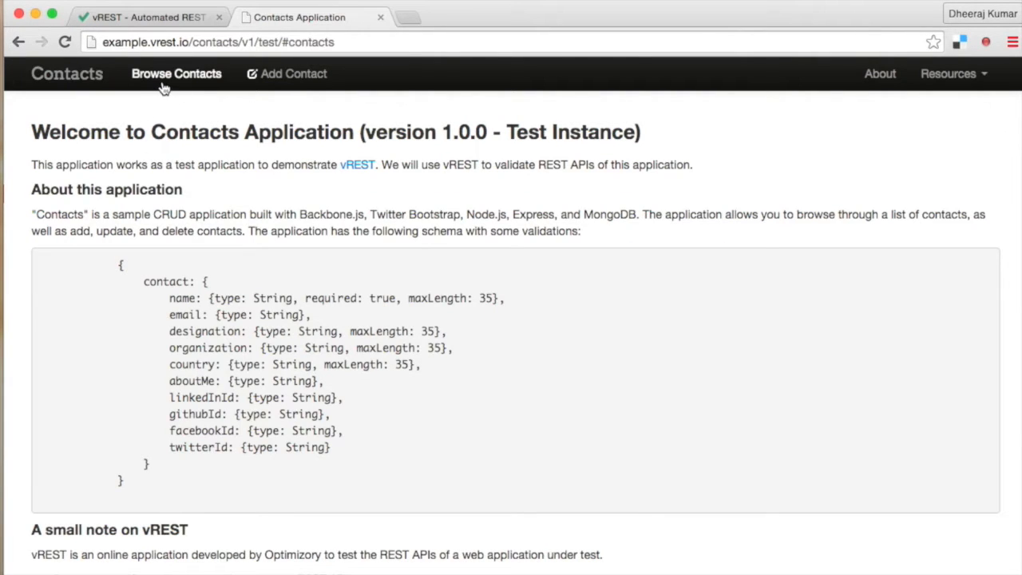
pyautogui.click(176, 73)
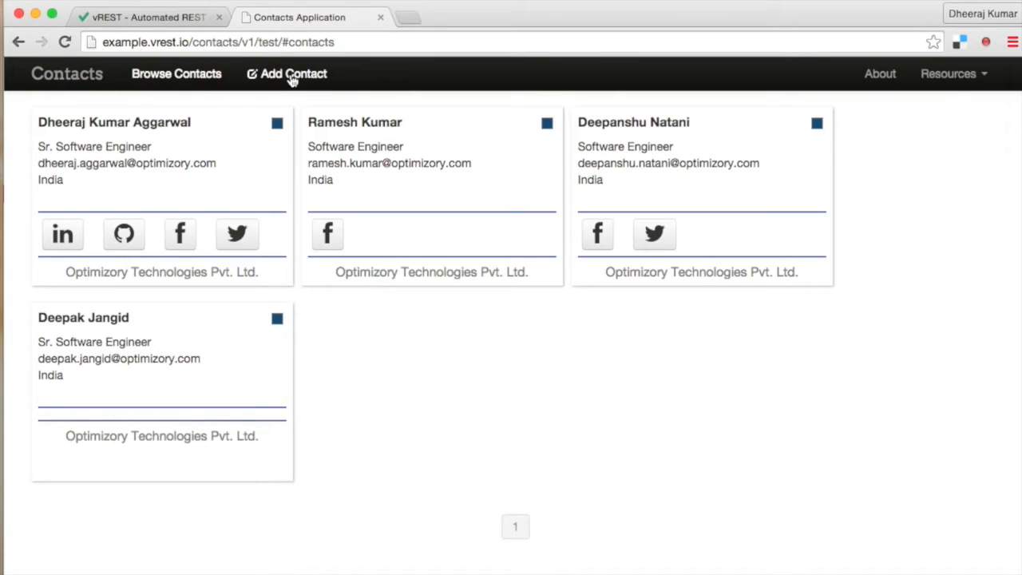
pyautogui.click(287, 73)
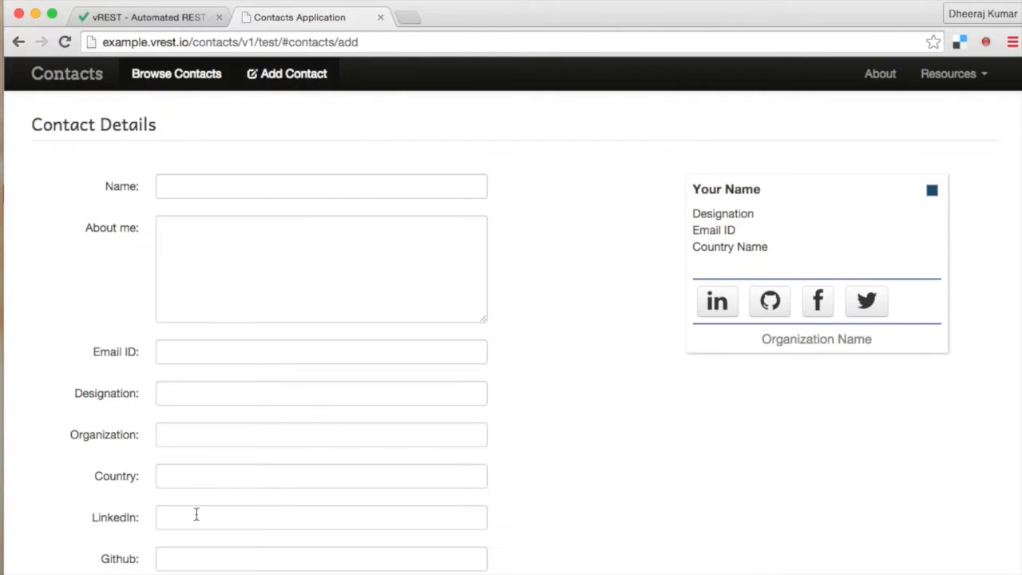
pyautogui.moveTo(312, 411)
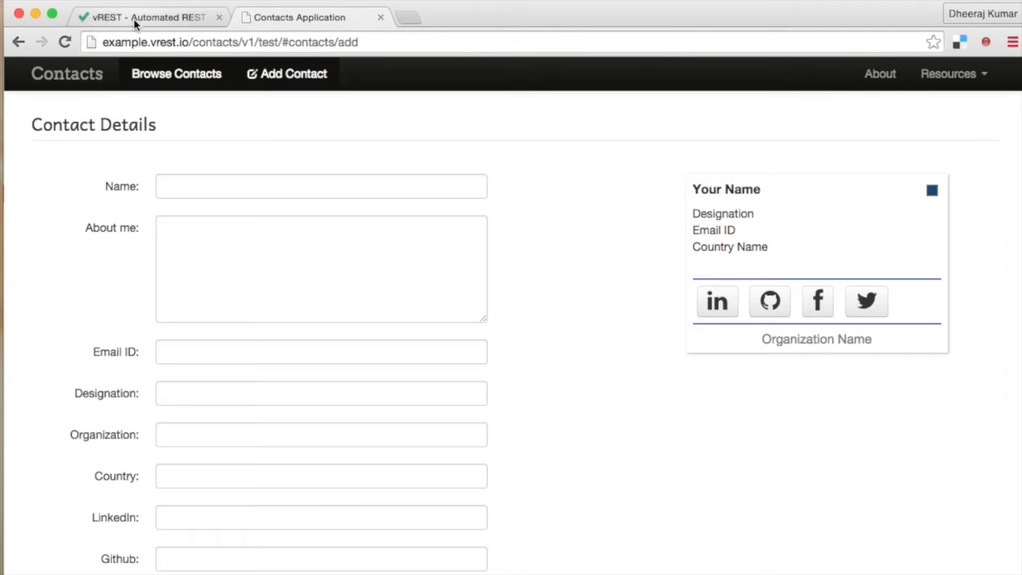
# Step: Return to the vREST tab to view the testcontacts instance's empty test case list
pyautogui.click(150, 17)
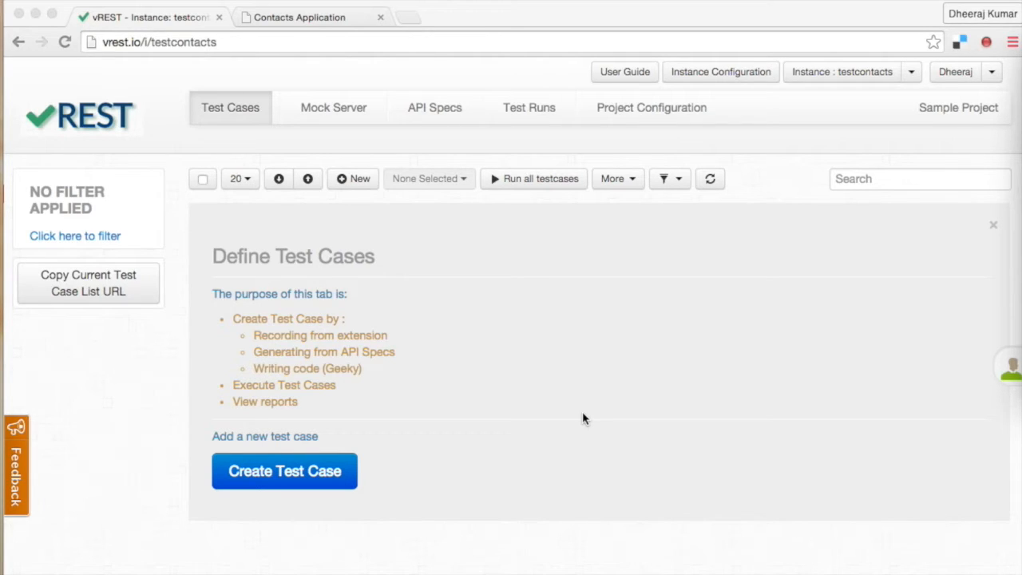
pyautogui.moveTo(565, 413)
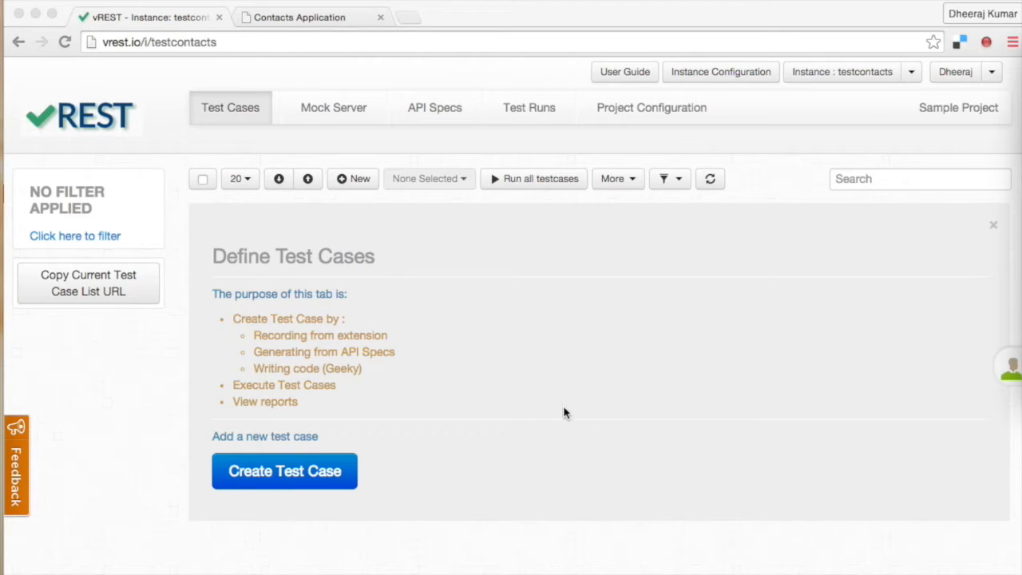
pyautogui.moveTo(413, 349)
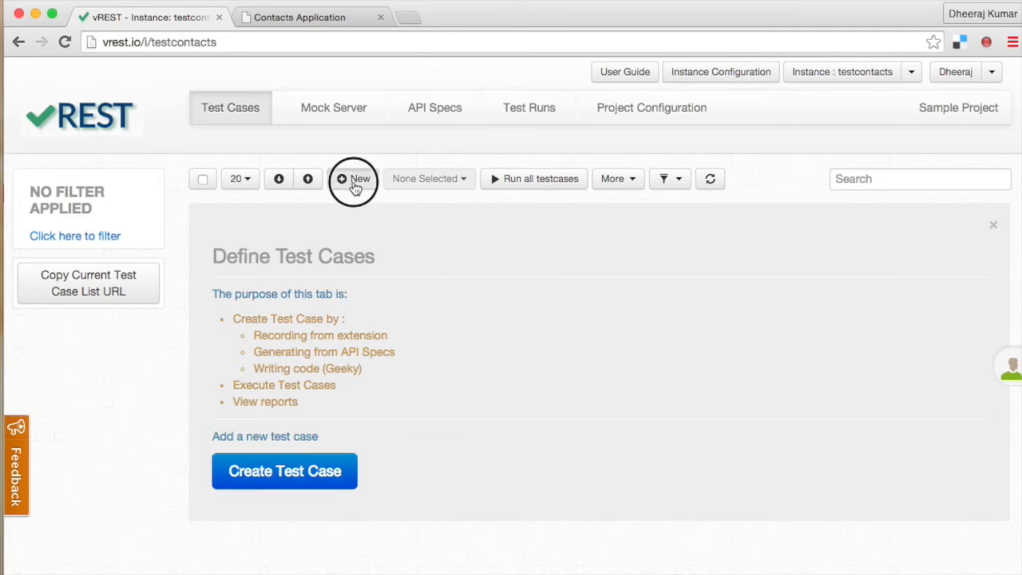
# Step: Create and save the POST test case 'Initialize Contacts DB' calling the rePopulateDB URL
pyautogui.click(353, 178)
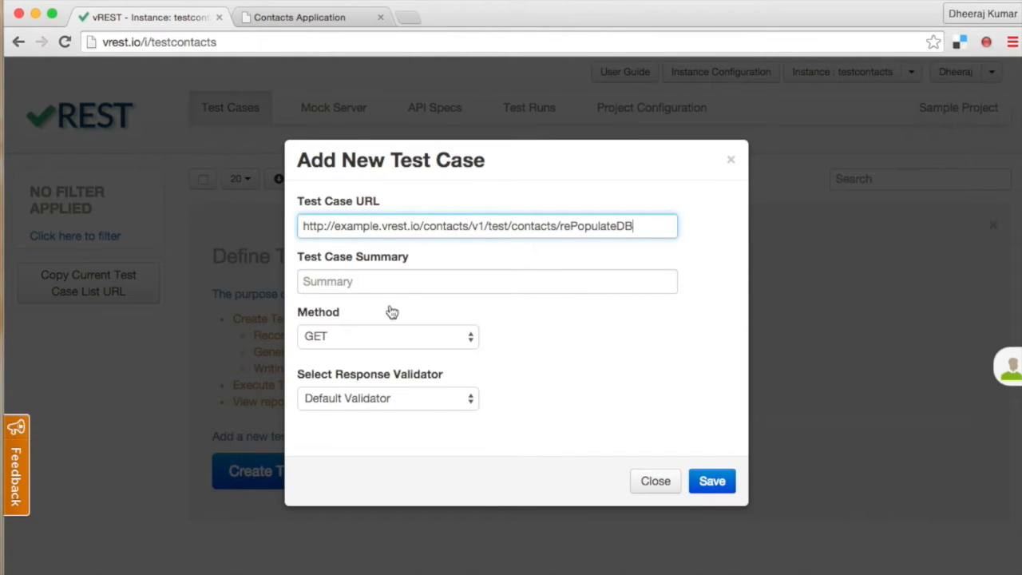
pyautogui.write('Initialize Contacts DB')
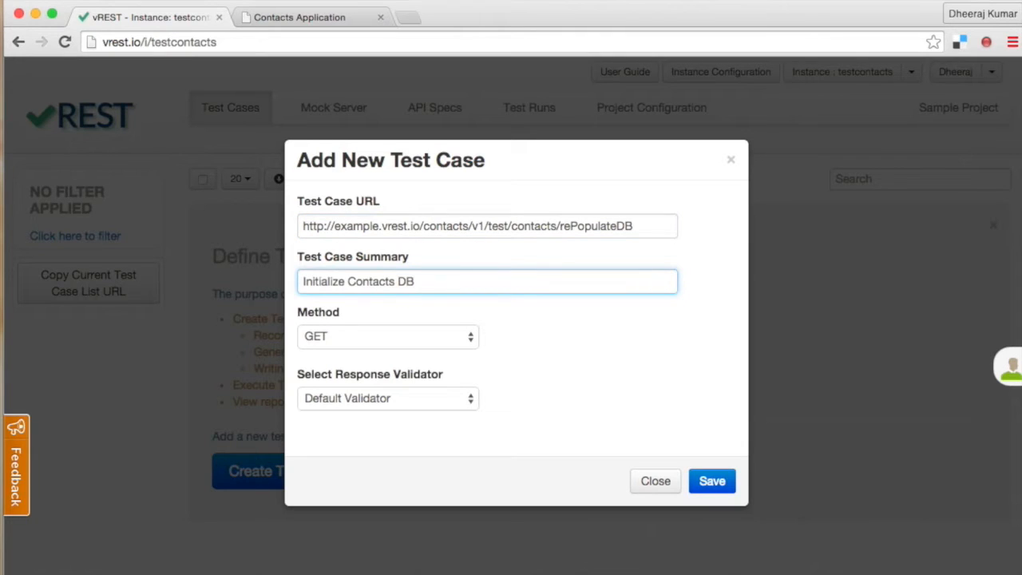
pyautogui.click(388, 336)
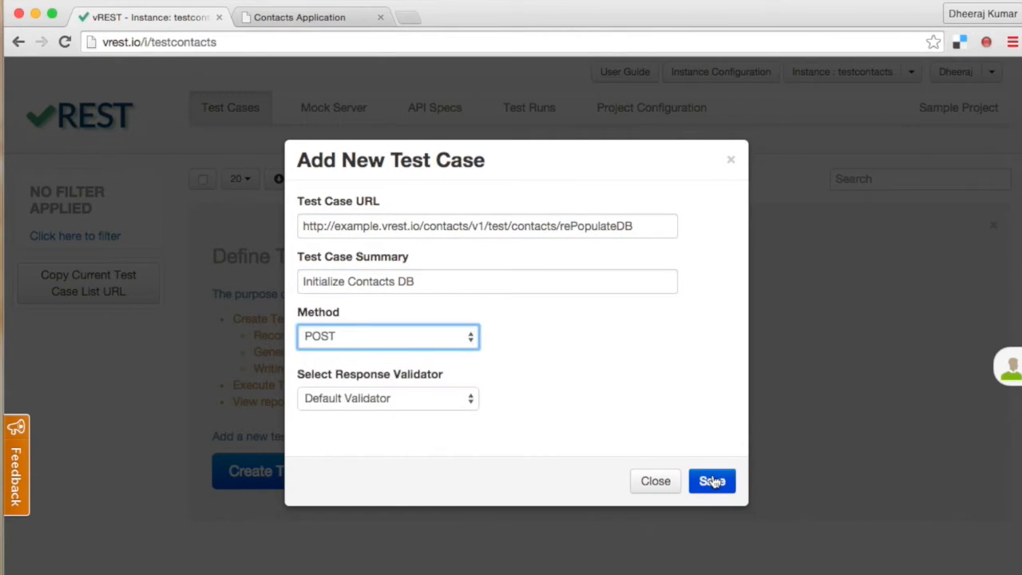
pyautogui.click(711, 481)
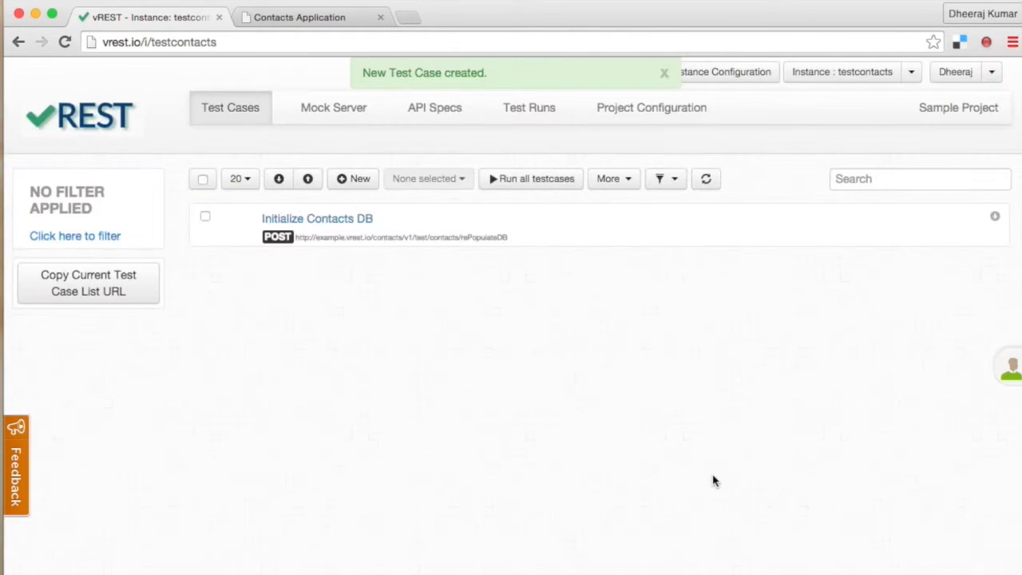
pyautogui.moveTo(478, 281)
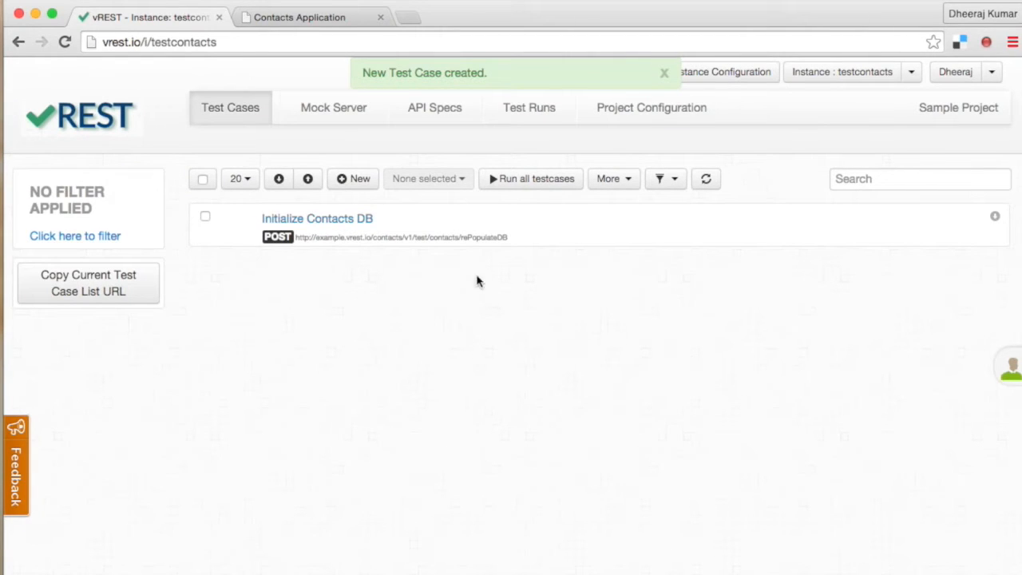
pyautogui.moveTo(490, 231)
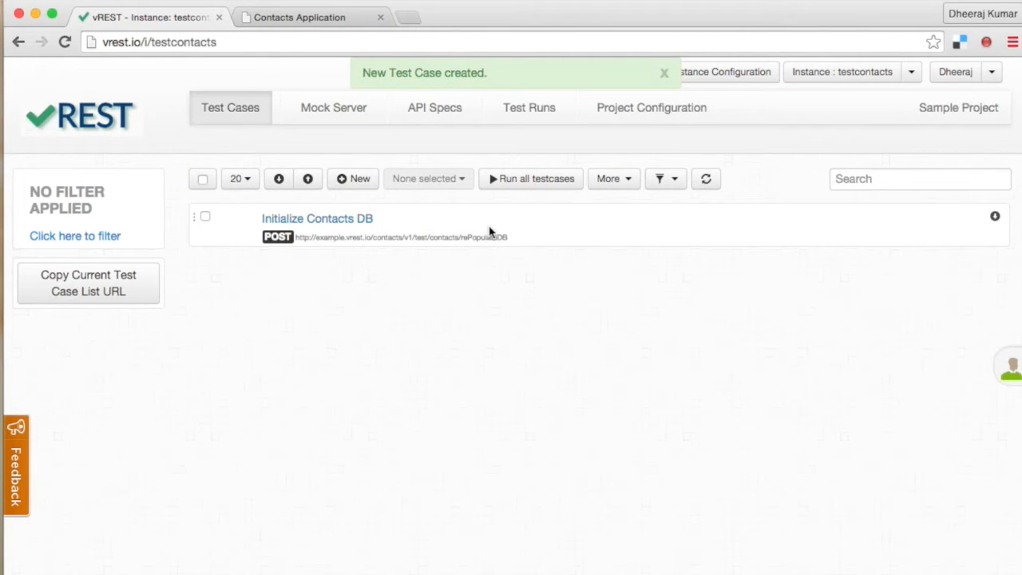
# Step: Expand the Initialize Contacts DB row to show its POST method, Sample Project and validator
pyautogui.click(318, 218)
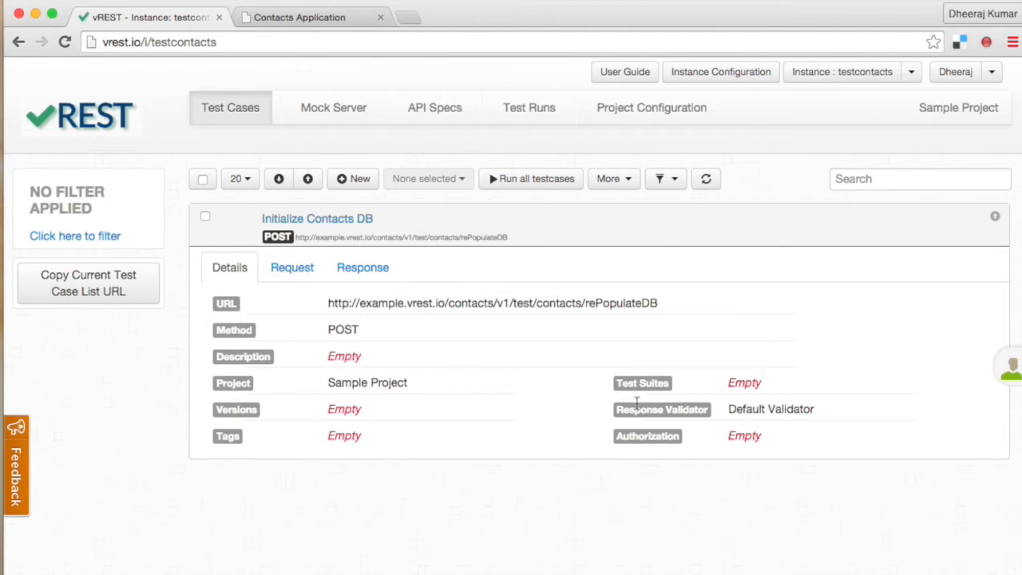
pyautogui.moveTo(645, 423)
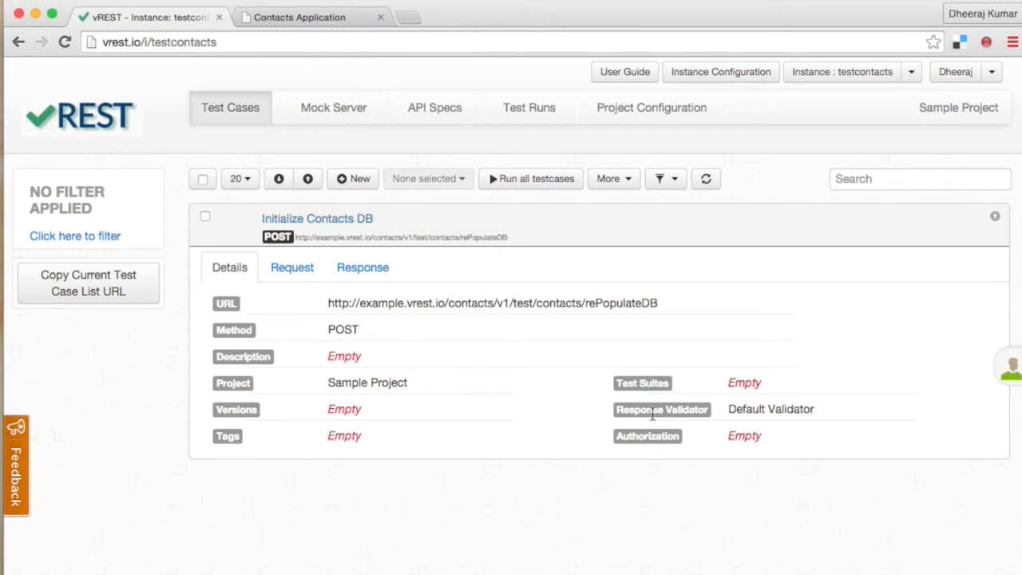
# Step: Start editing the Initialize Contacts DB response validator, offering Default and Default Schema Validator
pyautogui.click(770, 409)
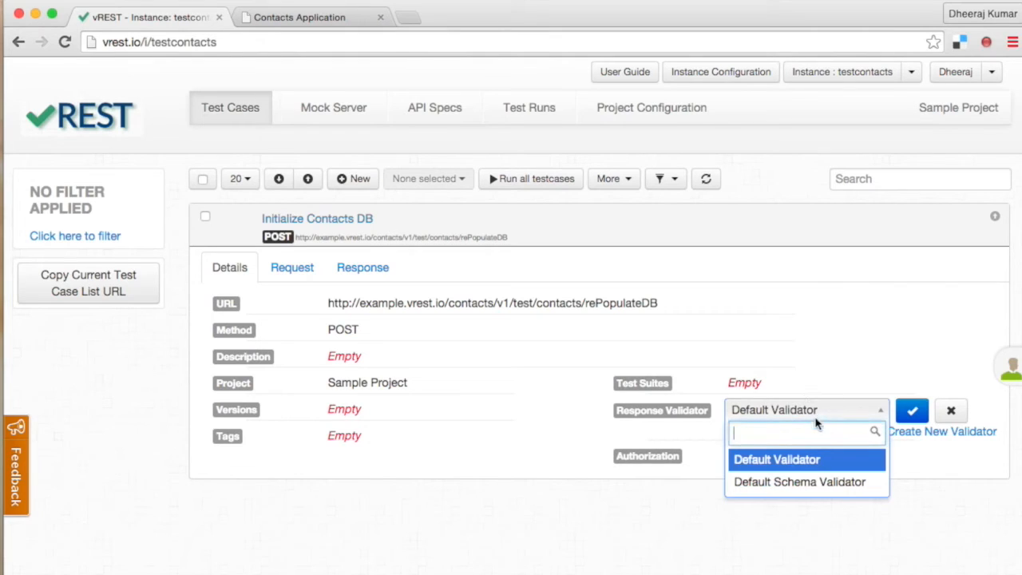
pyautogui.moveTo(833, 457)
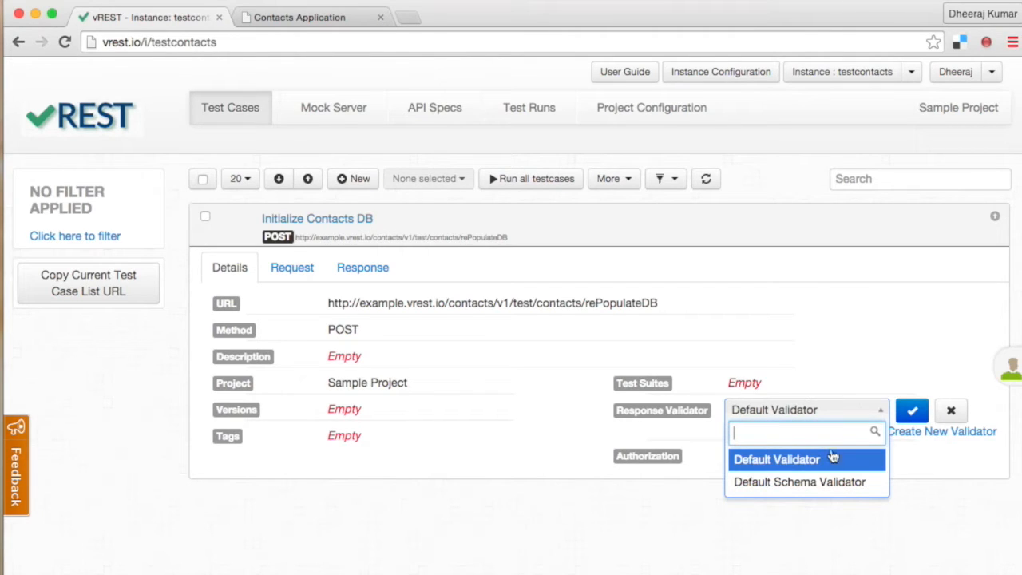
pyautogui.moveTo(798, 482)
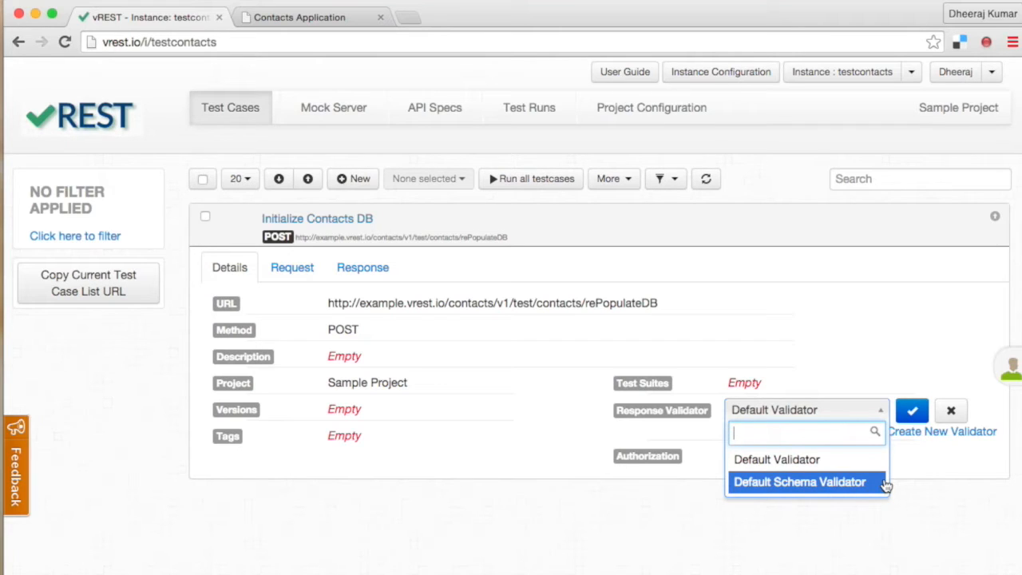
pyautogui.moveTo(975, 435)
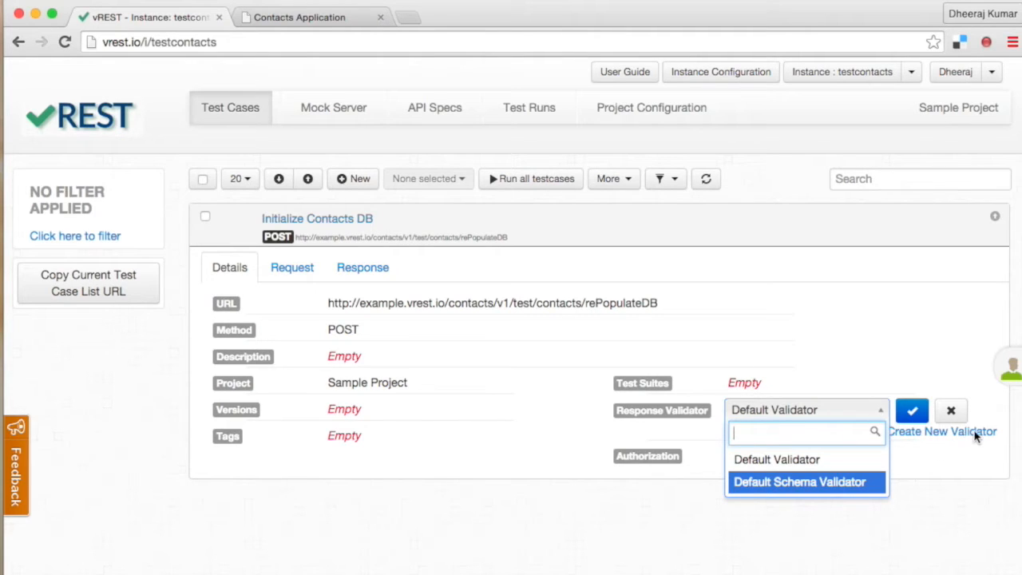
pyautogui.moveTo(958, 442)
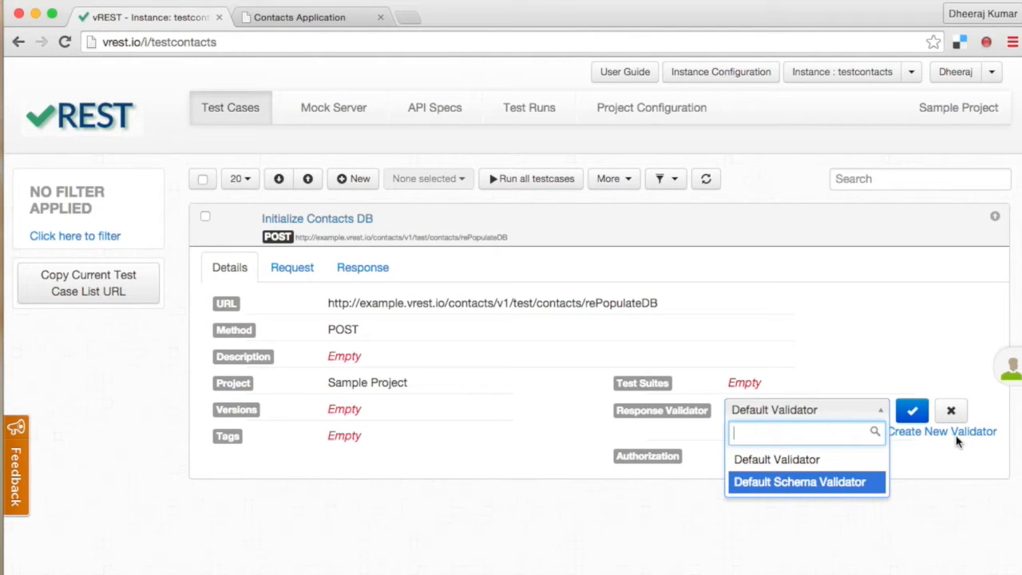
pyautogui.moveTo(659, 116)
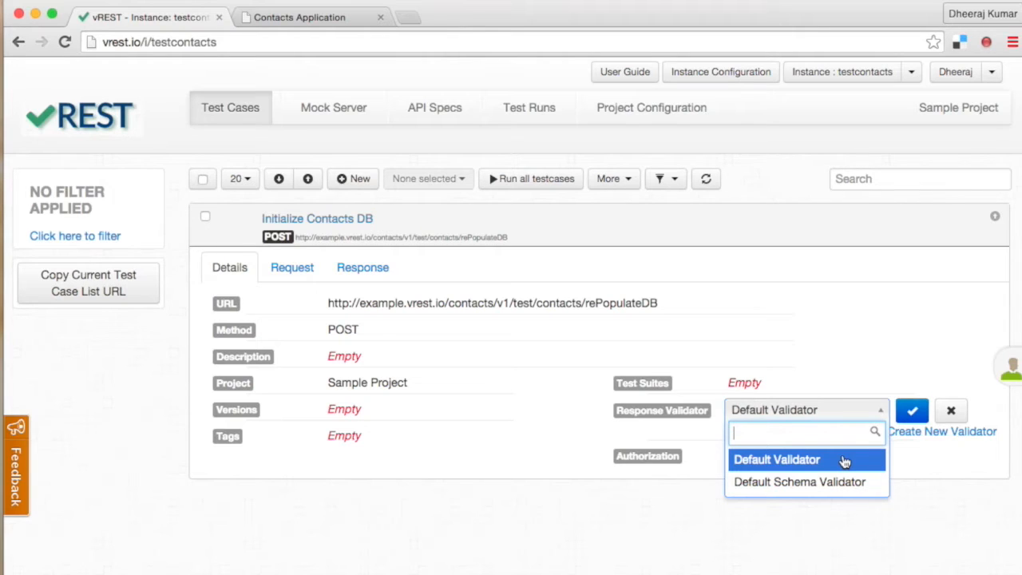
pyautogui.moveTo(816, 455)
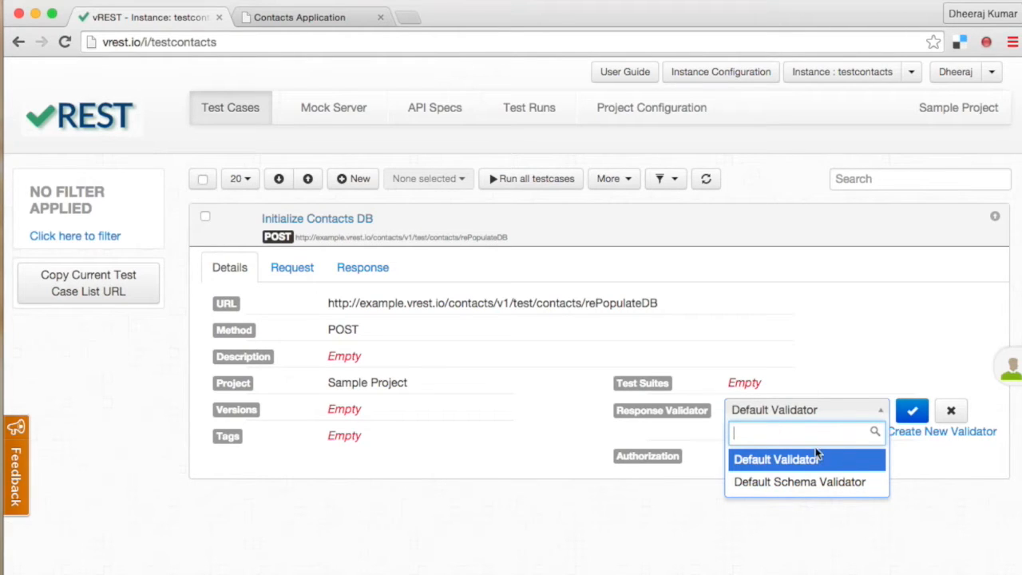
pyautogui.moveTo(851, 462)
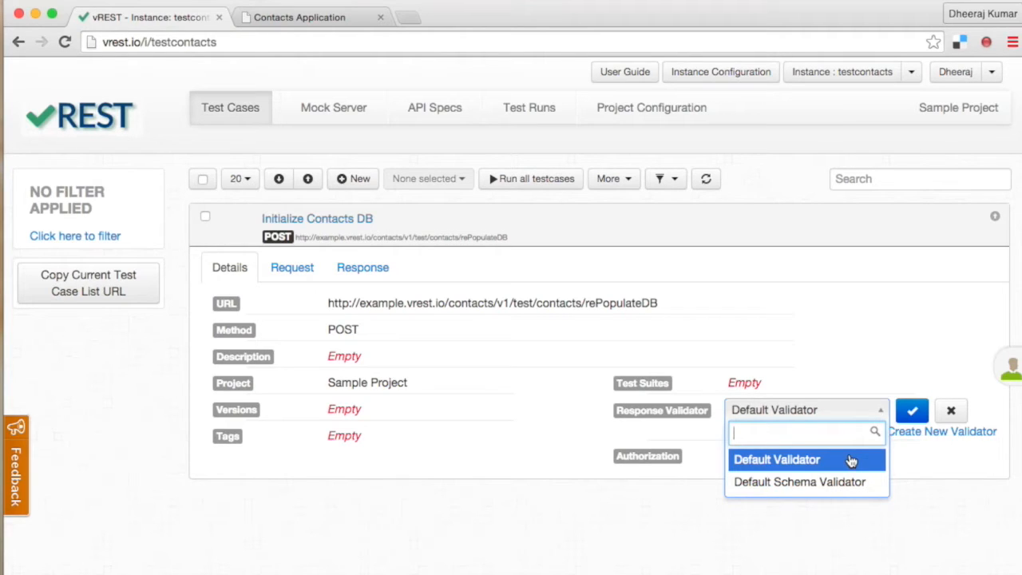
pyautogui.moveTo(869, 464)
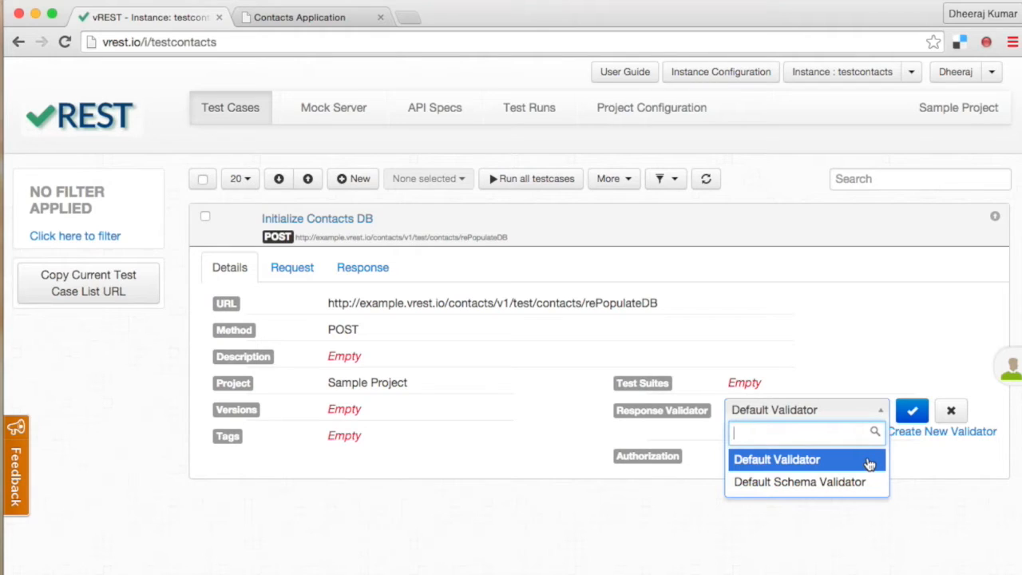
pyautogui.moveTo(395, 303)
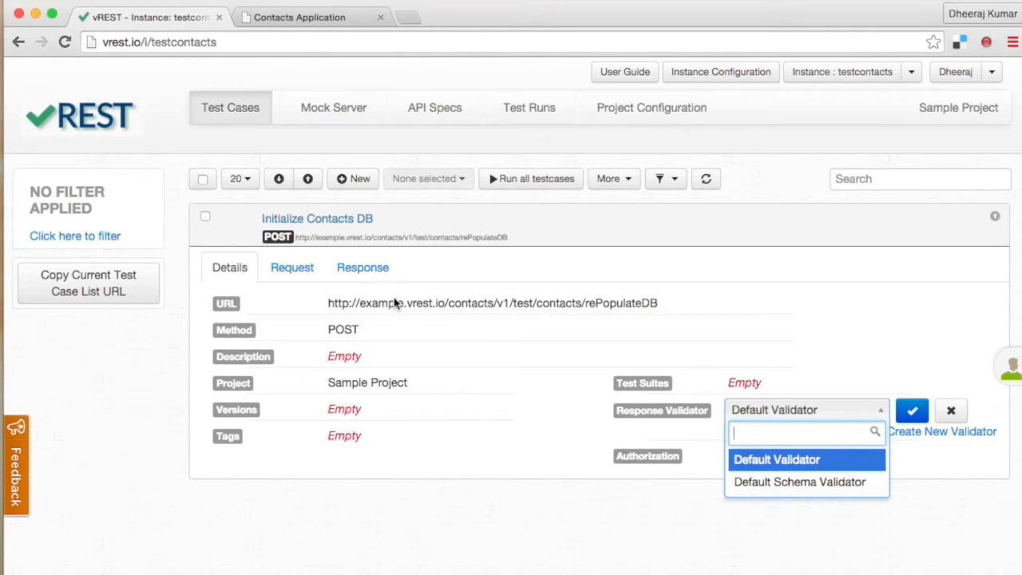
pyautogui.moveTo(428, 287)
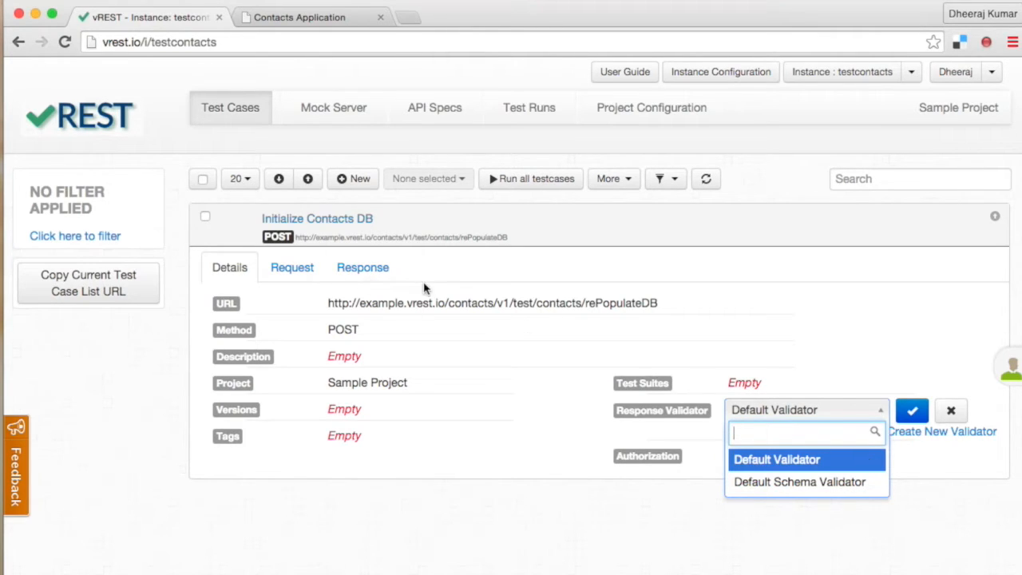
pyautogui.moveTo(798, 482)
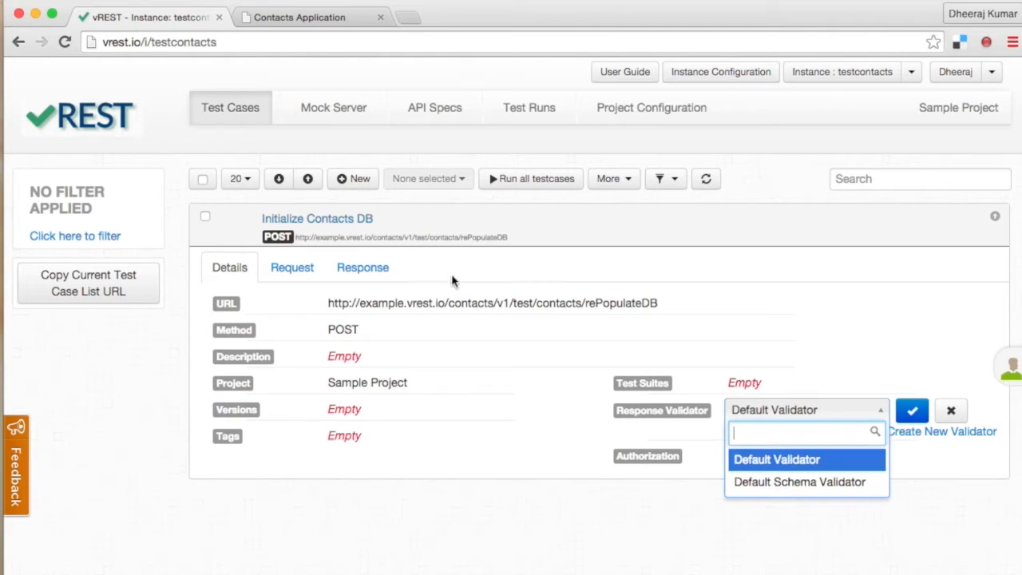
pyautogui.moveTo(370, 282)
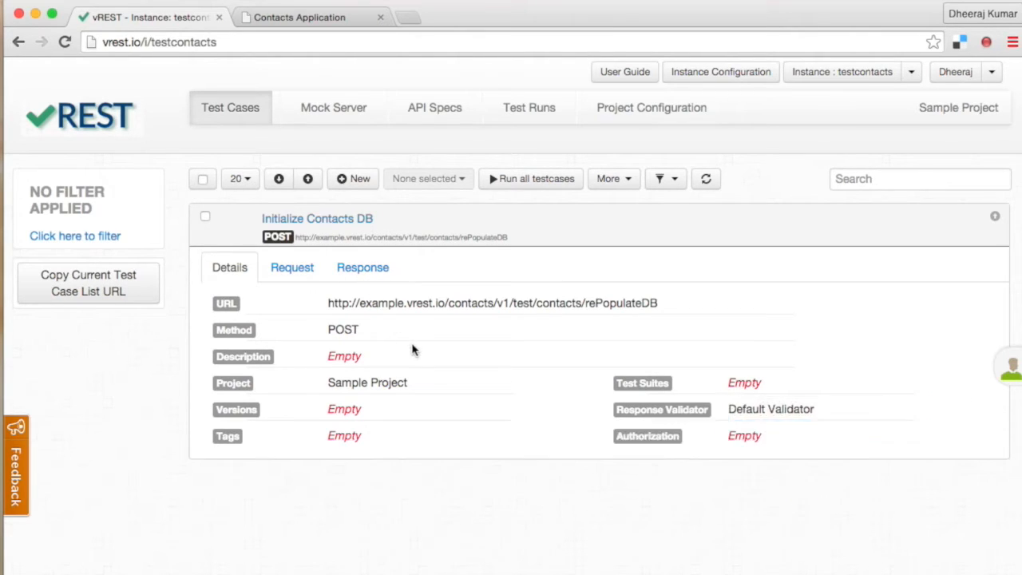
# Step: Review the request's Parameters, Raw Body and Headers sub-tabs
pyautogui.click(292, 267)
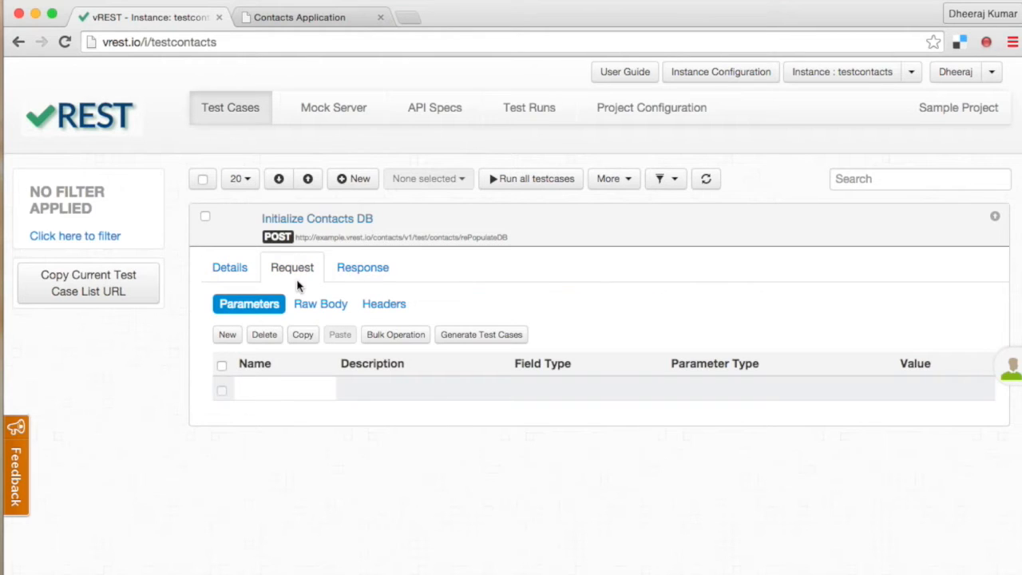
pyautogui.moveTo(257, 350)
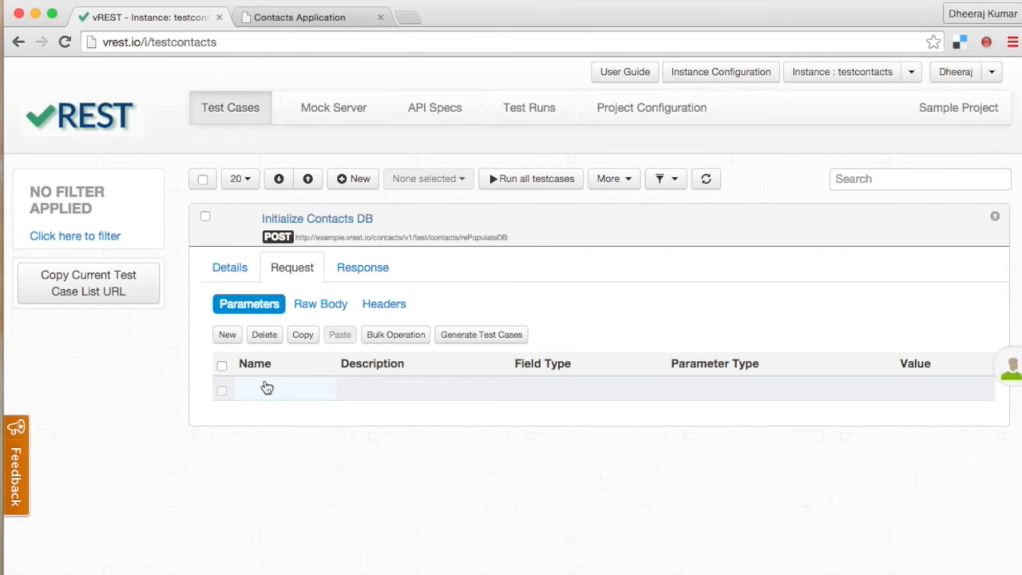
pyautogui.moveTo(414, 396)
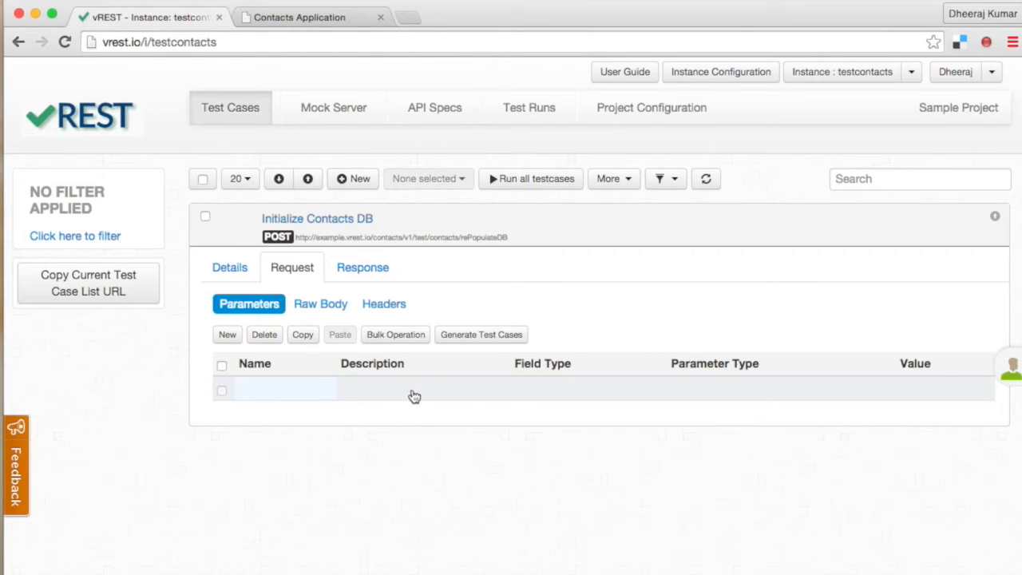
pyautogui.moveTo(527, 395)
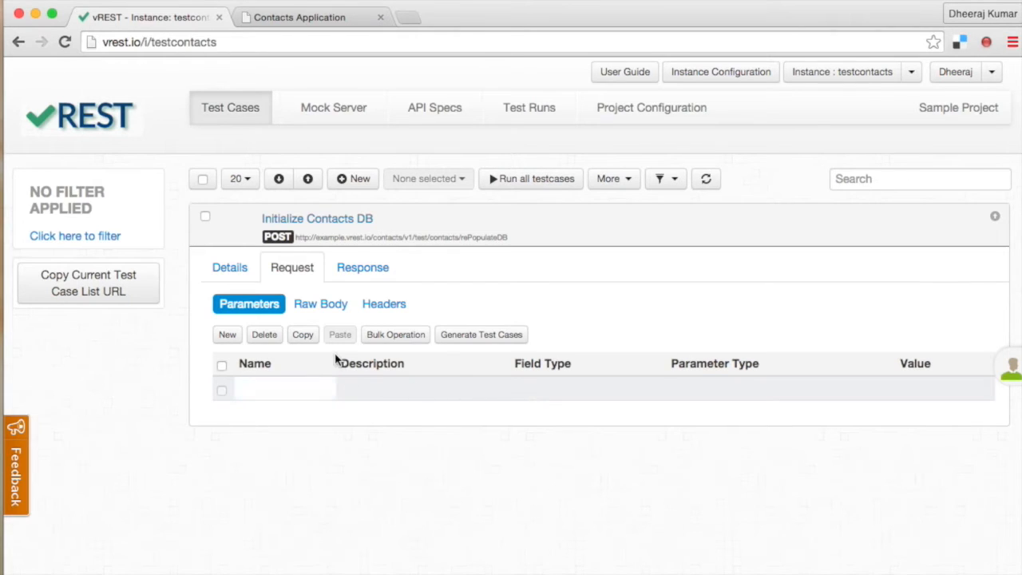
pyautogui.click(321, 304)
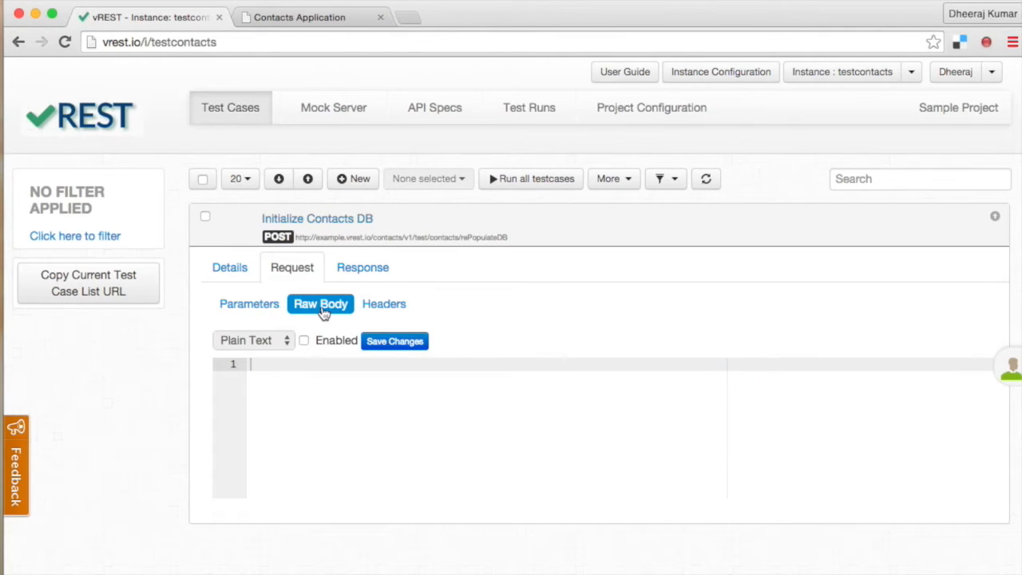
pyautogui.moveTo(398, 411)
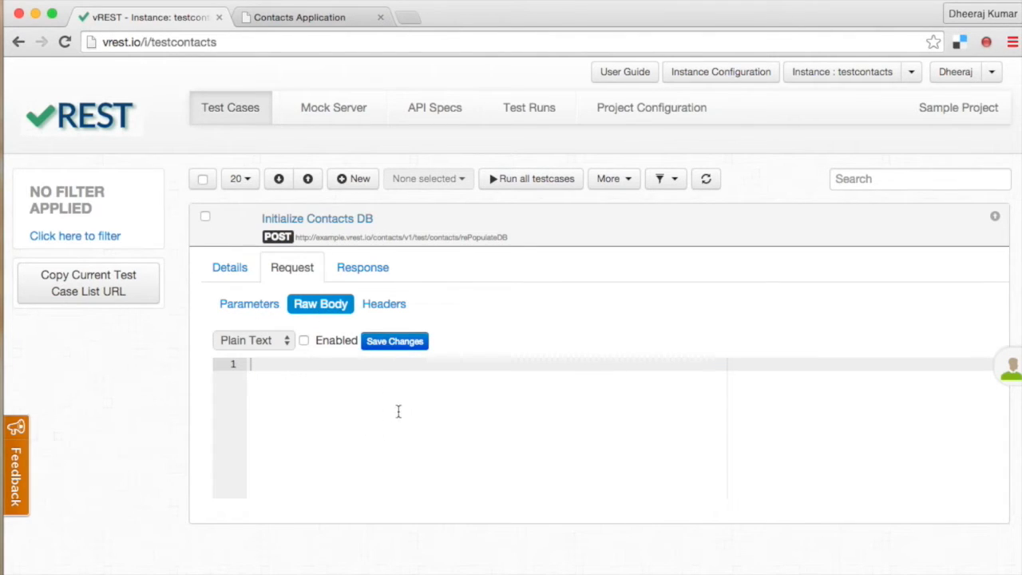
pyautogui.moveTo(380, 408)
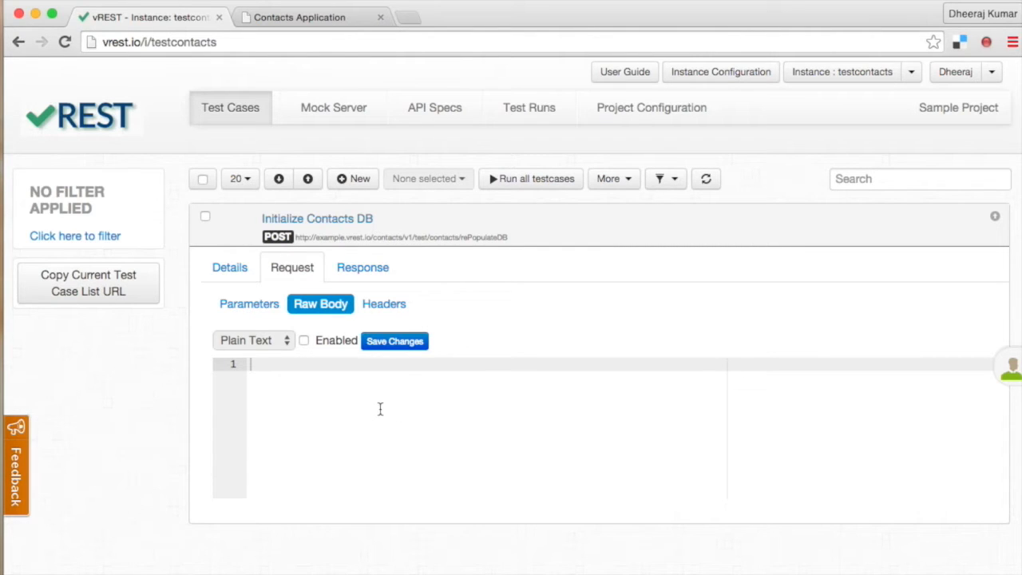
pyautogui.moveTo(300, 355)
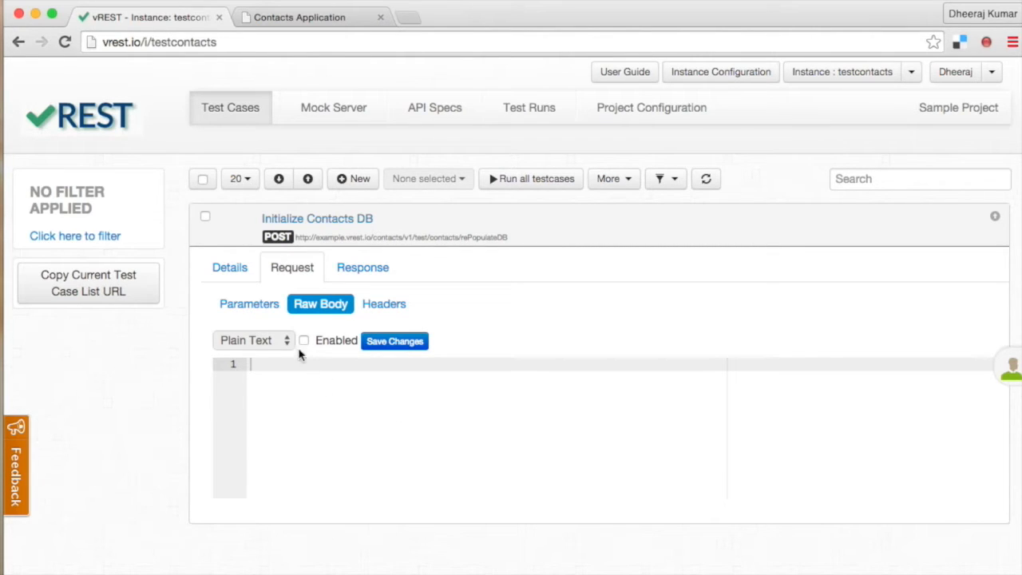
pyautogui.click(249, 304)
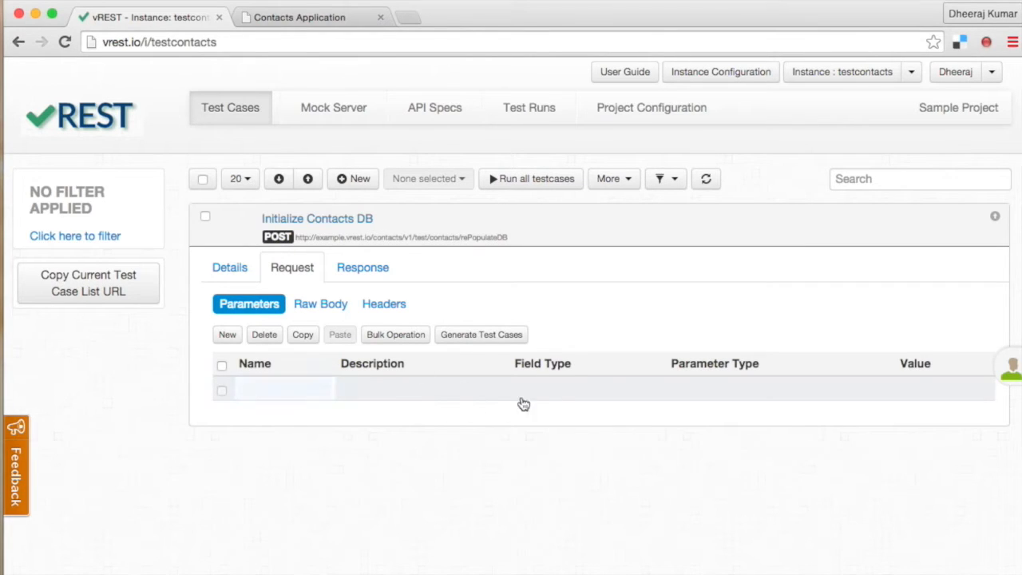
pyautogui.moveTo(441, 397)
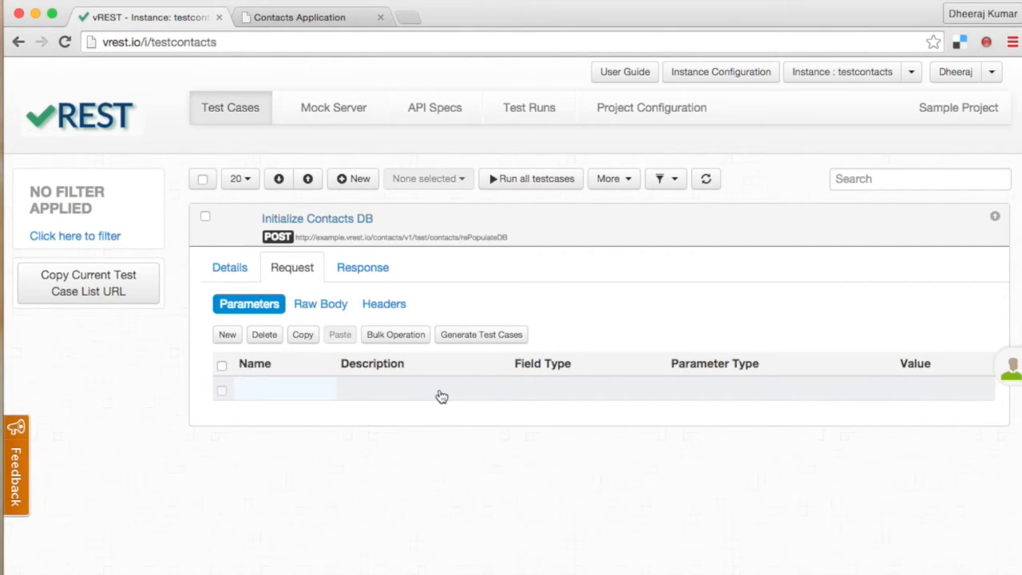
pyautogui.click(320, 304)
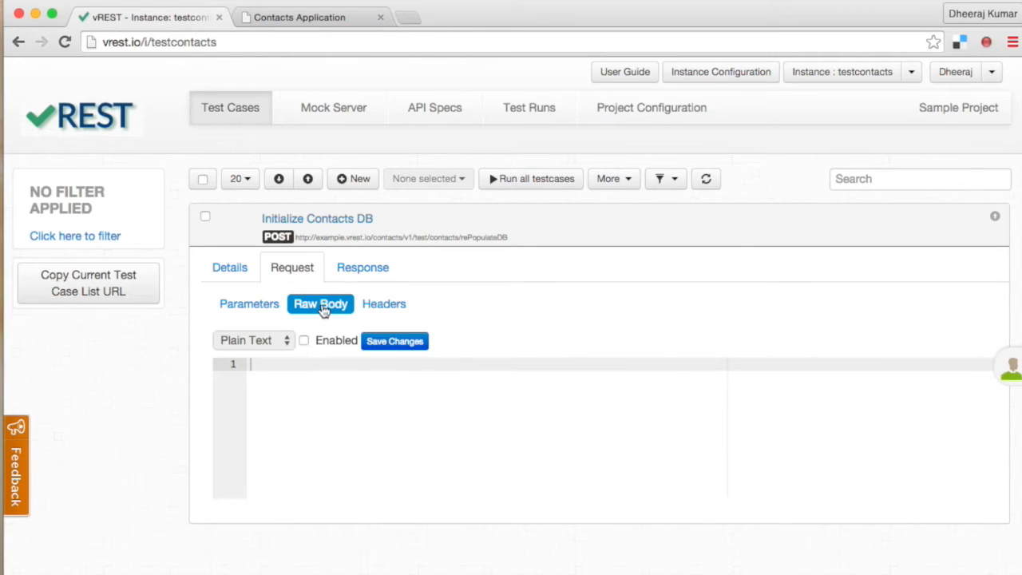
pyautogui.moveTo(397, 382)
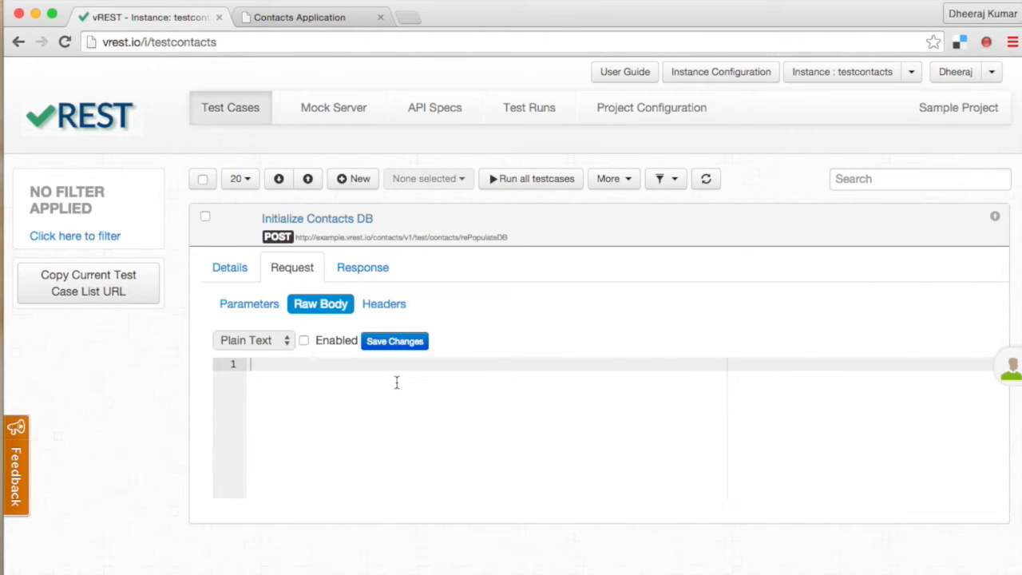
pyautogui.moveTo(350, 434)
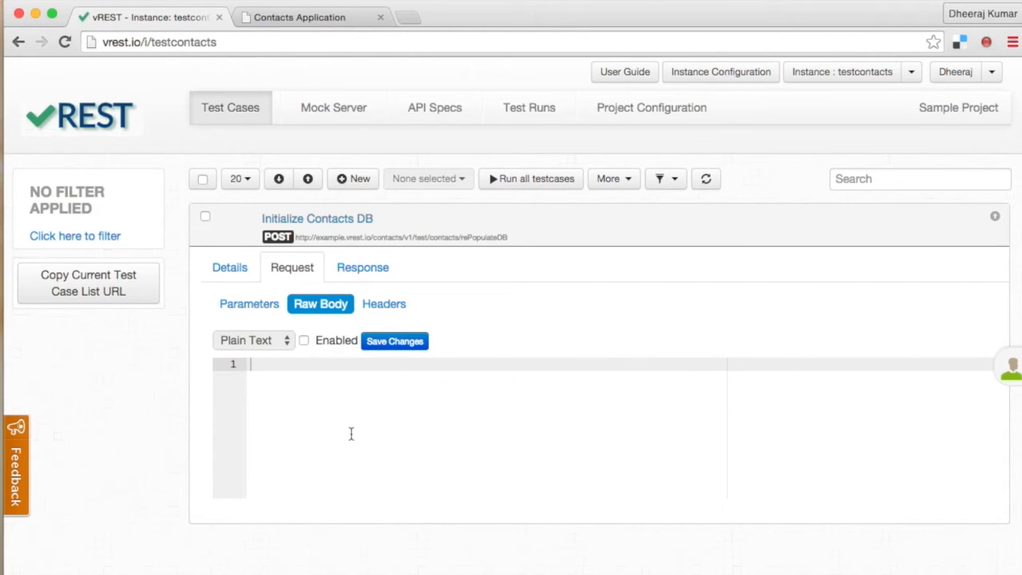
pyautogui.moveTo(357, 399)
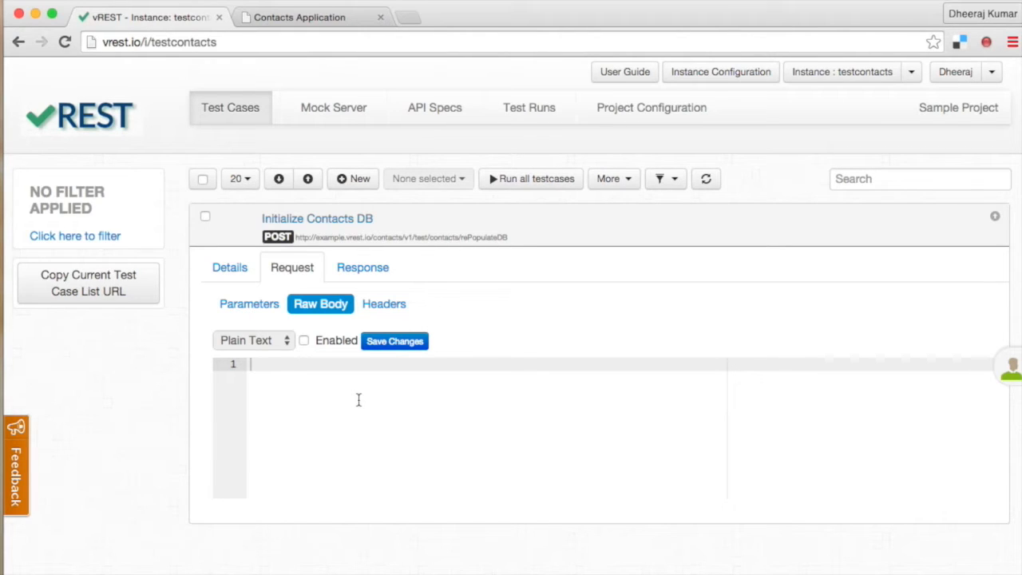
pyautogui.moveTo(363, 378)
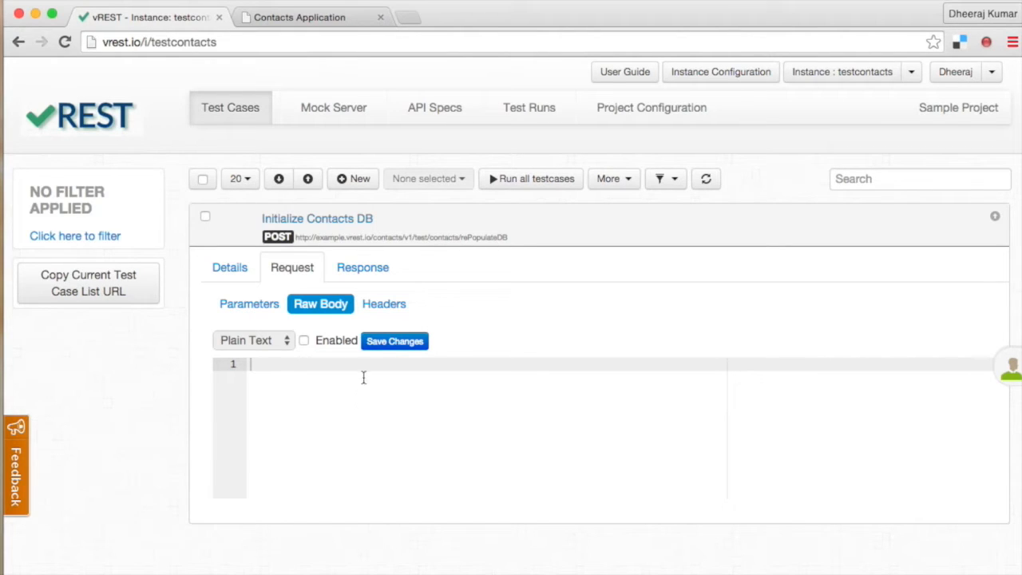
pyautogui.click(384, 303)
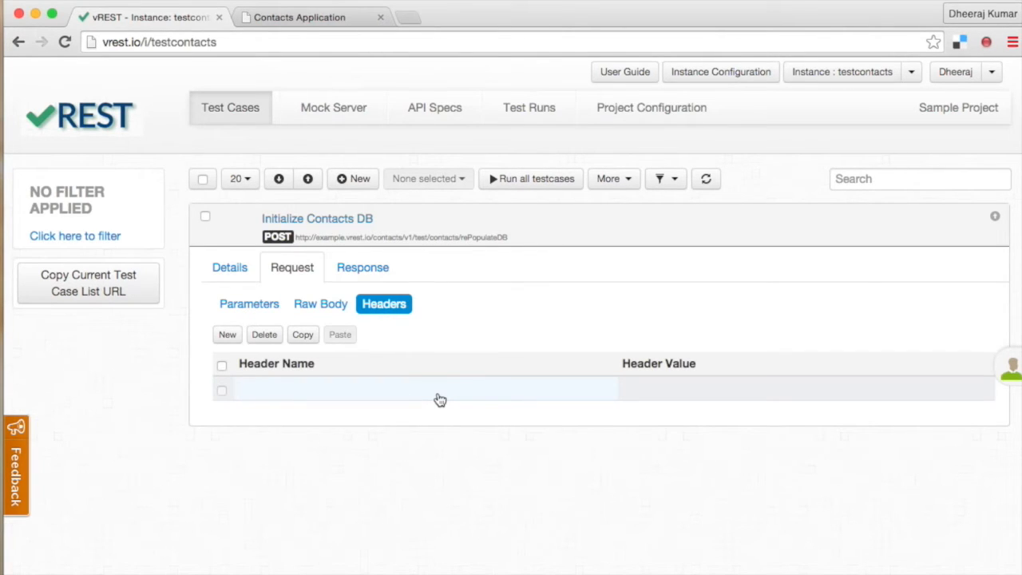
# Step: Review the response Schema and Headers sub-tabs, ending on the empty Variable Extractor
pyautogui.click(362, 267)
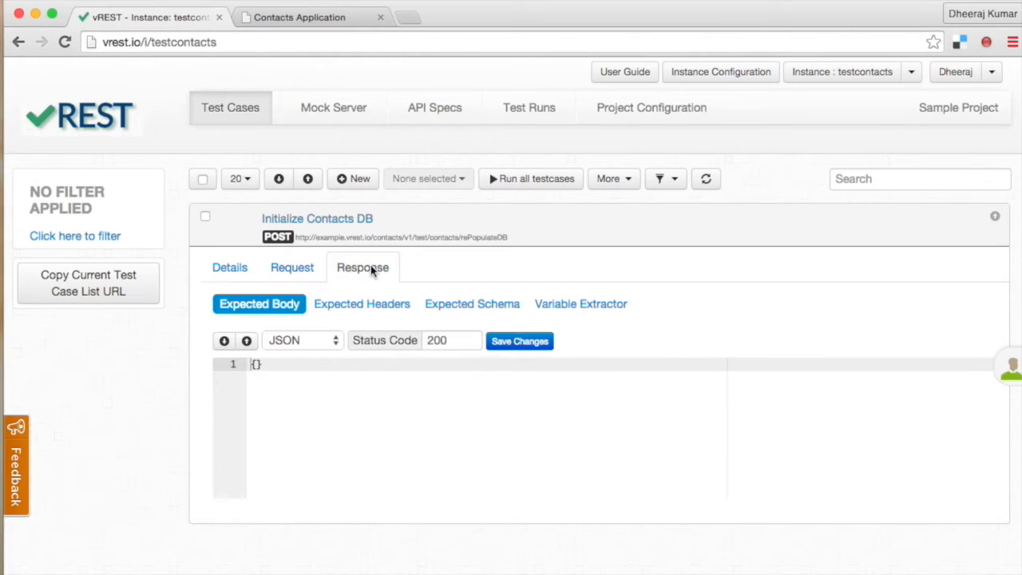
pyautogui.moveTo(287, 308)
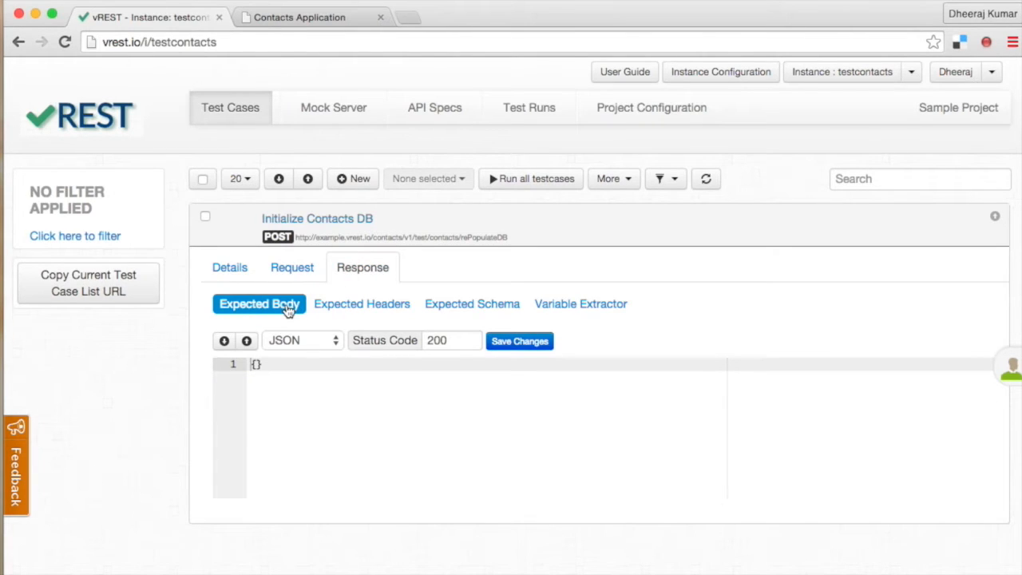
pyautogui.click(472, 303)
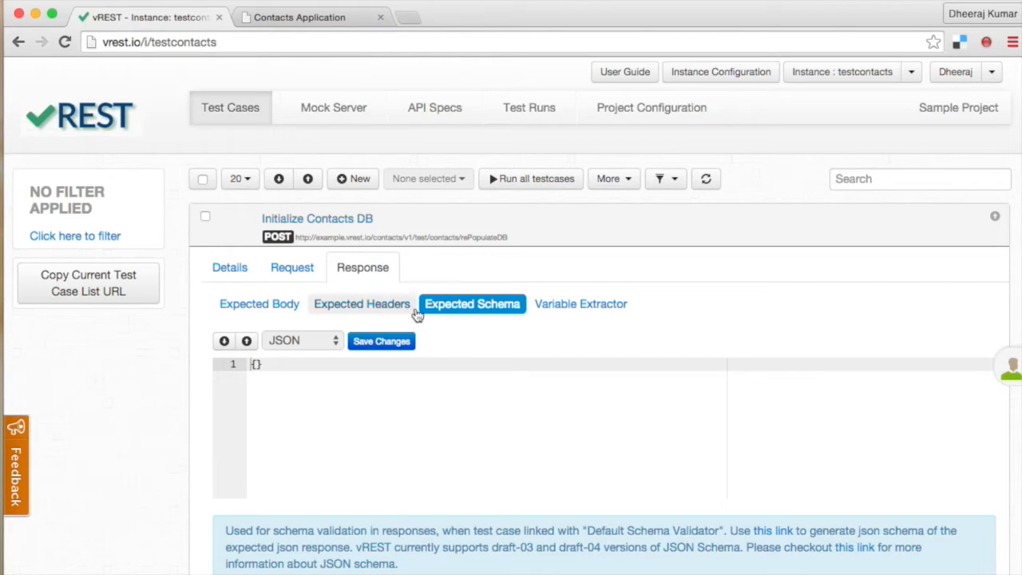
pyautogui.click(362, 303)
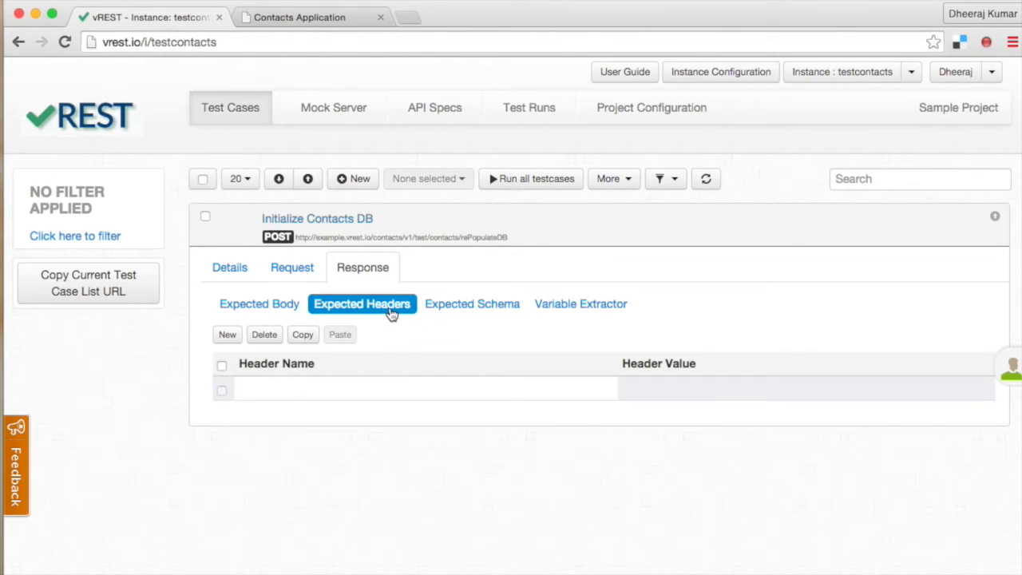
pyautogui.moveTo(499, 334)
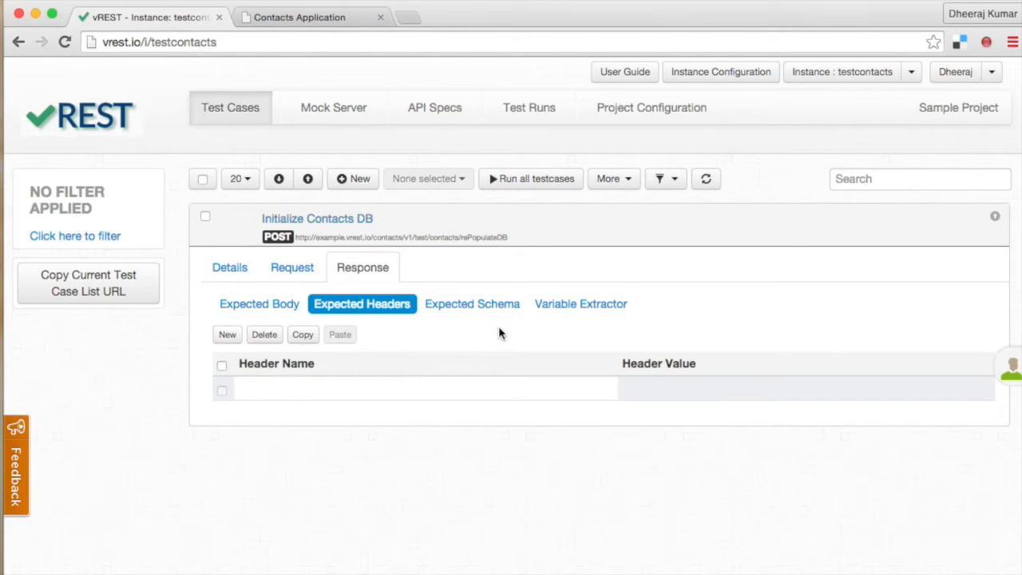
pyautogui.click(581, 304)
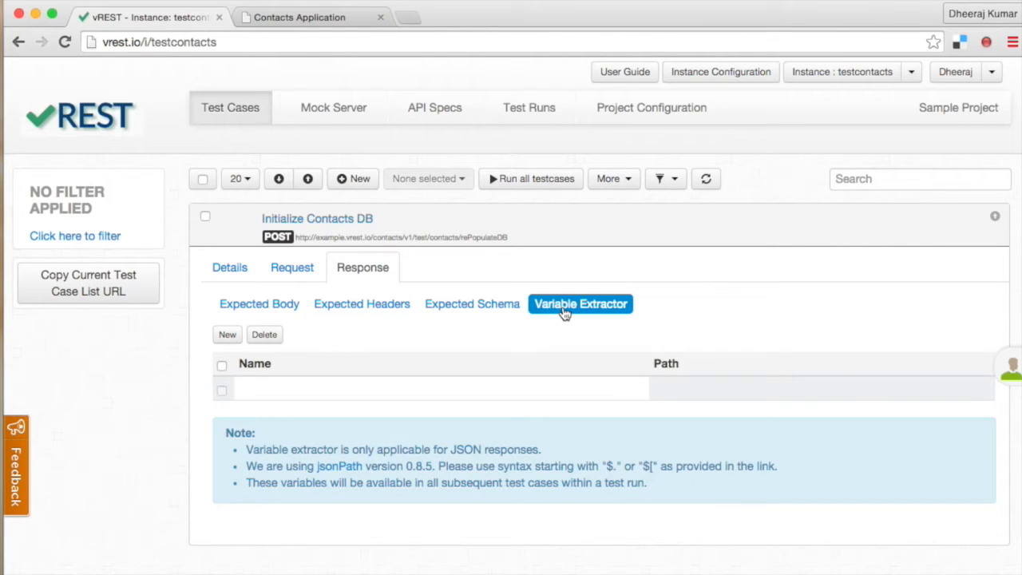
pyautogui.moveTo(573, 421)
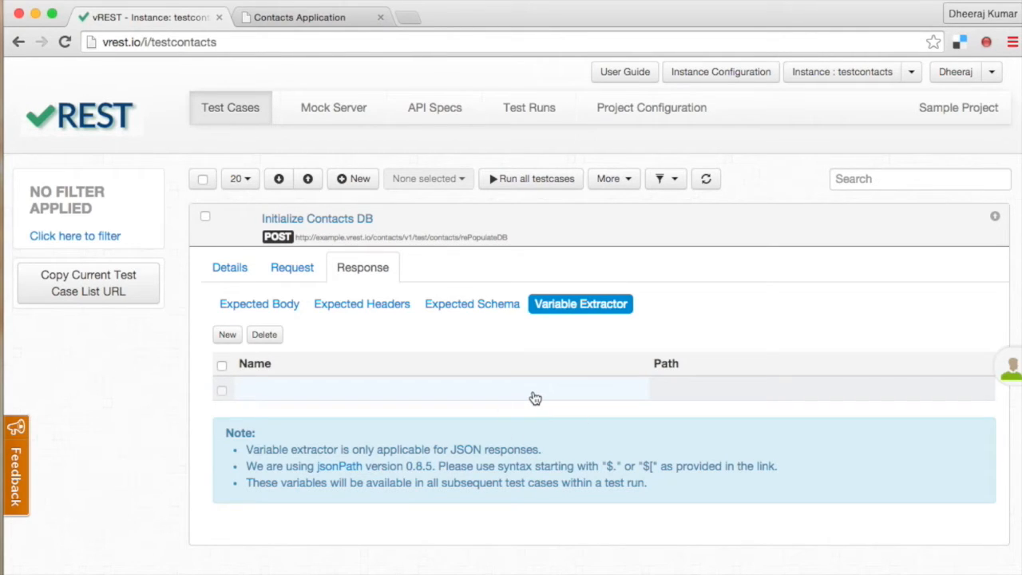
pyautogui.moveTo(532, 202)
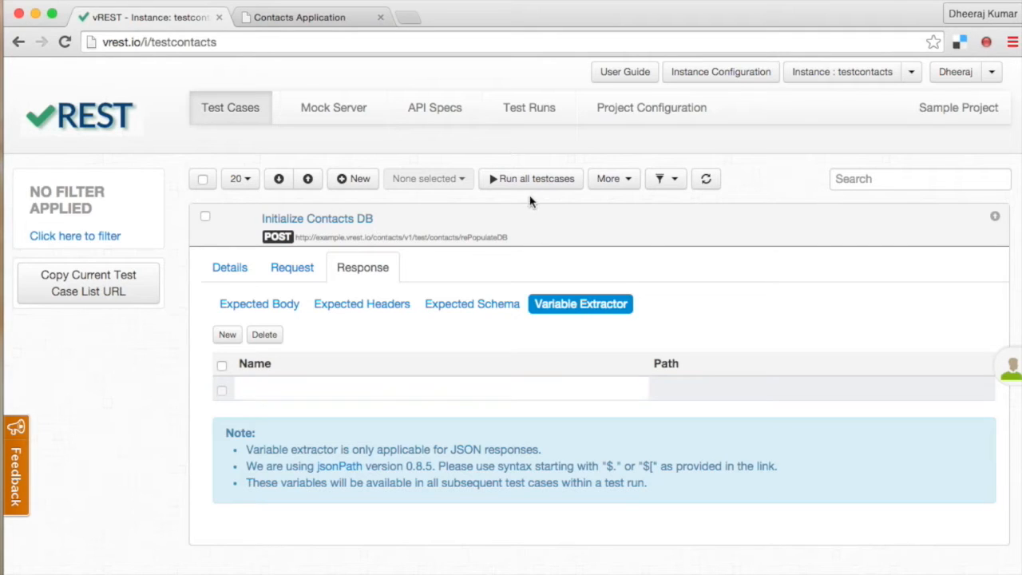
# Step: Run Initialize Contacts DB, dismiss the notification, and expand the failed result's returned contacts
pyautogui.click(530, 178)
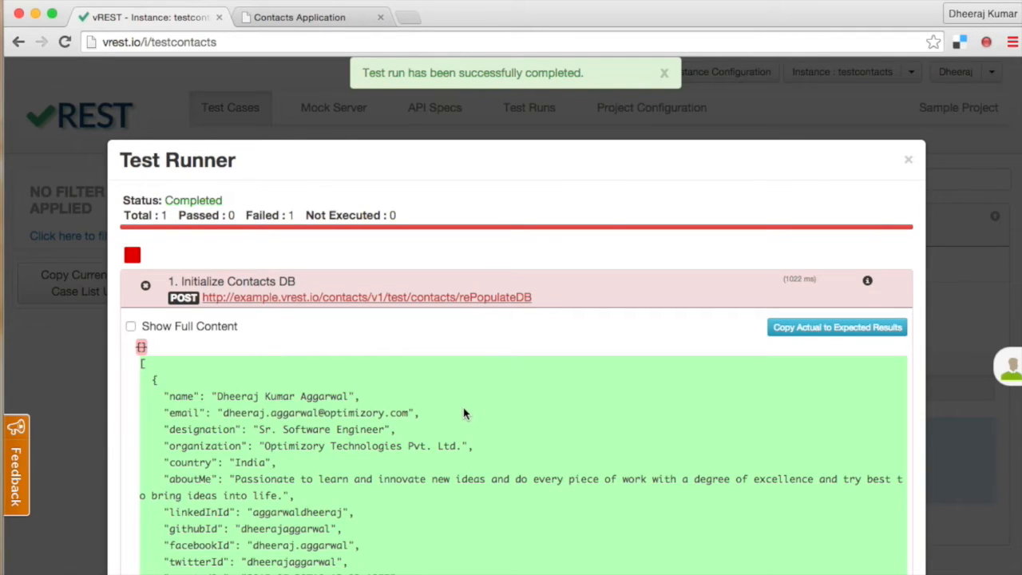
pyautogui.click(663, 73)
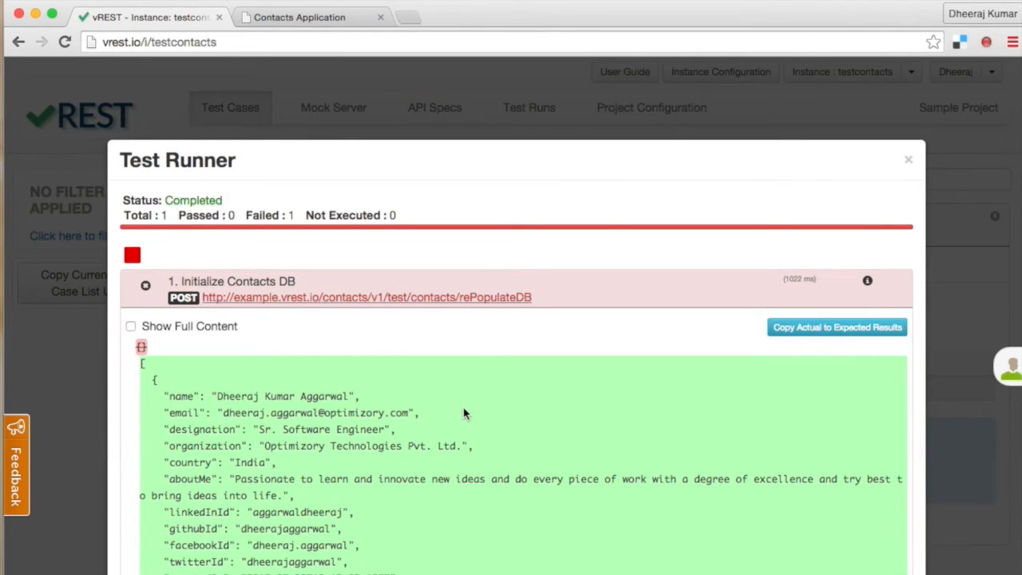
pyautogui.moveTo(374, 474)
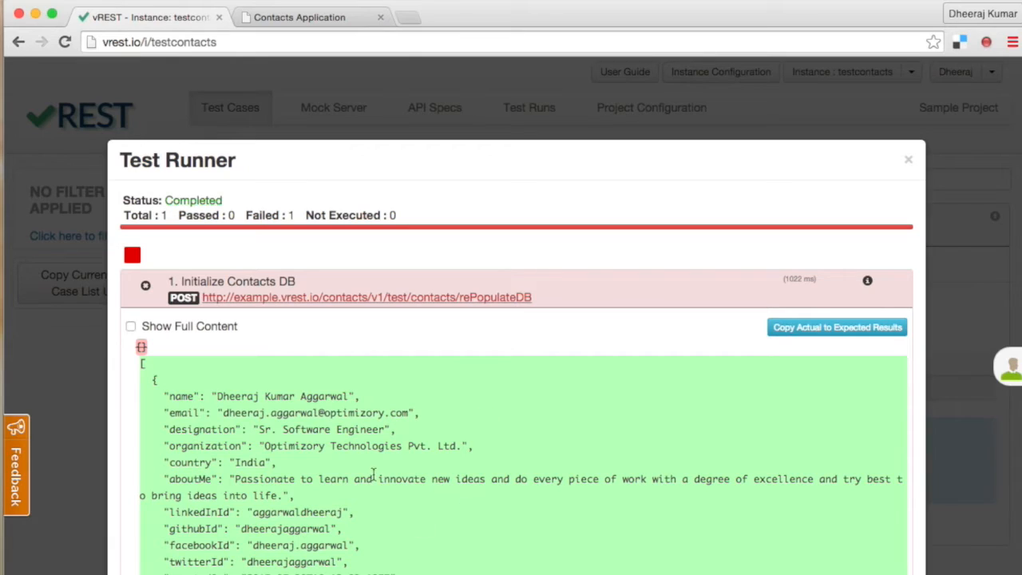
pyautogui.moveTo(455, 445)
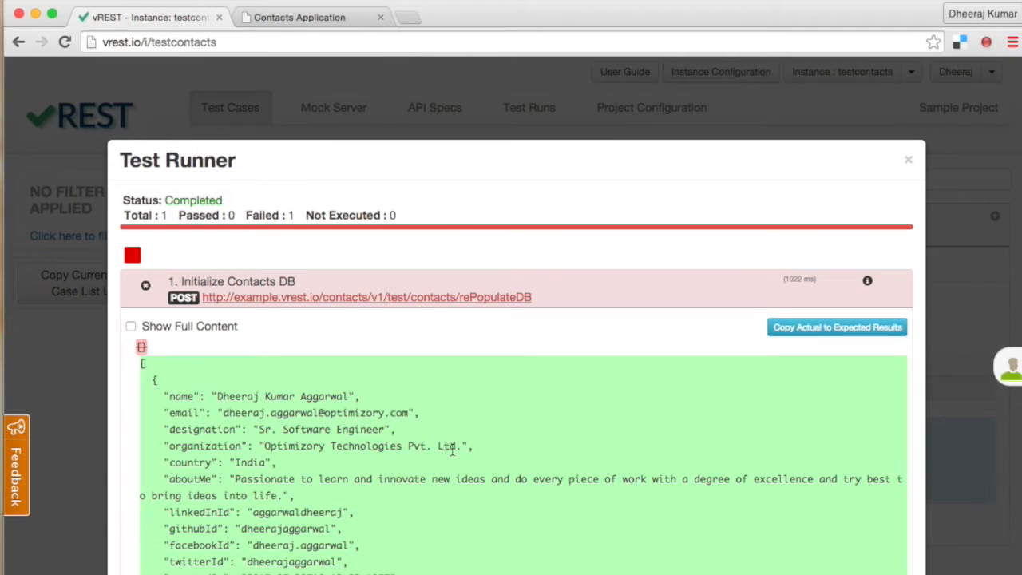
pyautogui.moveTo(460, 432)
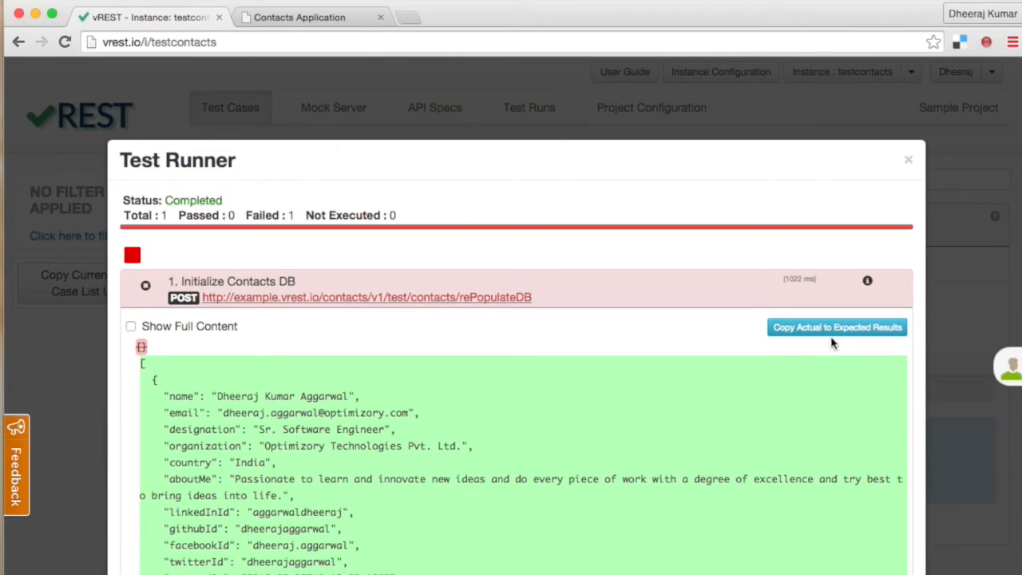
pyautogui.click(836, 327)
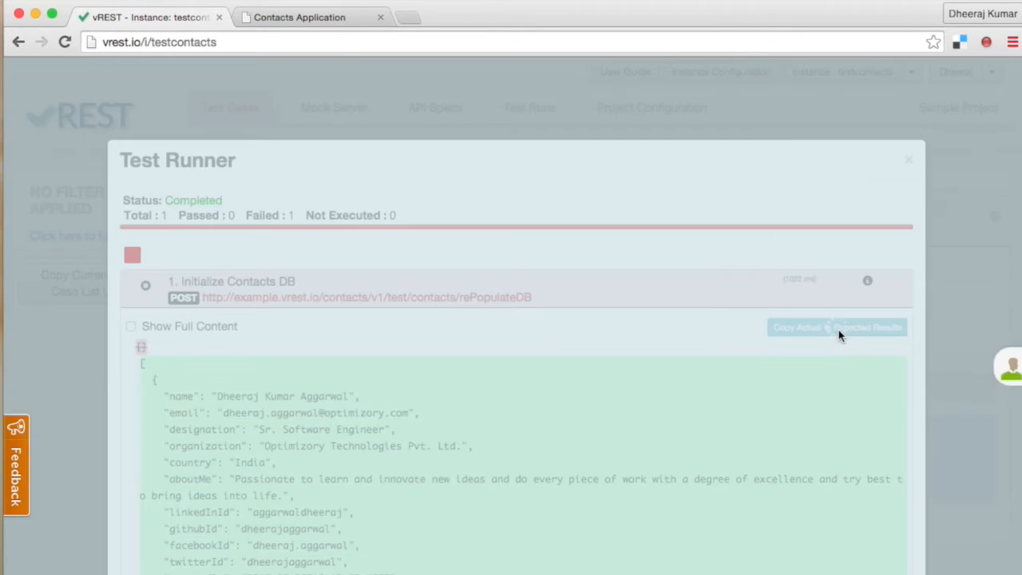
pyautogui.click(836, 327)
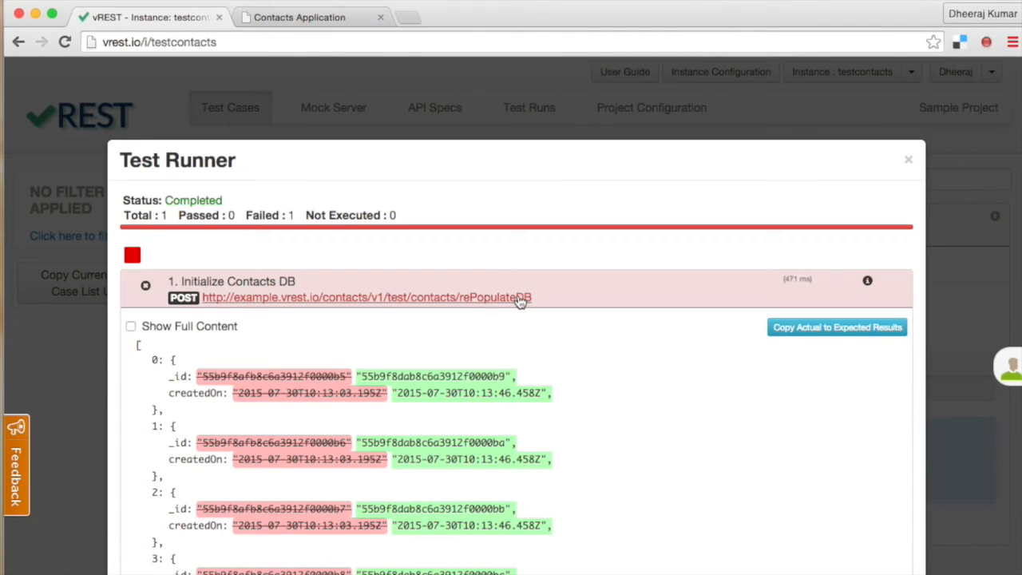
pyautogui.moveTo(148, 418)
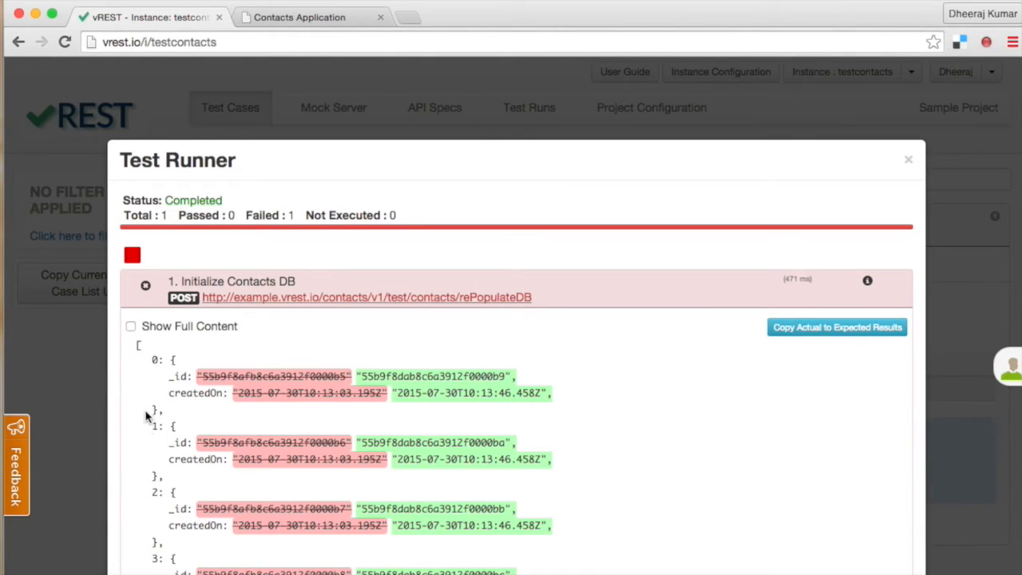
pyautogui.moveTo(161, 407)
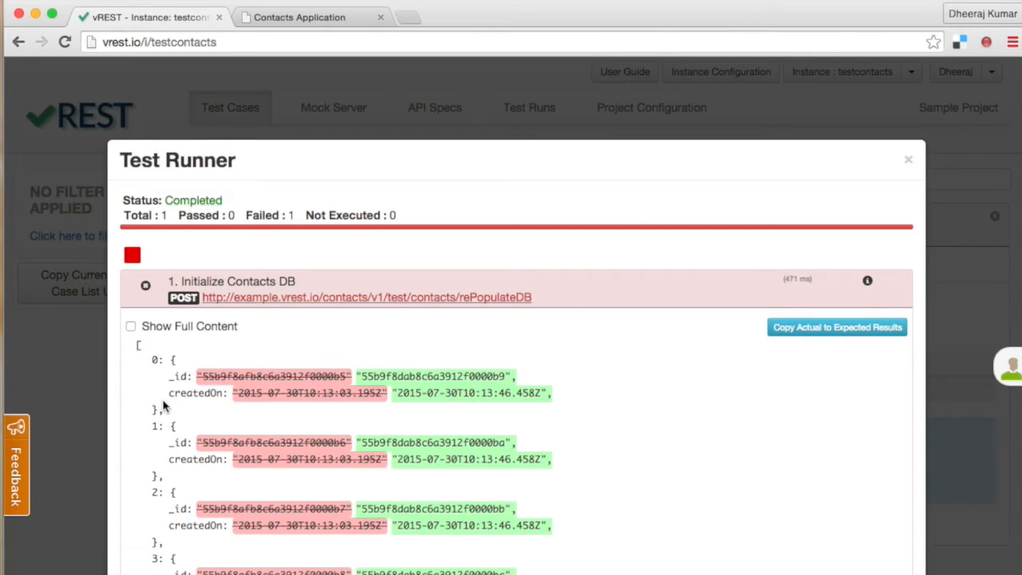
pyautogui.moveTo(194, 405)
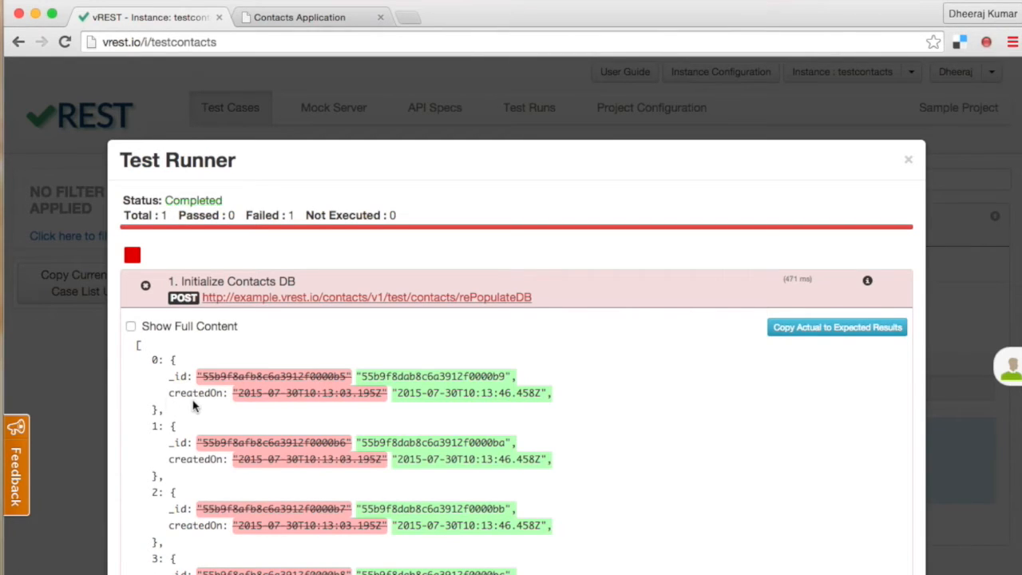
pyautogui.moveTo(206, 406)
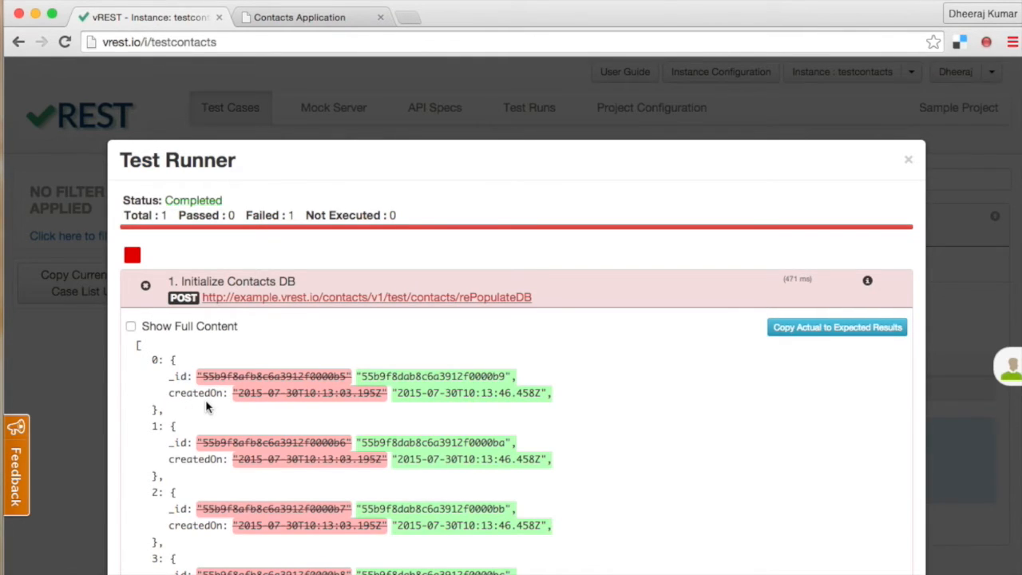
pyautogui.moveTo(288, 410)
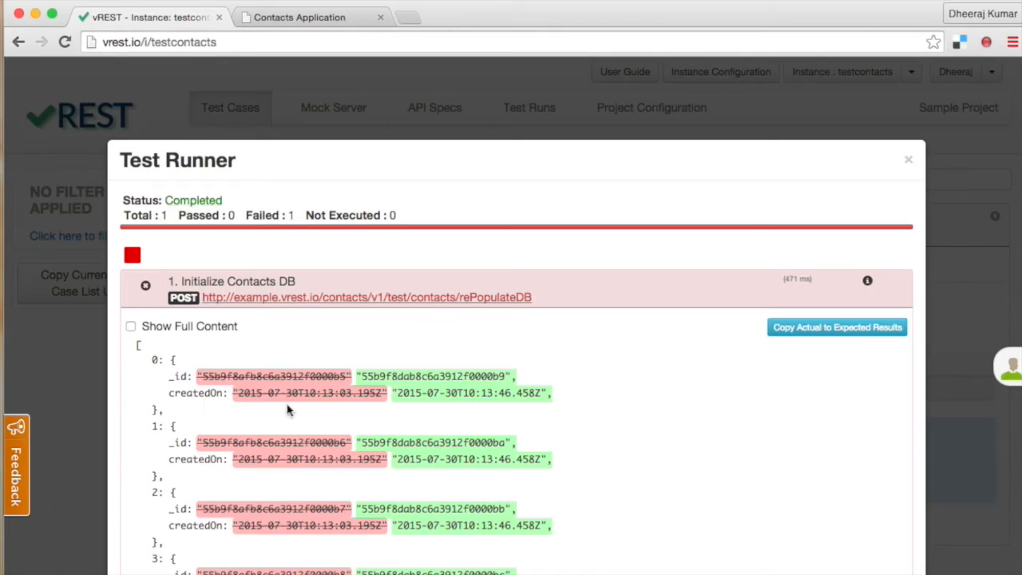
pyautogui.moveTo(447, 422)
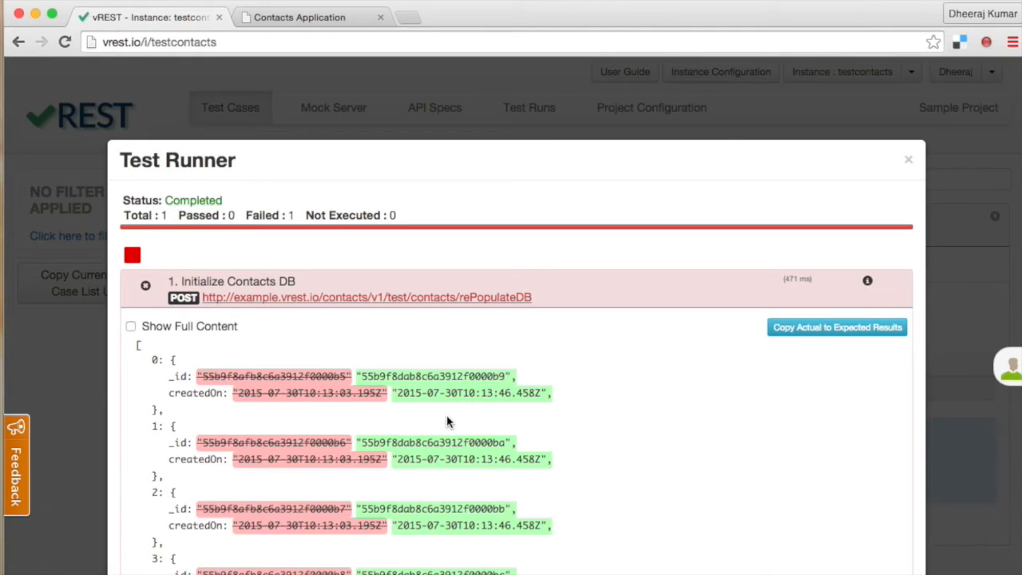
pyautogui.moveTo(487, 429)
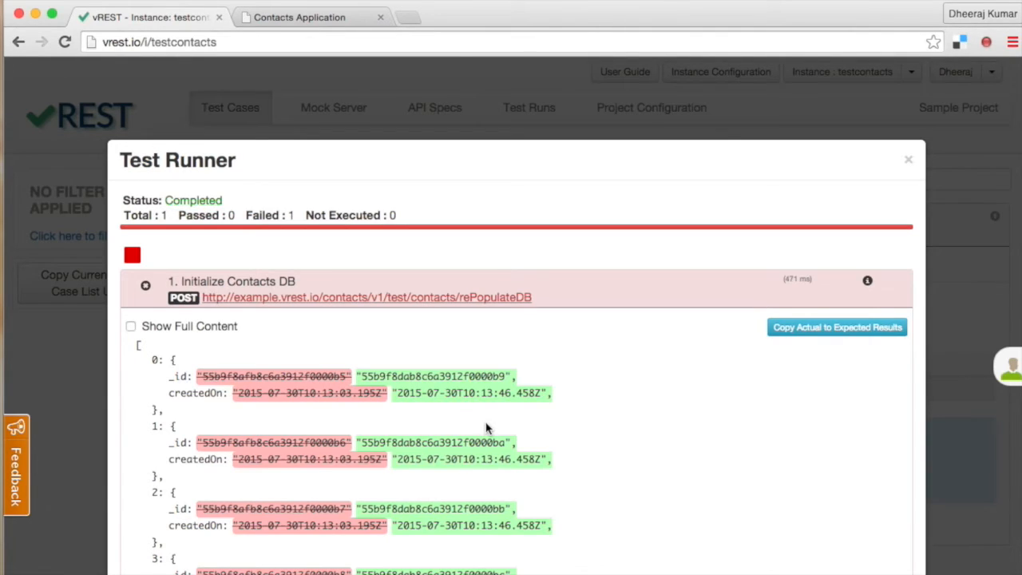
# Step: Replace each createdOn and _id value in the expected body with {{*}}, save, and close
pyautogui.click(868, 280)
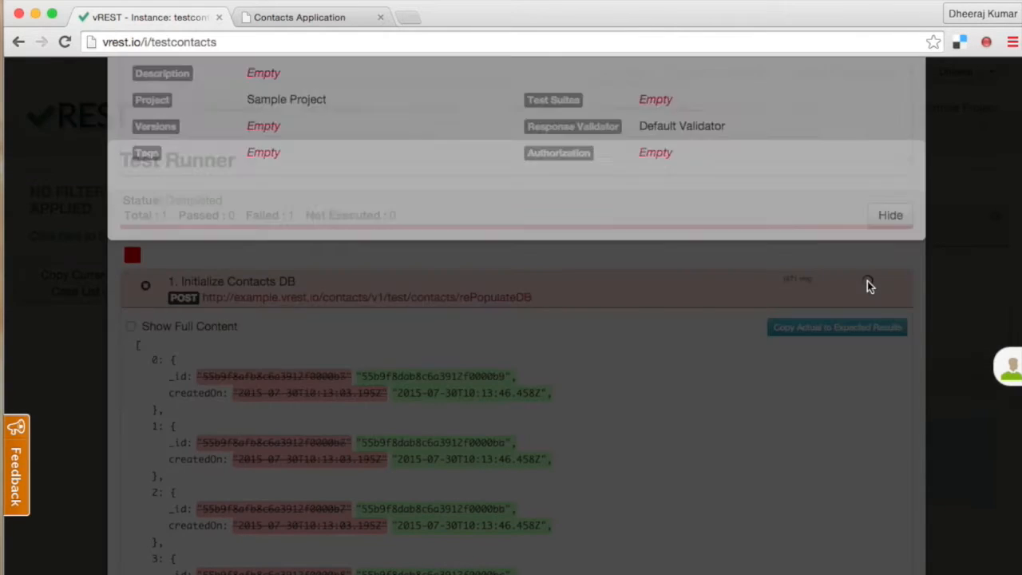
pyautogui.click(238, 281)
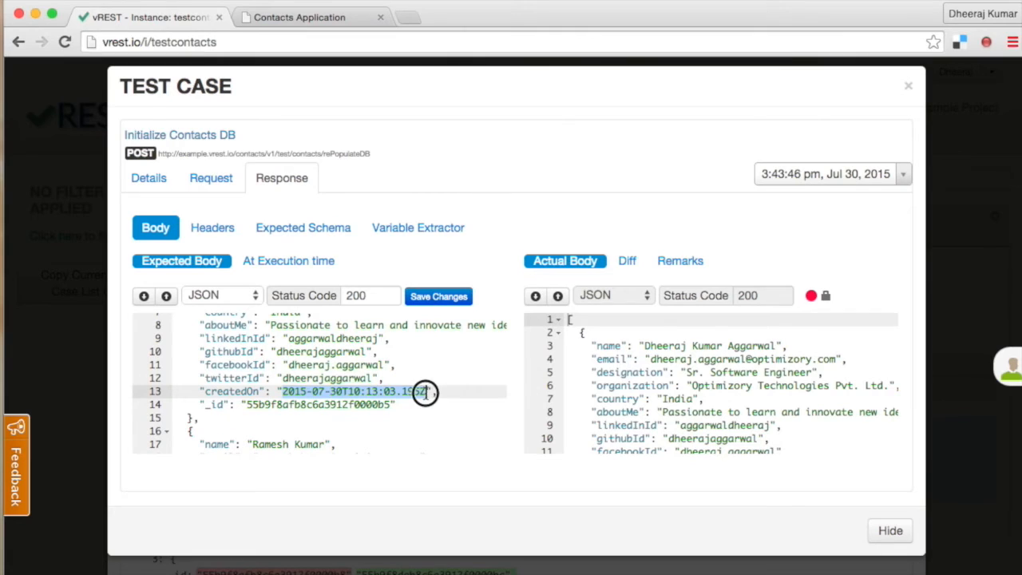
pyautogui.write('{{}}')
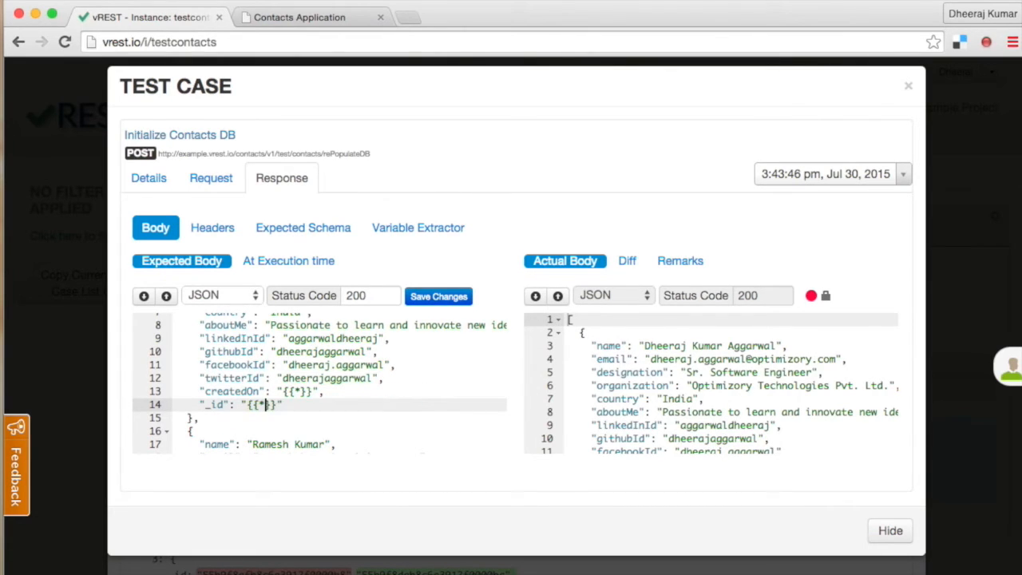
pyautogui.scroll(-3)
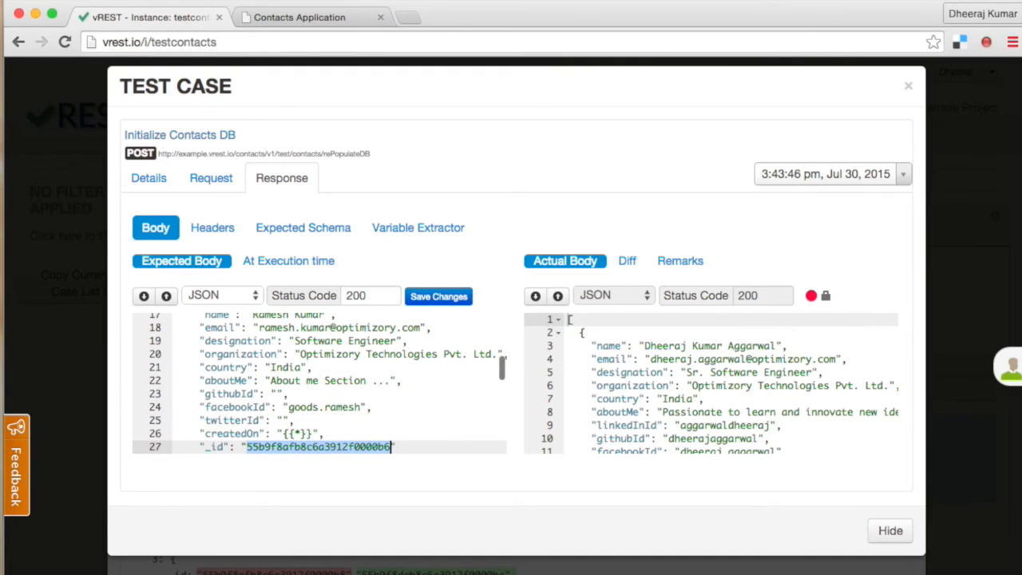
pyautogui.write('{{*}}"')
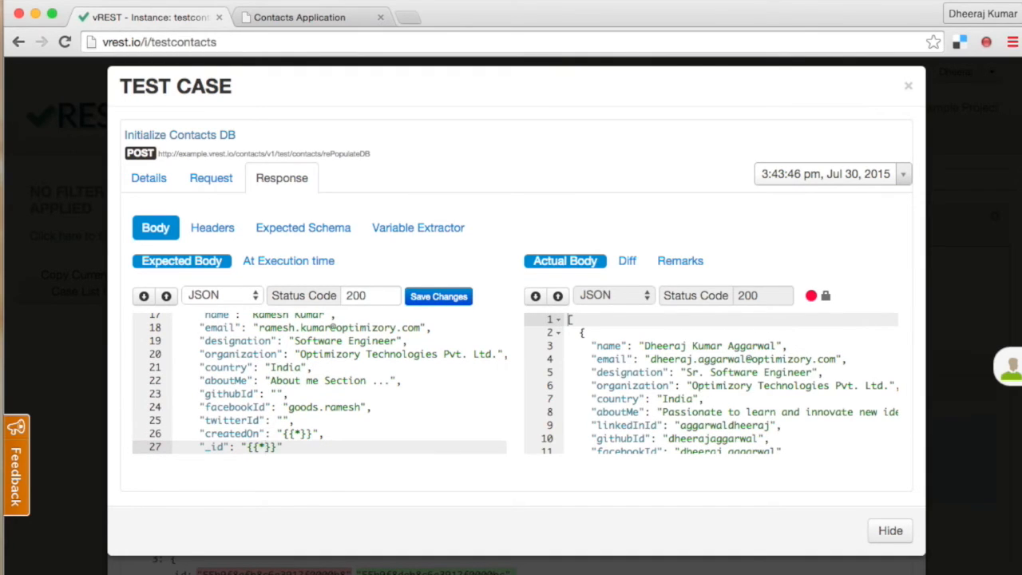
pyautogui.scroll(-3)
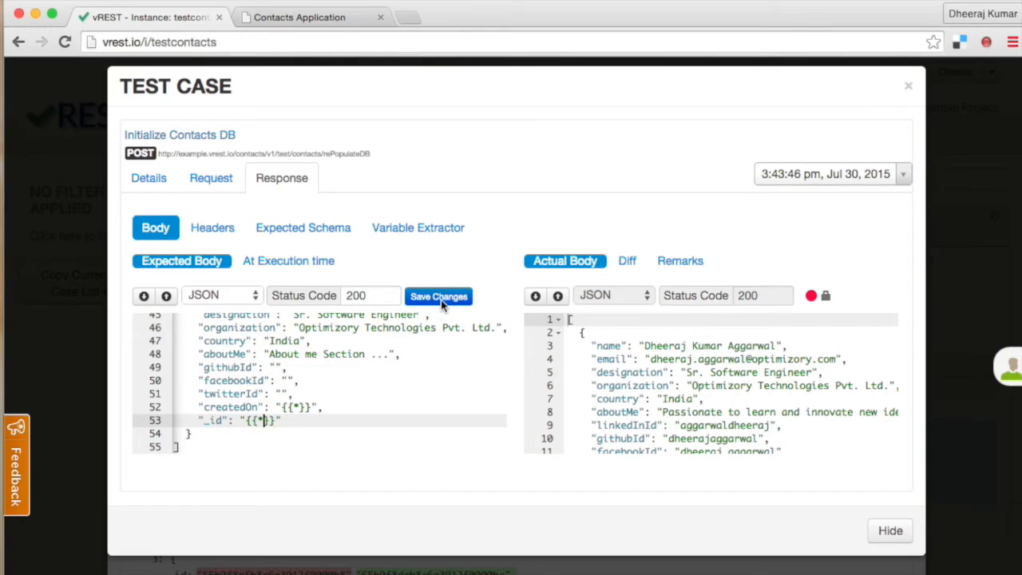
pyautogui.click(438, 295)
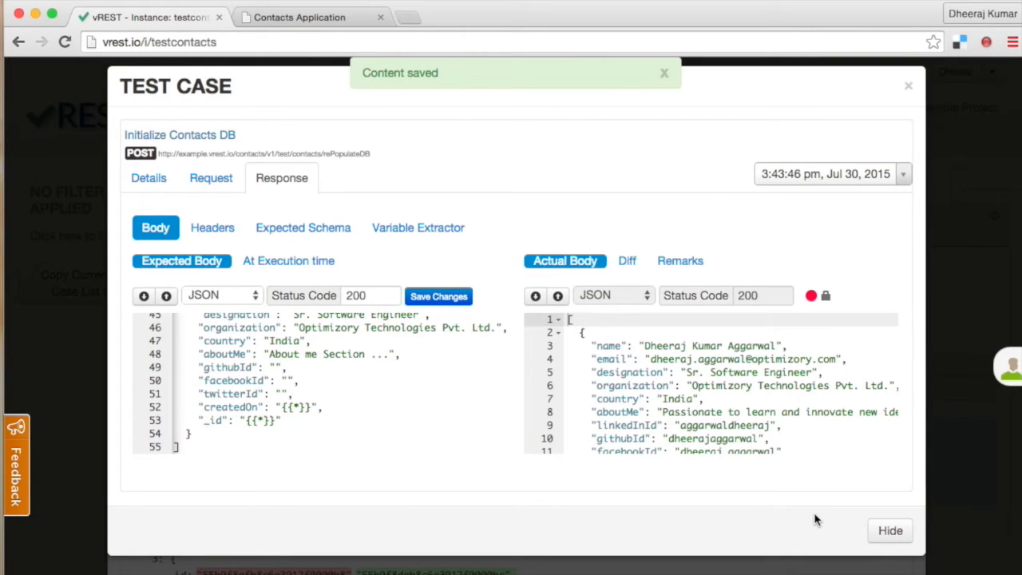
pyautogui.moveTo(962, 489)
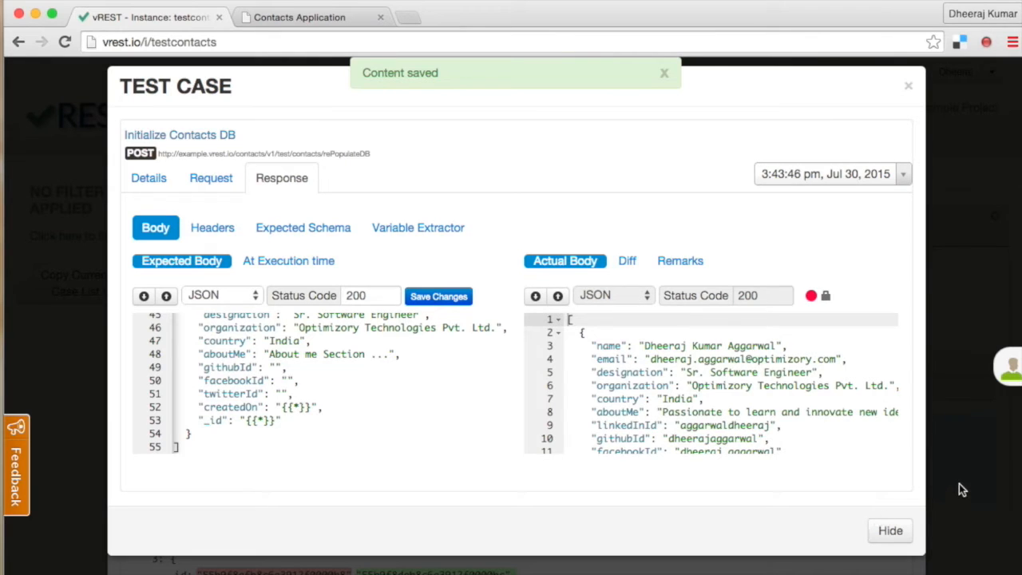
pyautogui.click(664, 73)
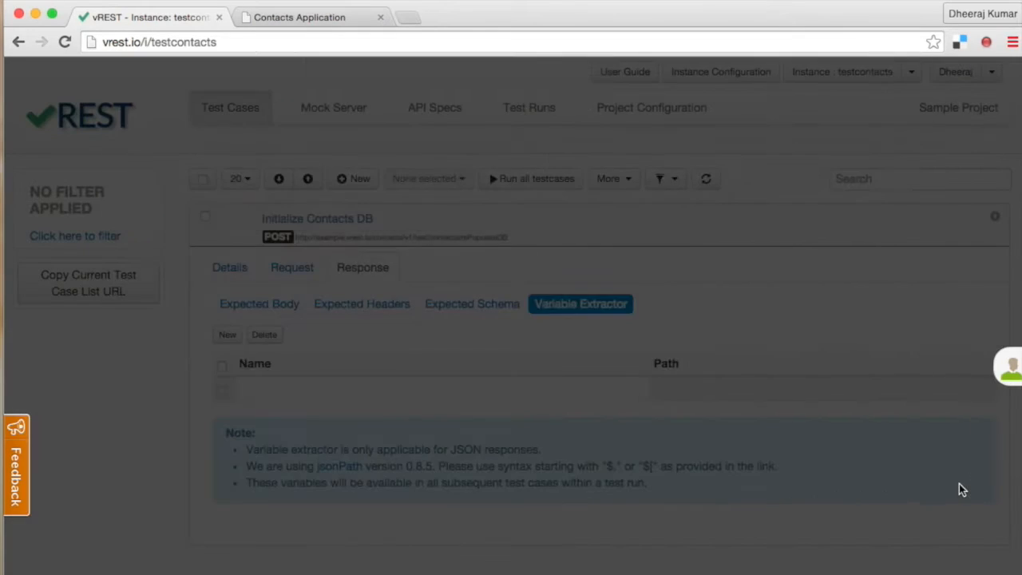
# Step: Rerun Initialize Contacts DB and dismiss the notification, with 1 of 1 tests passing
pyautogui.click(531, 178)
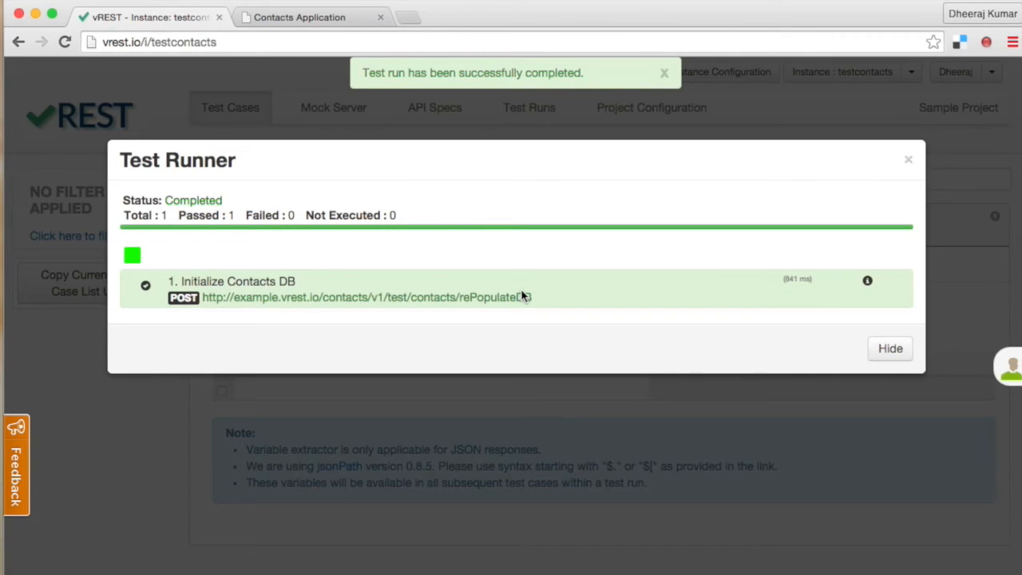
pyautogui.click(663, 73)
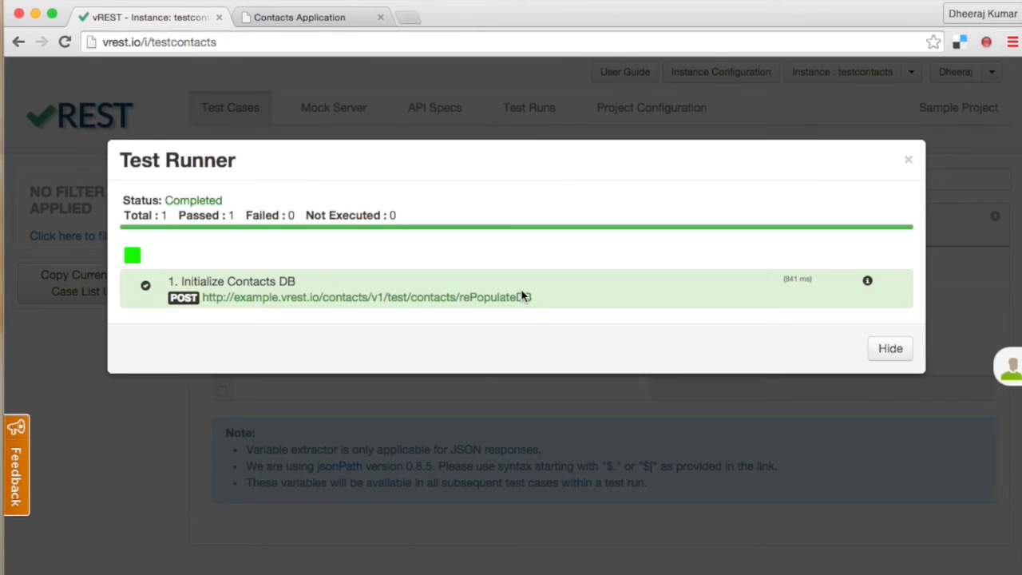
pyautogui.moveTo(694, 304)
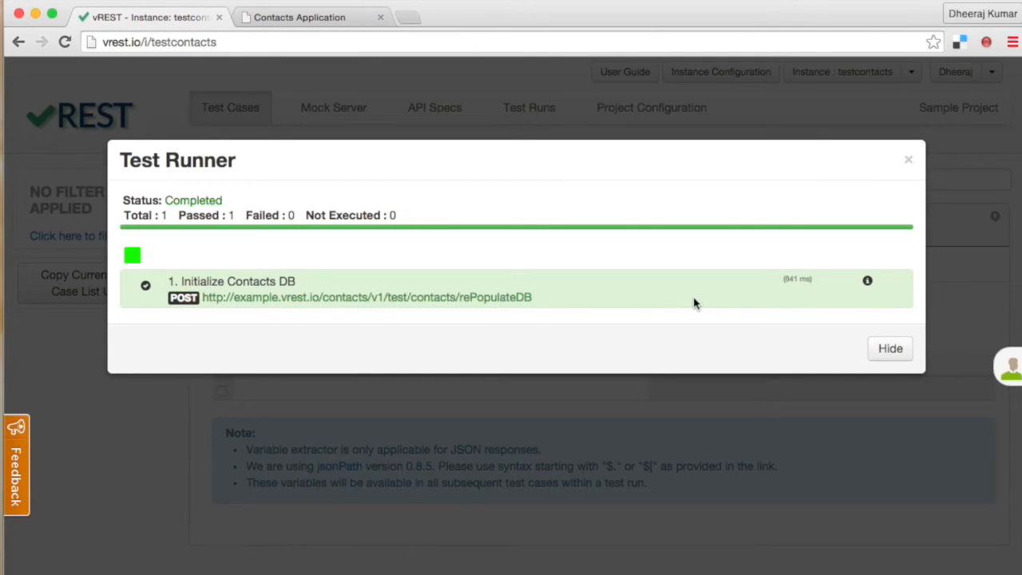
# Step: Open the vREST extension configuration and set Sample Project as the default project
pyautogui.click(987, 41)
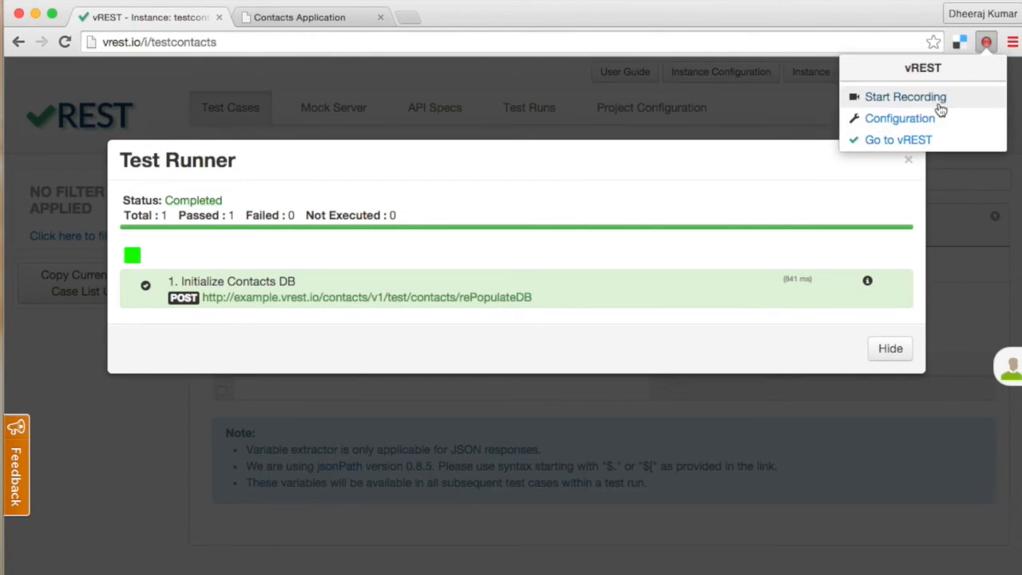
pyautogui.click(900, 118)
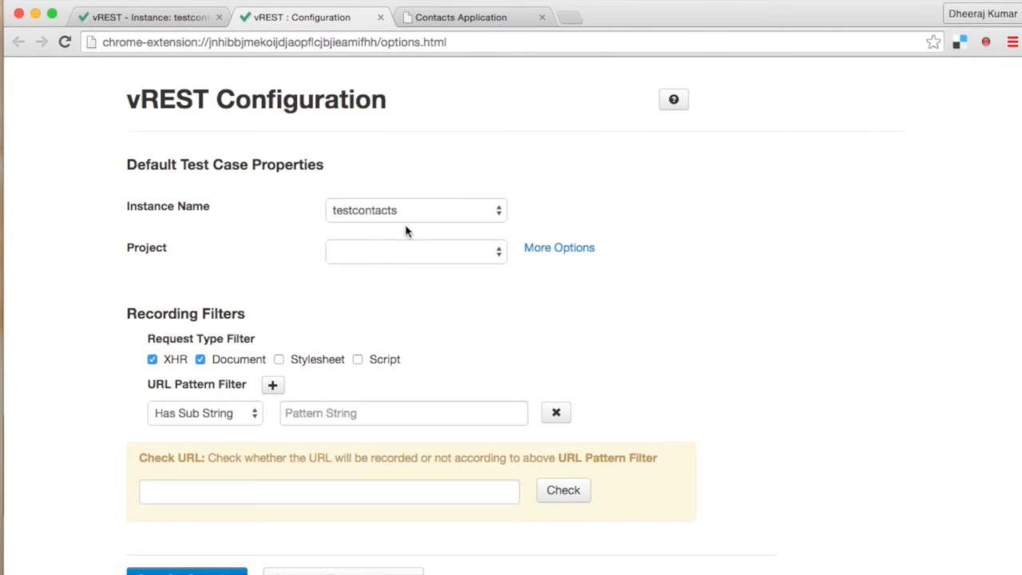
pyautogui.click(416, 252)
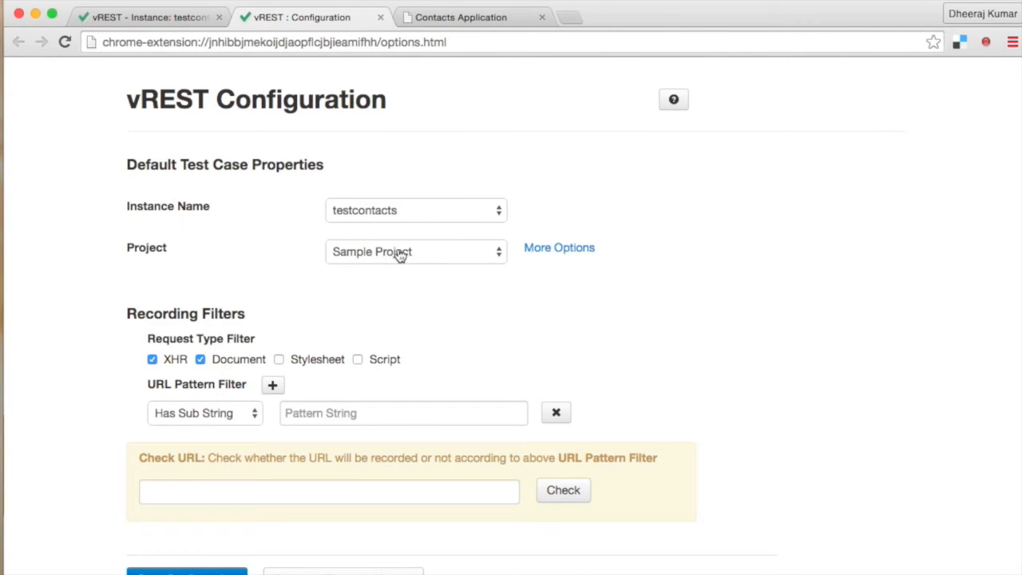
pyautogui.moveTo(437, 266)
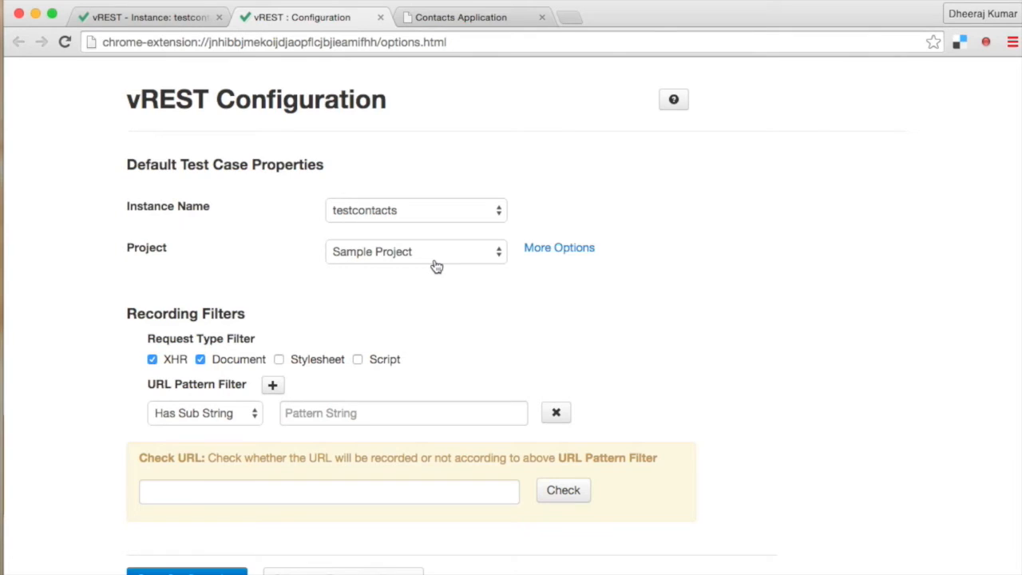
pyautogui.click(559, 247)
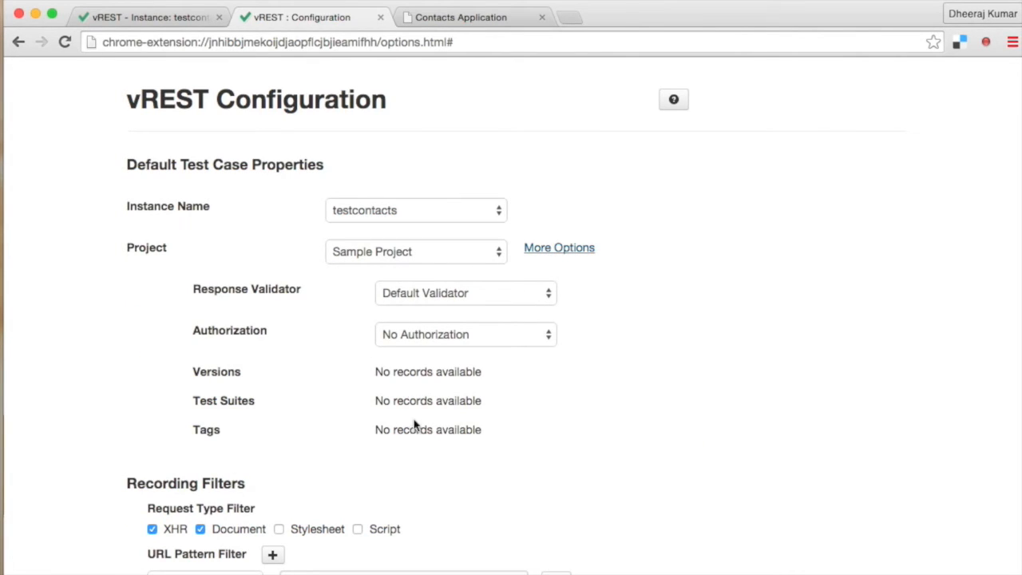
pyautogui.moveTo(459, 395)
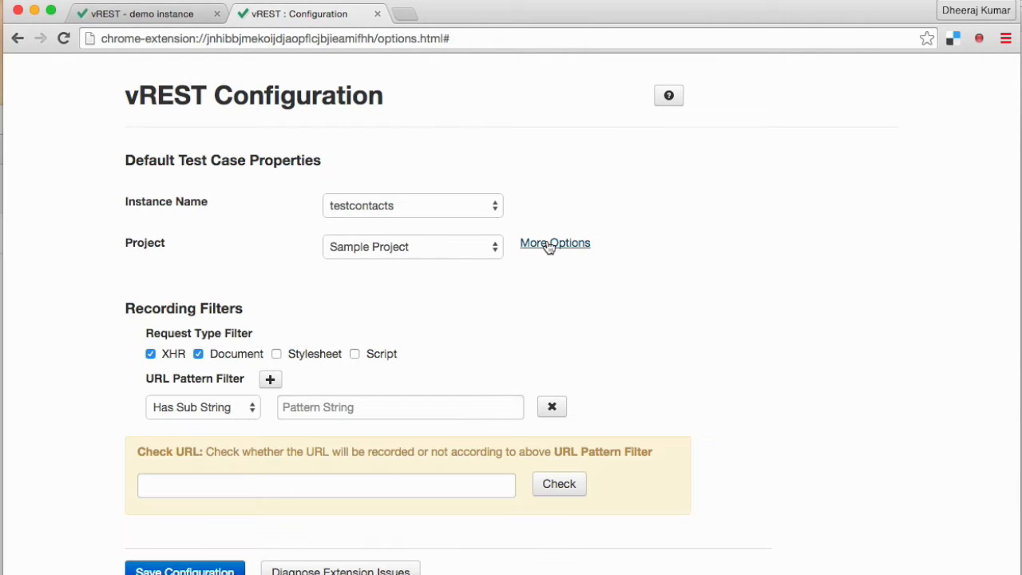
pyautogui.moveTo(394, 415)
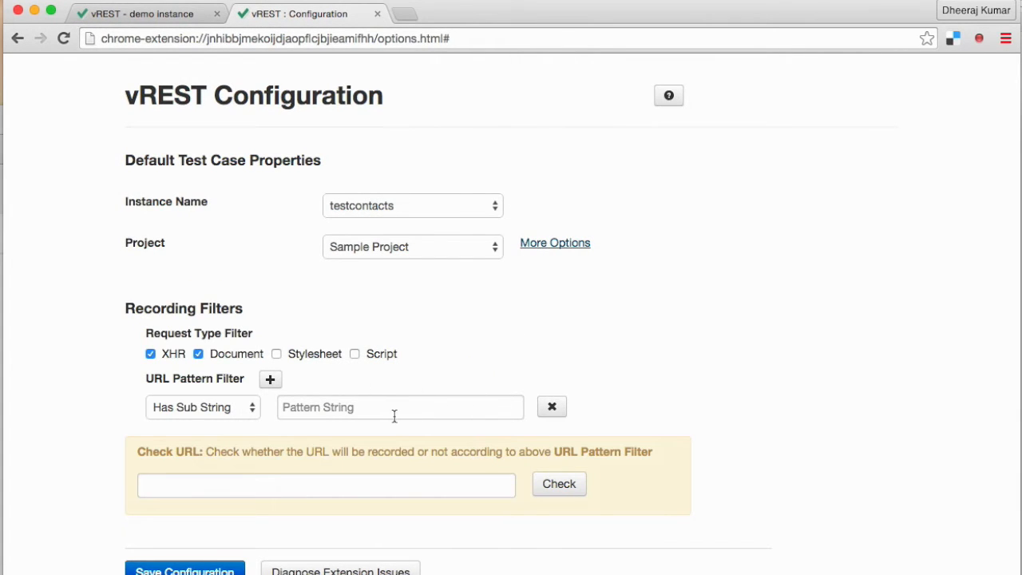
pyautogui.moveTo(391, 388)
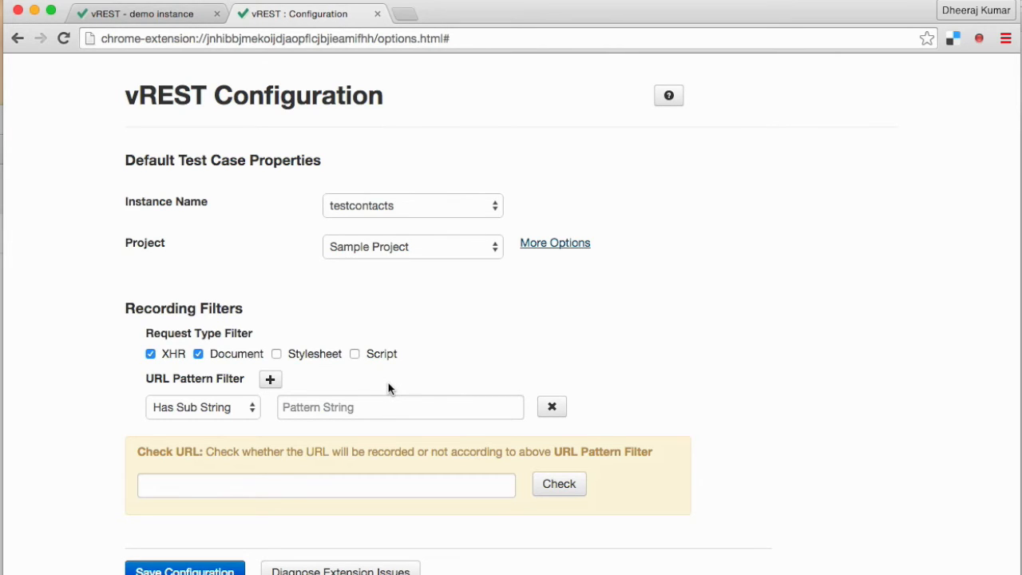
# Step: Add /contacts as the 'Has Sub String' URL pattern filter and save the configuration
pyautogui.click(400, 407)
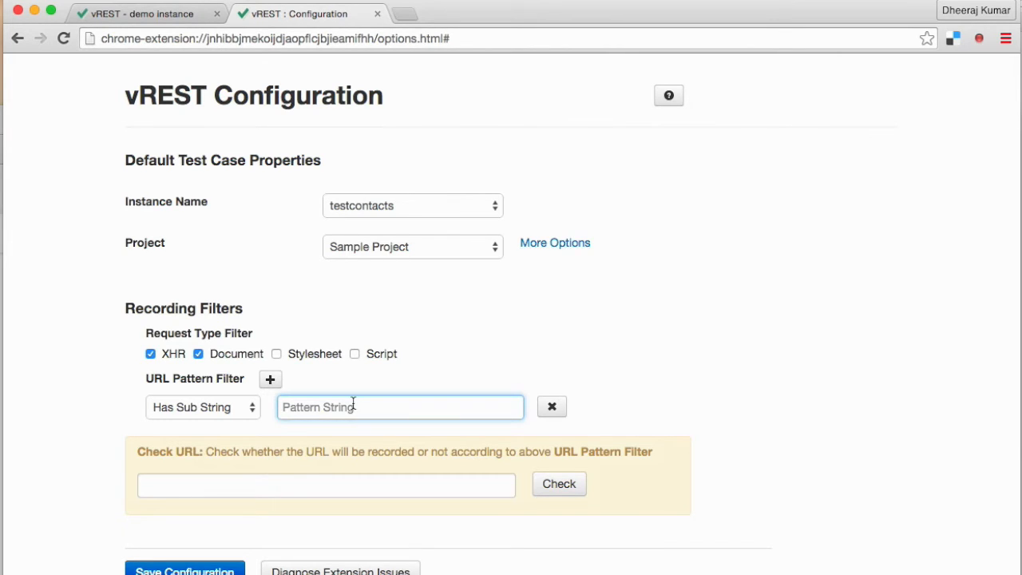
pyautogui.write('/conta')
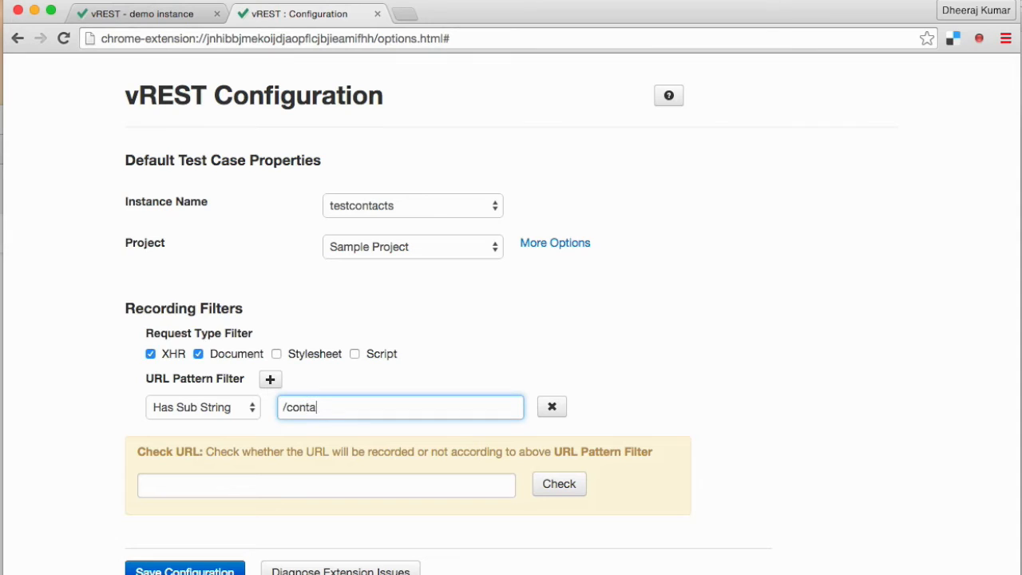
pyautogui.write('cts')
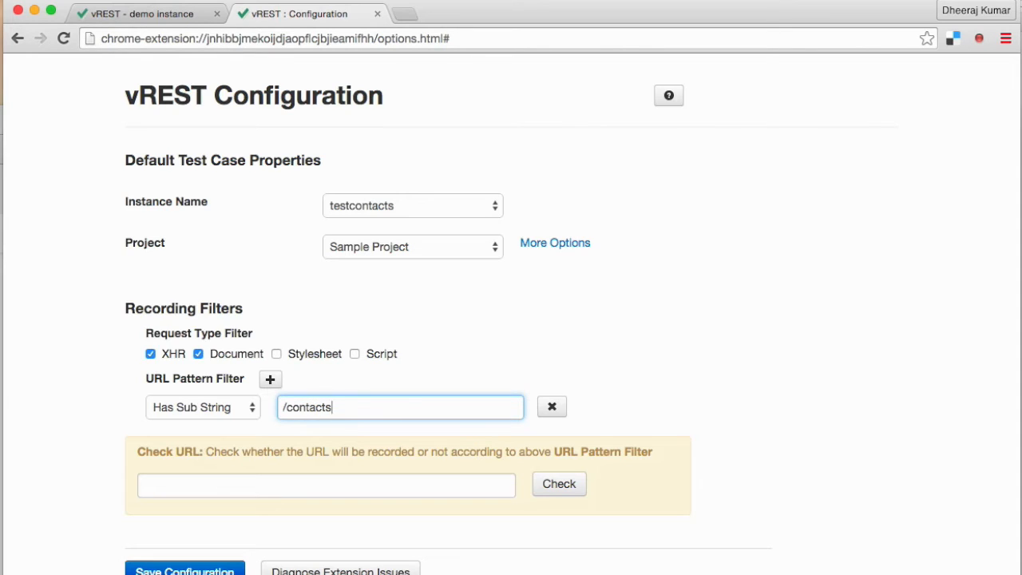
pyautogui.moveTo(267, 425)
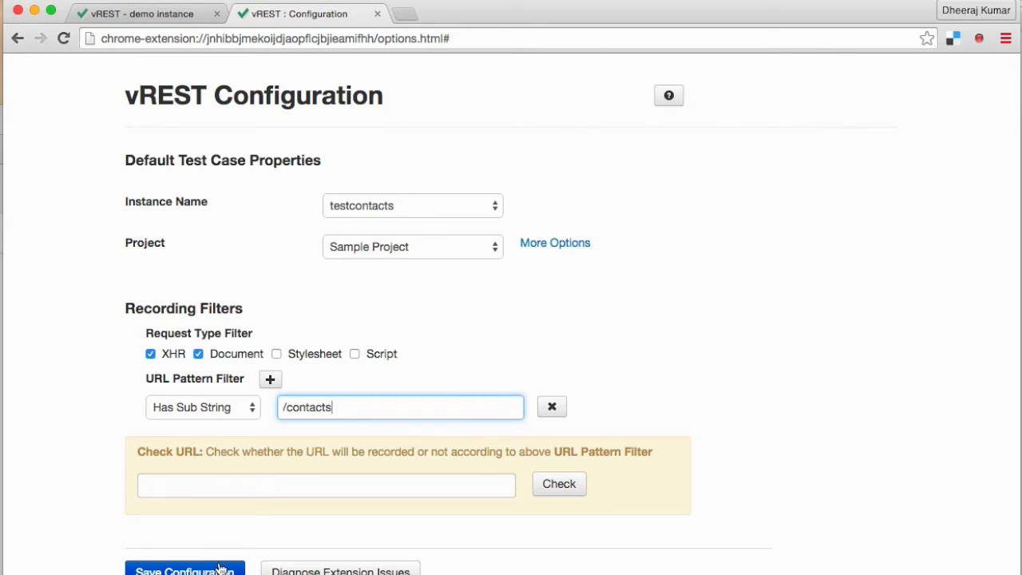
pyautogui.click(184, 570)
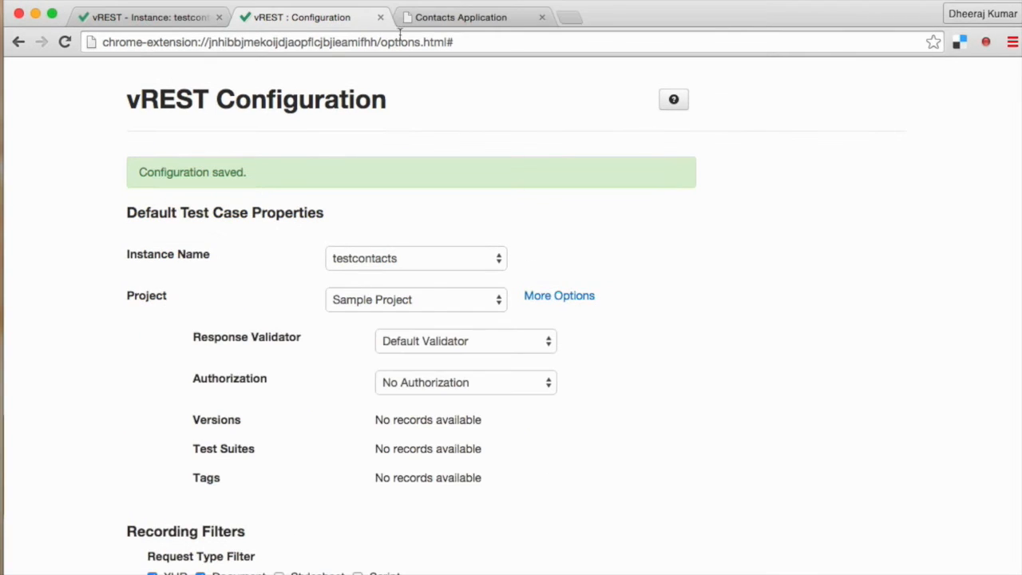
pyautogui.moveTo(431, 152)
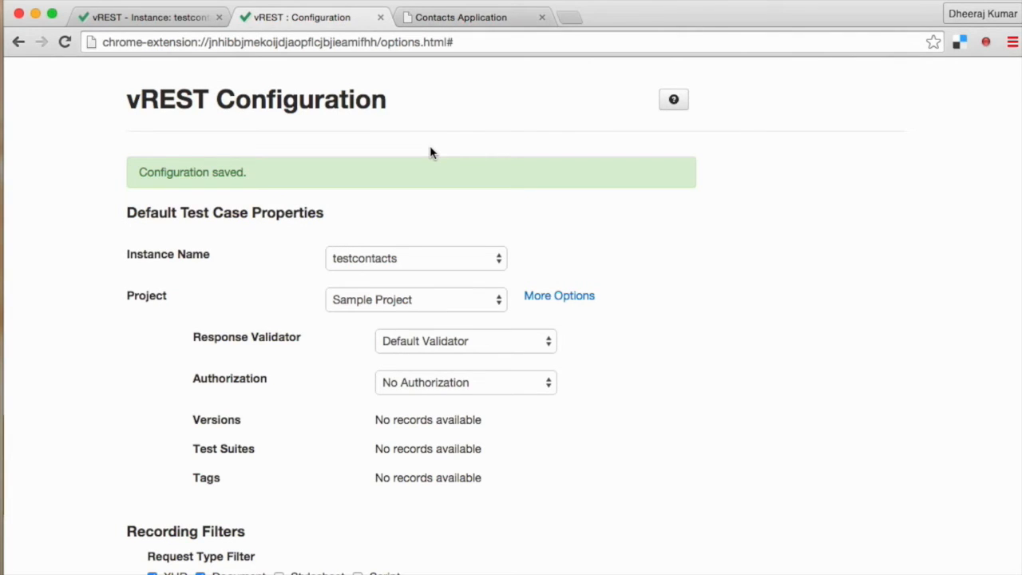
pyautogui.moveTo(460, 17)
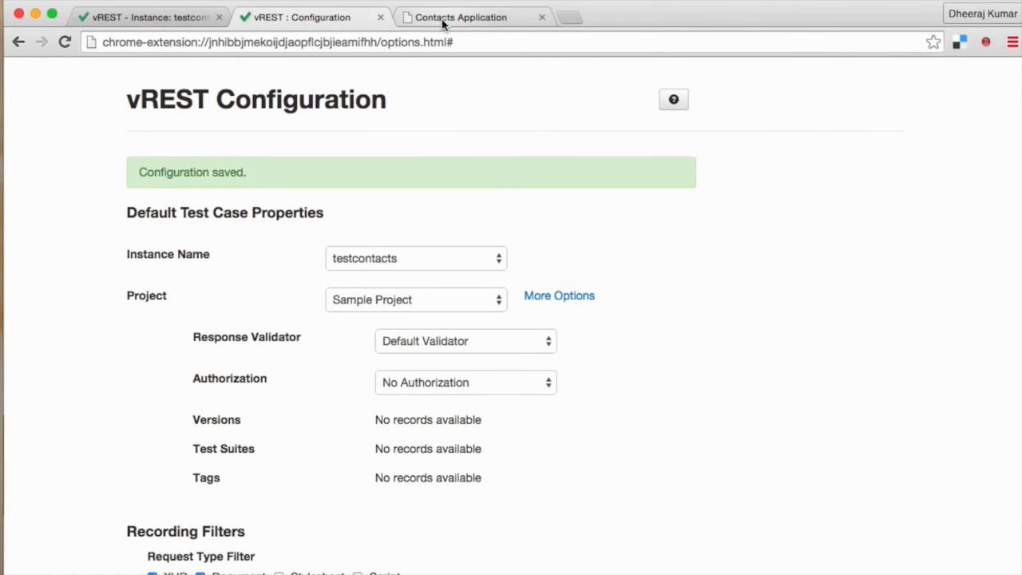
# Step: Start vREST recording on the Contacts Application tab and browse the four existing contacts
pyautogui.click(461, 17)
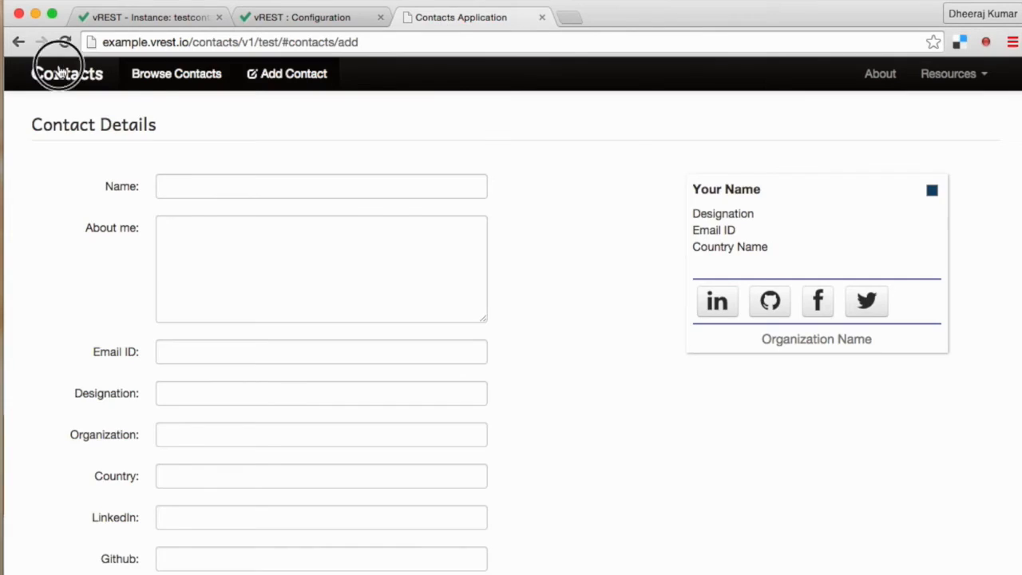
pyautogui.click(986, 42)
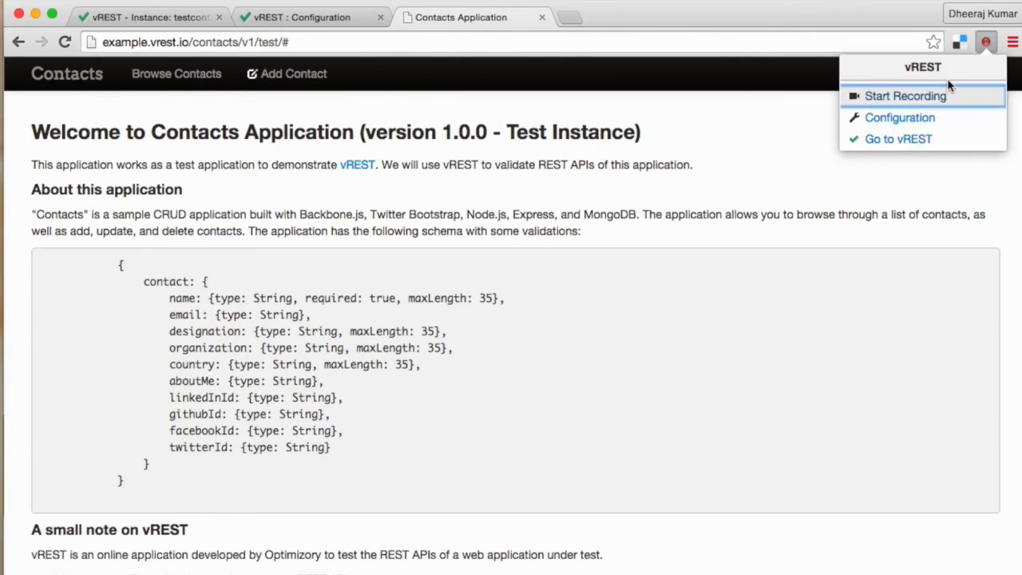
pyautogui.click(905, 96)
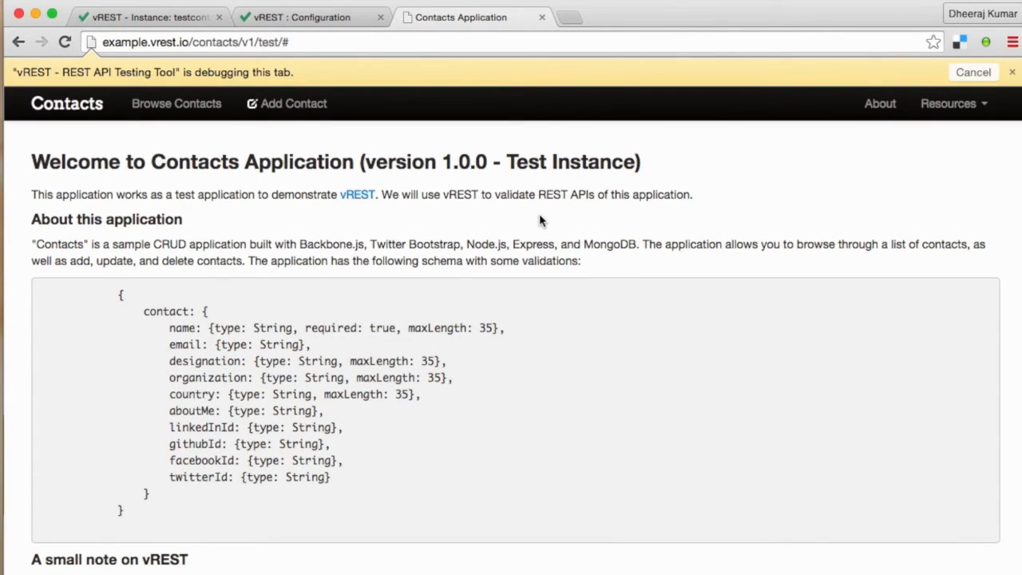
pyautogui.moveTo(217, 293)
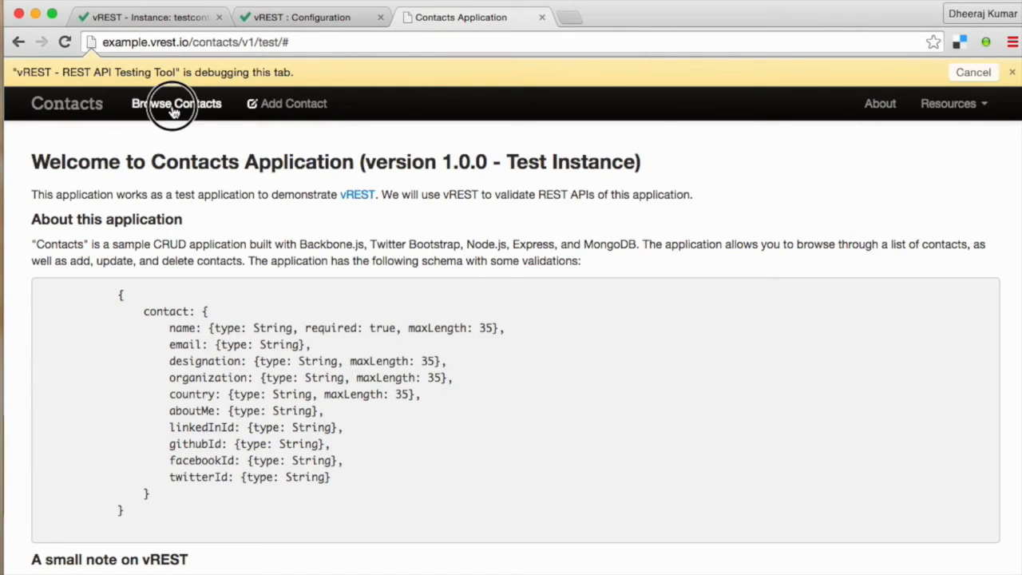
pyautogui.click(176, 103)
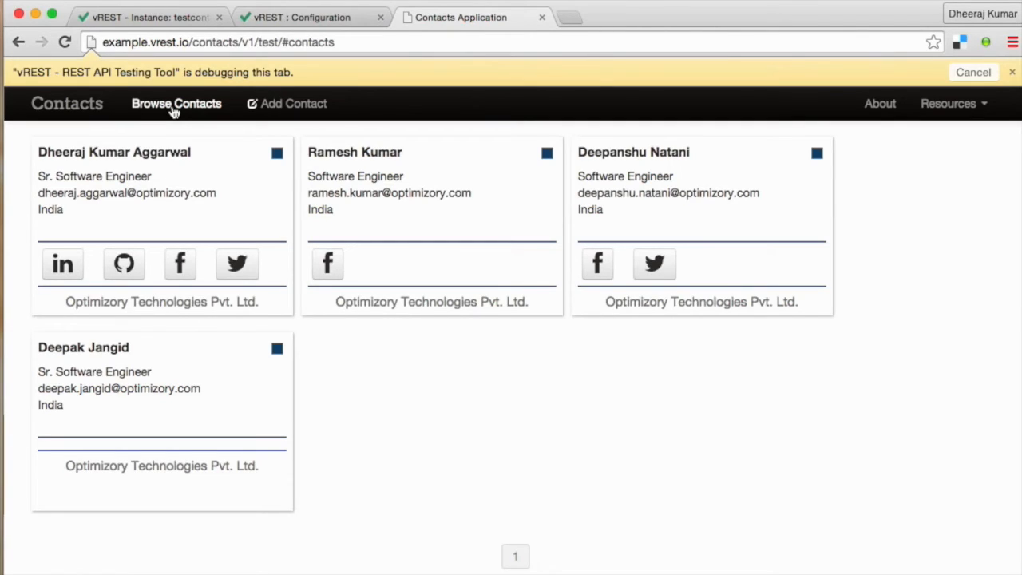
# Step: Save a contact named 'My name length exceeds the desired limit', then delete it
pyautogui.click(293, 103)
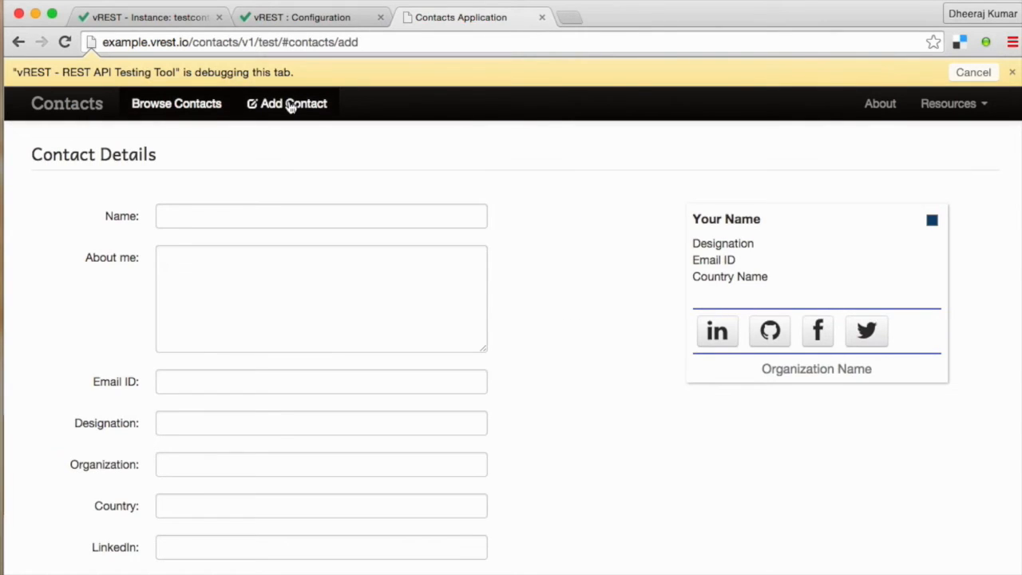
pyautogui.moveTo(226, 268)
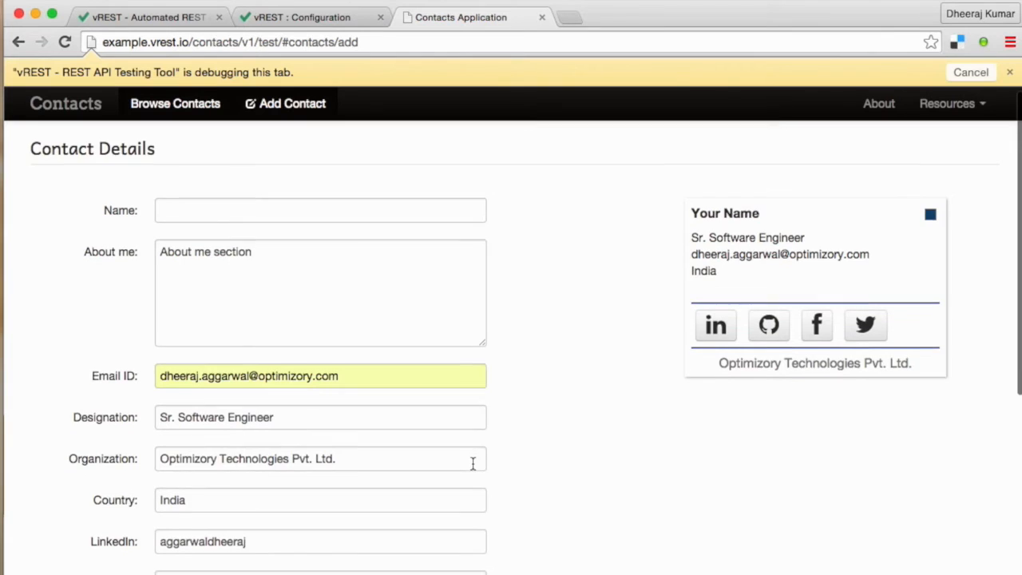
pyautogui.scroll(-3)
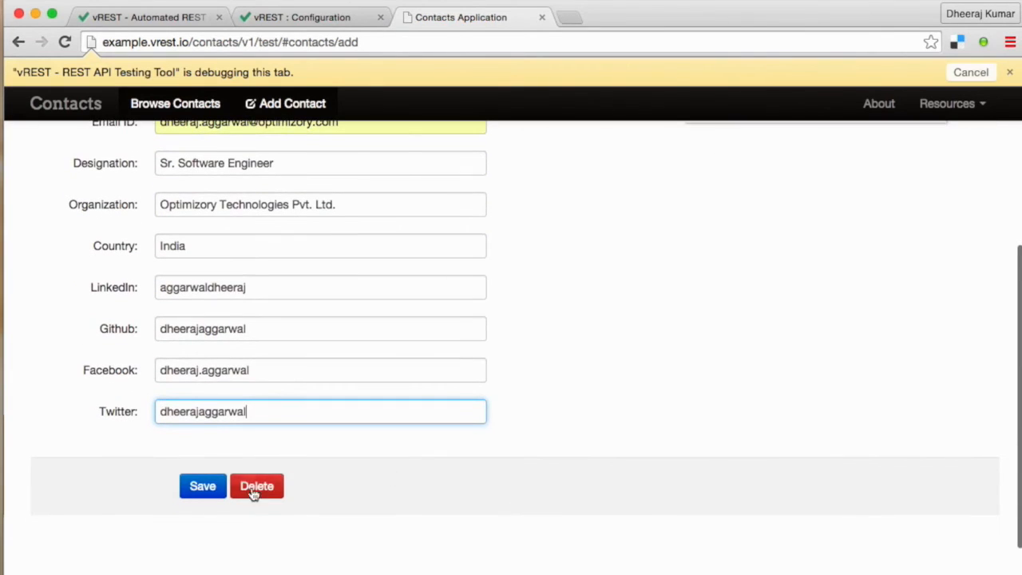
pyautogui.scroll(3)
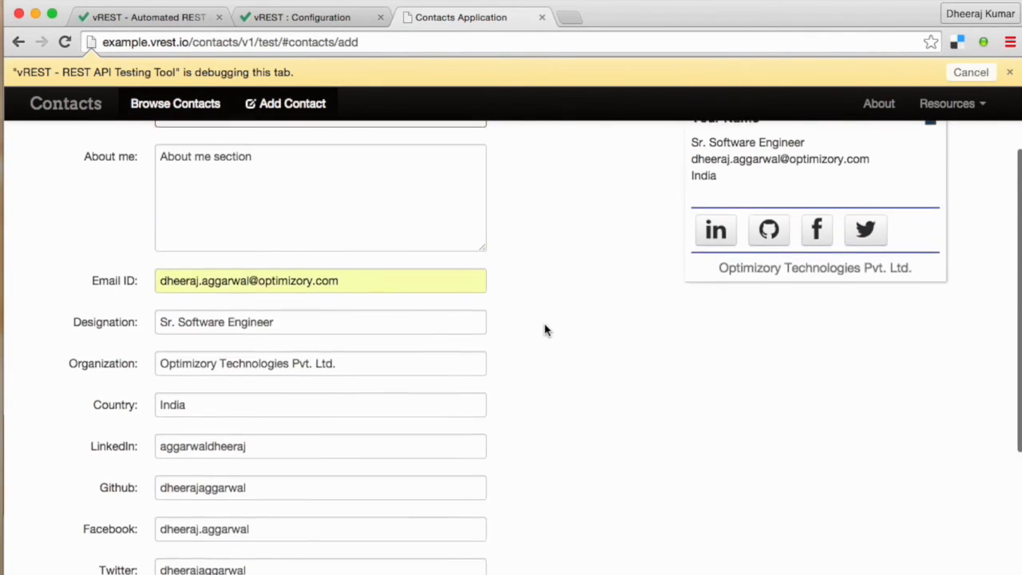
pyautogui.scroll(3)
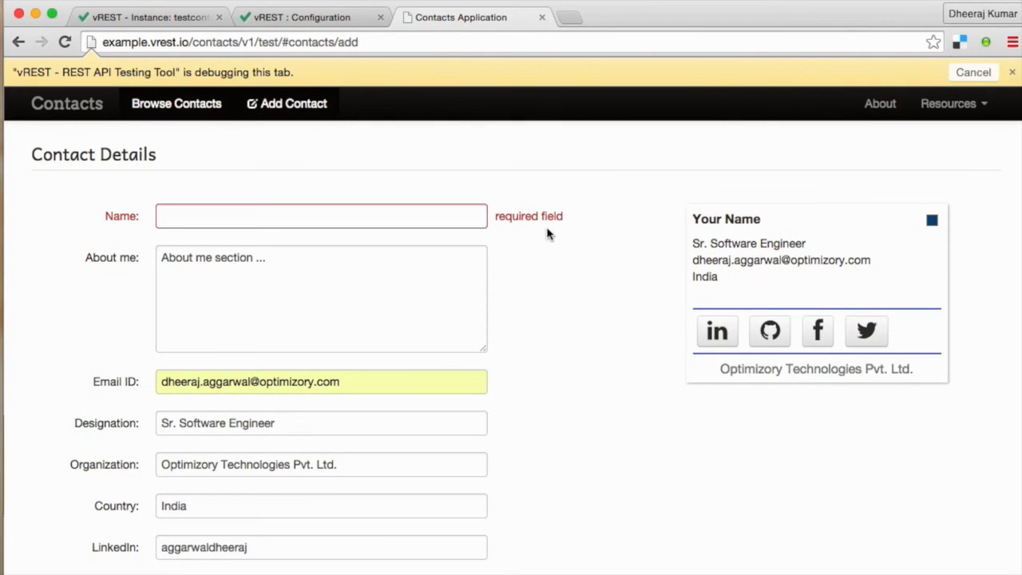
pyautogui.moveTo(591, 214)
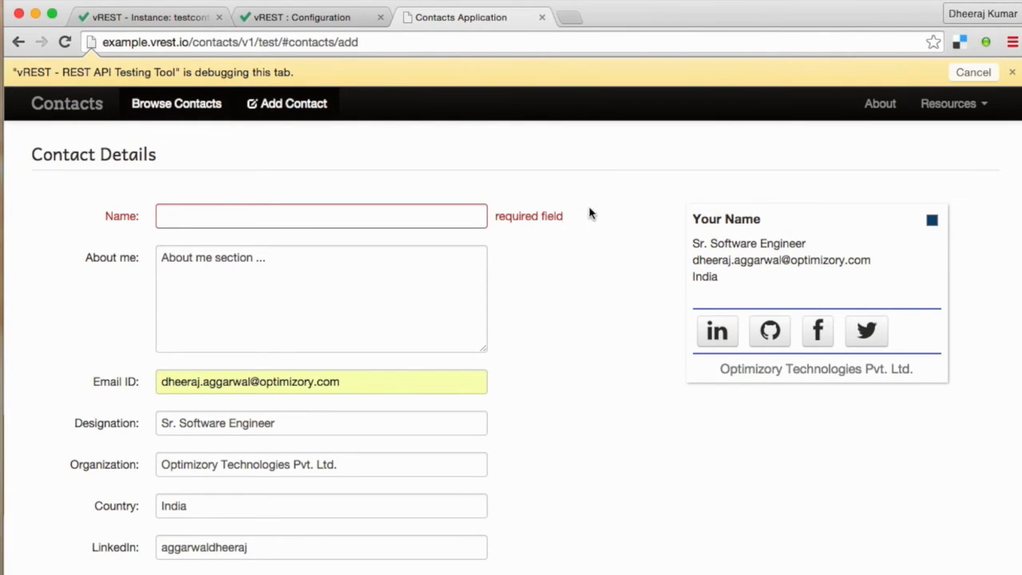
pyautogui.moveTo(549, 232)
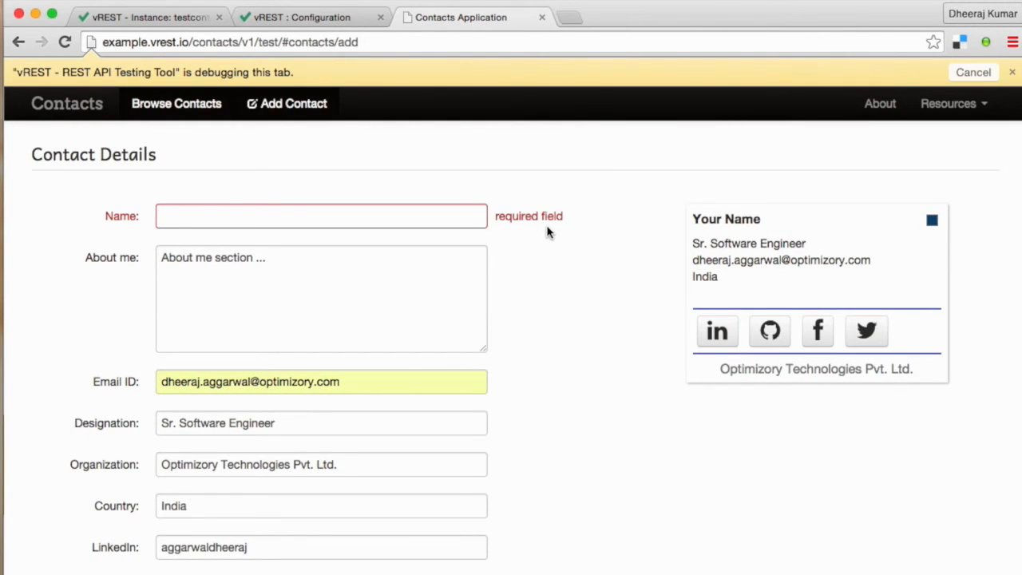
pyautogui.write('My name length exceeds the desired limit')
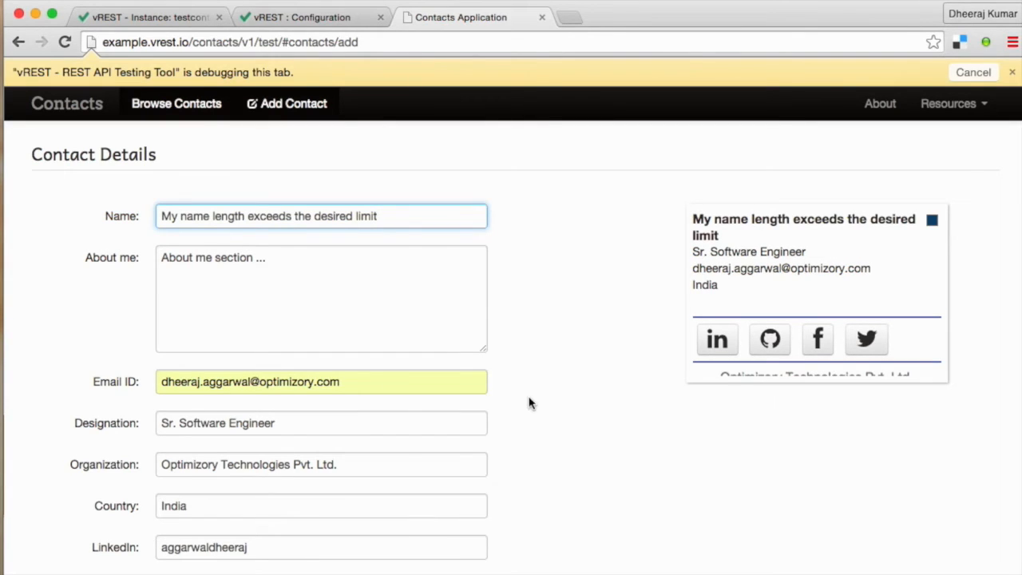
pyautogui.click(320, 216)
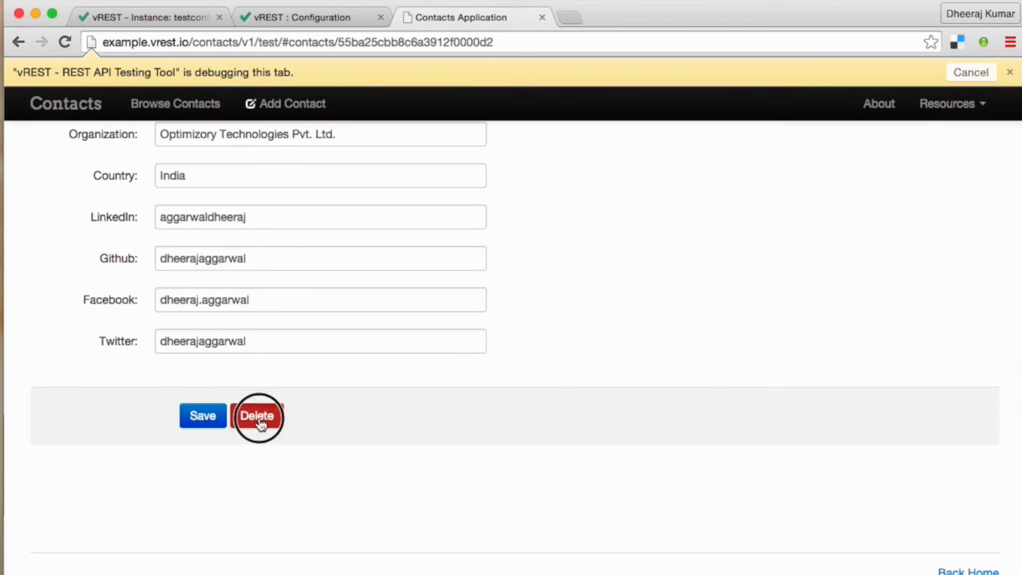
pyautogui.click(257, 415)
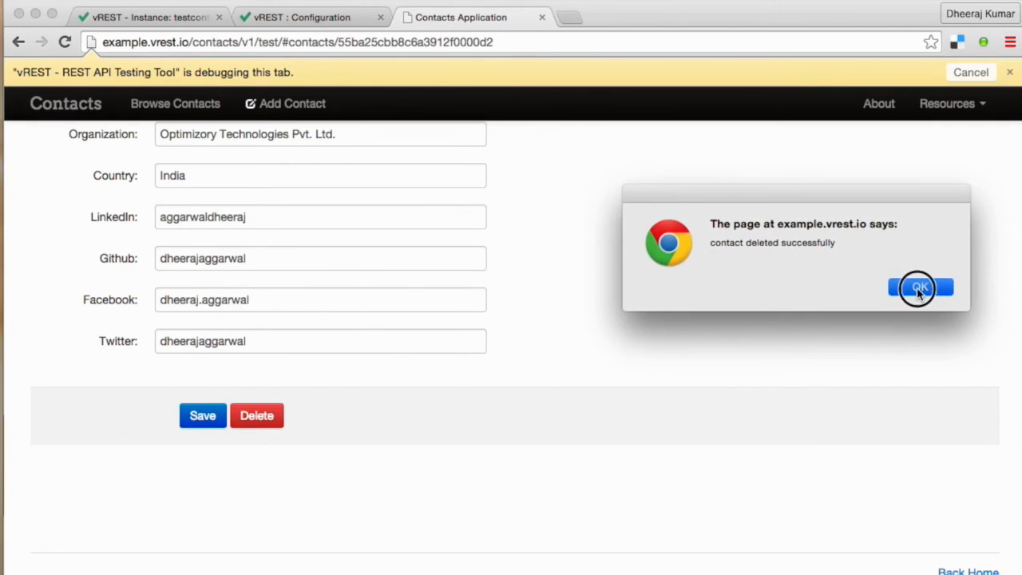
pyautogui.click(919, 288)
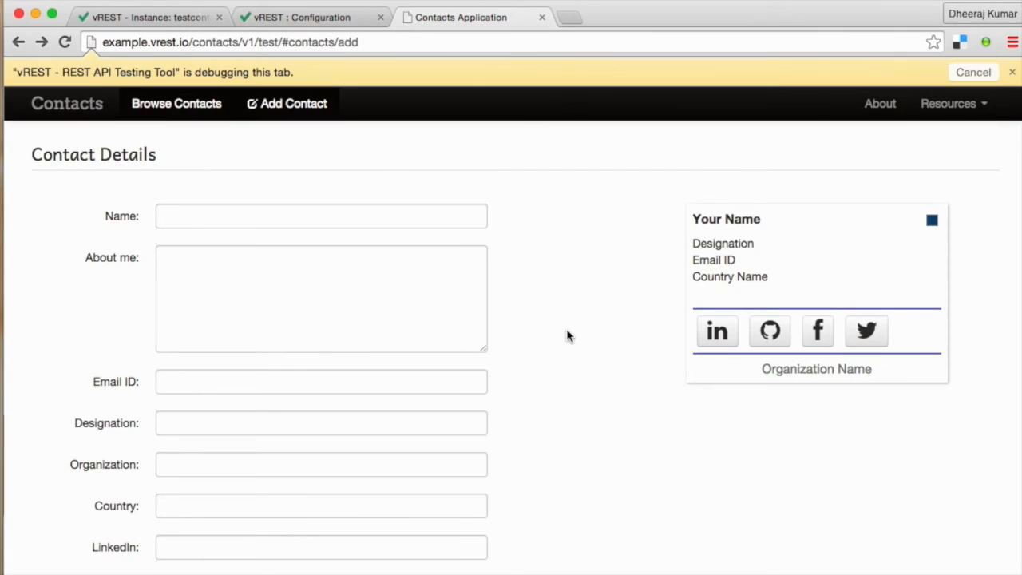
pyautogui.moveTo(562, 330)
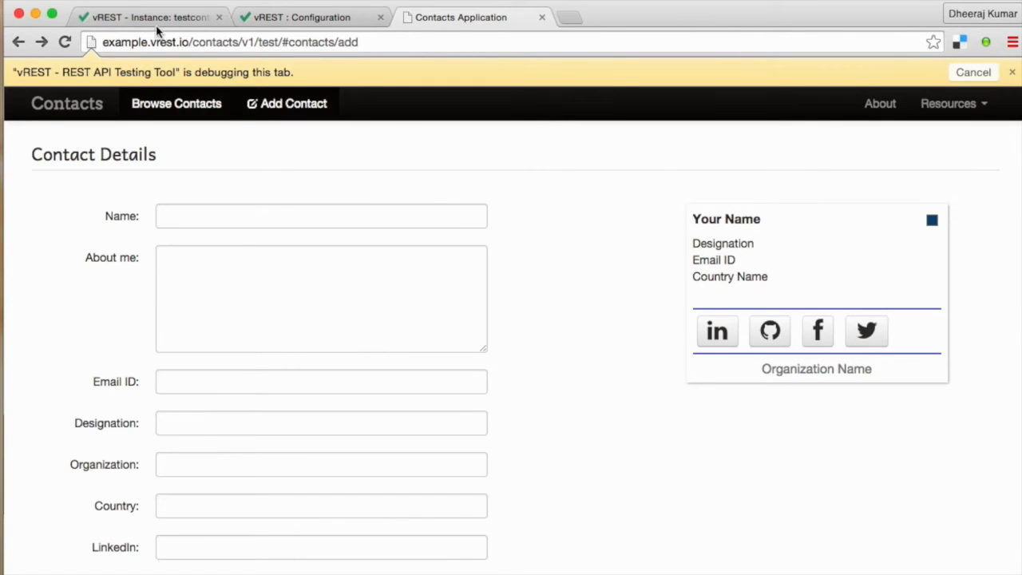
# Step: Reload the vREST test list, select the six Write Summary requests and bulk-delete them
pyautogui.click(144, 17)
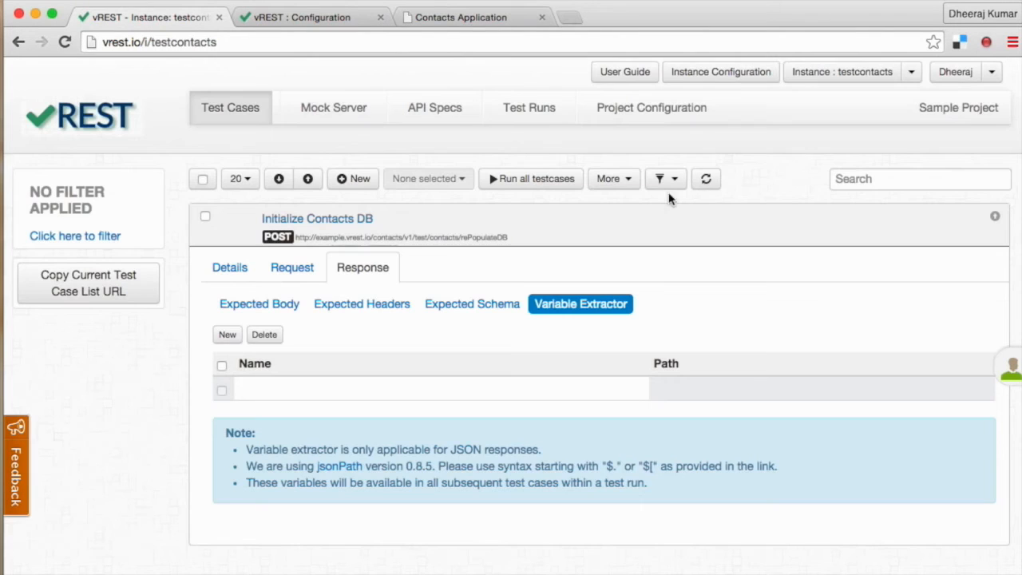
pyautogui.click(706, 178)
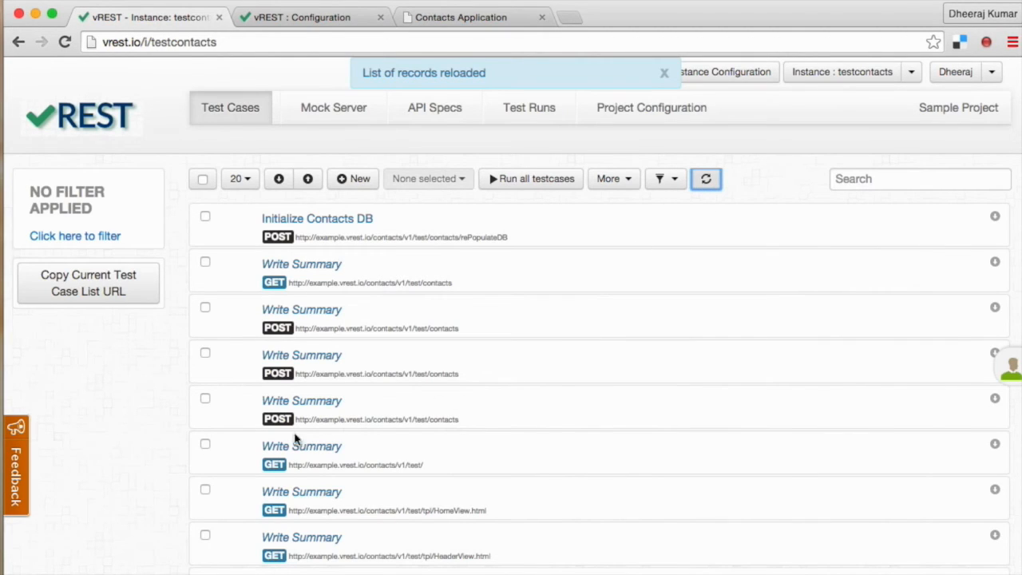
pyautogui.moveTo(341, 471)
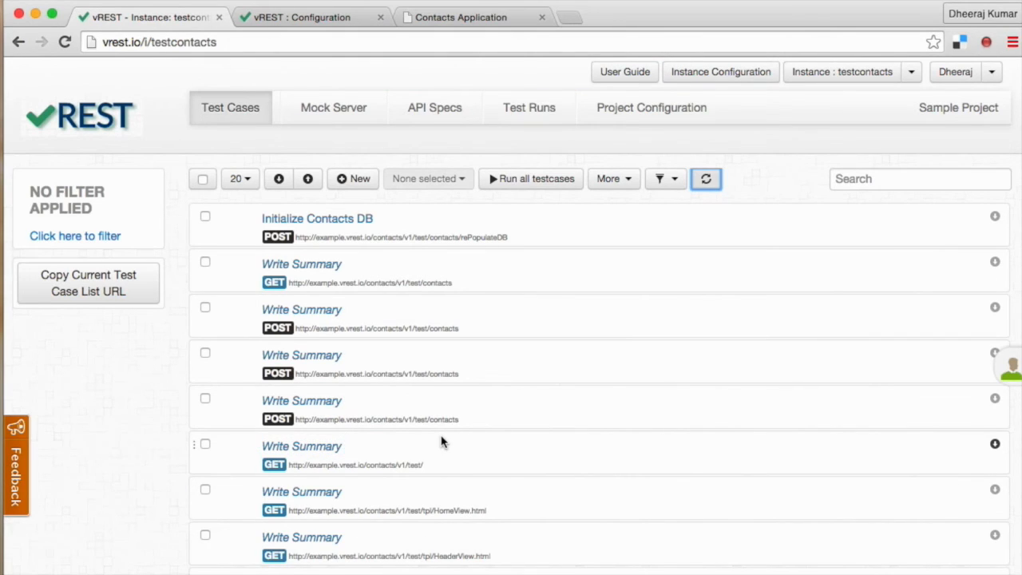
pyautogui.moveTo(384, 453)
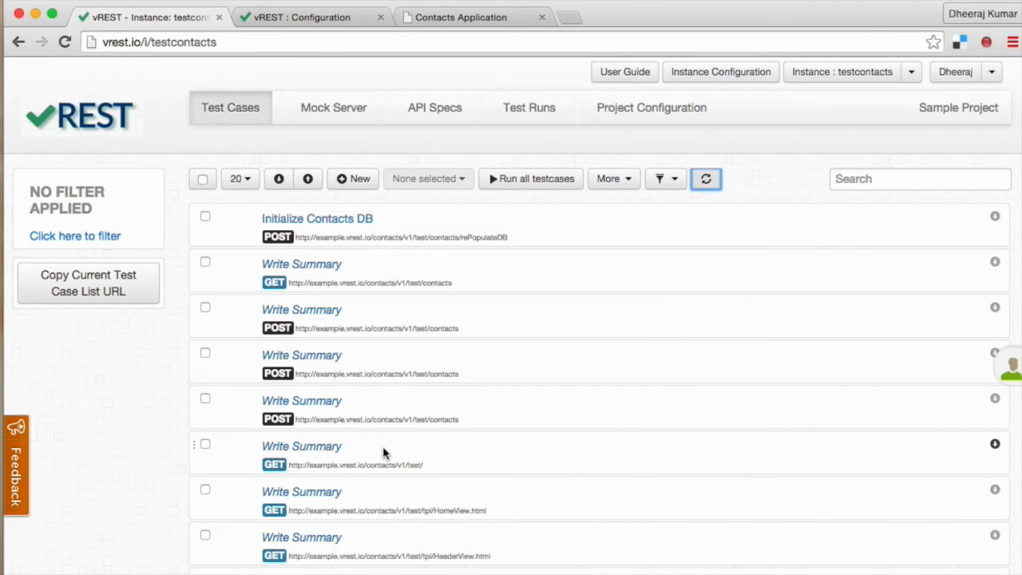
pyautogui.moveTo(187, 448)
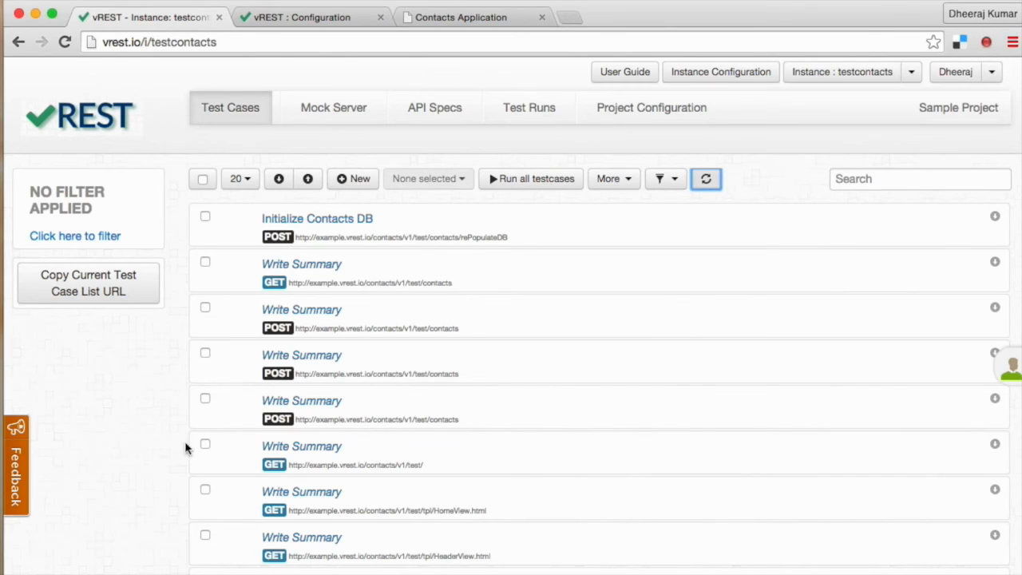
pyautogui.click(205, 489)
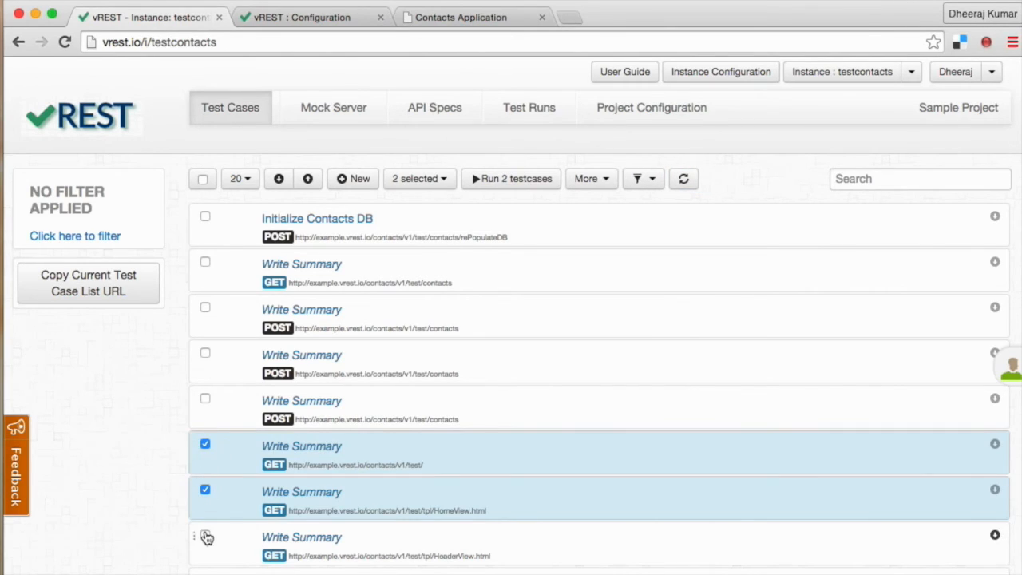
pyautogui.click(205, 535)
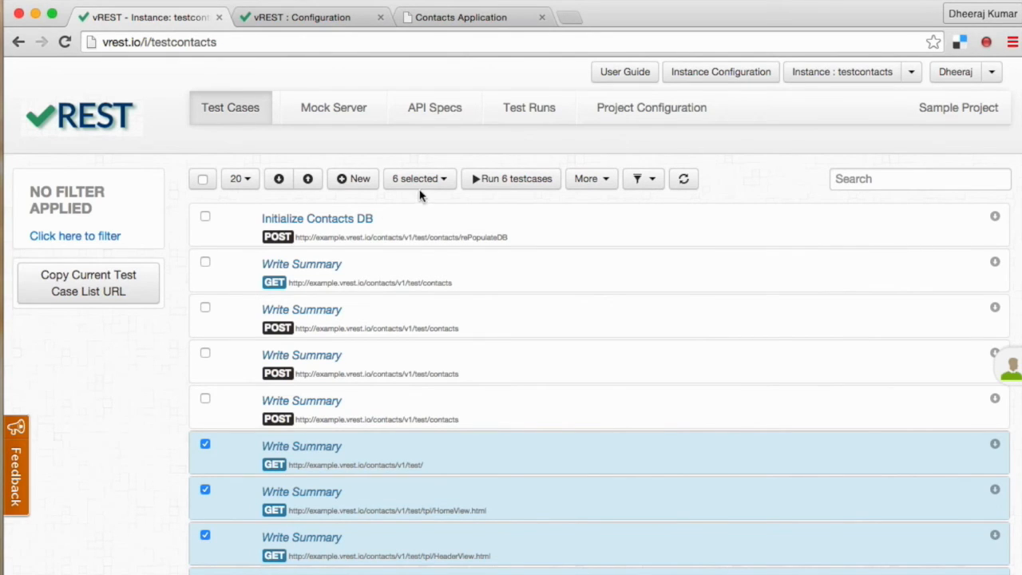
pyautogui.click(419, 178)
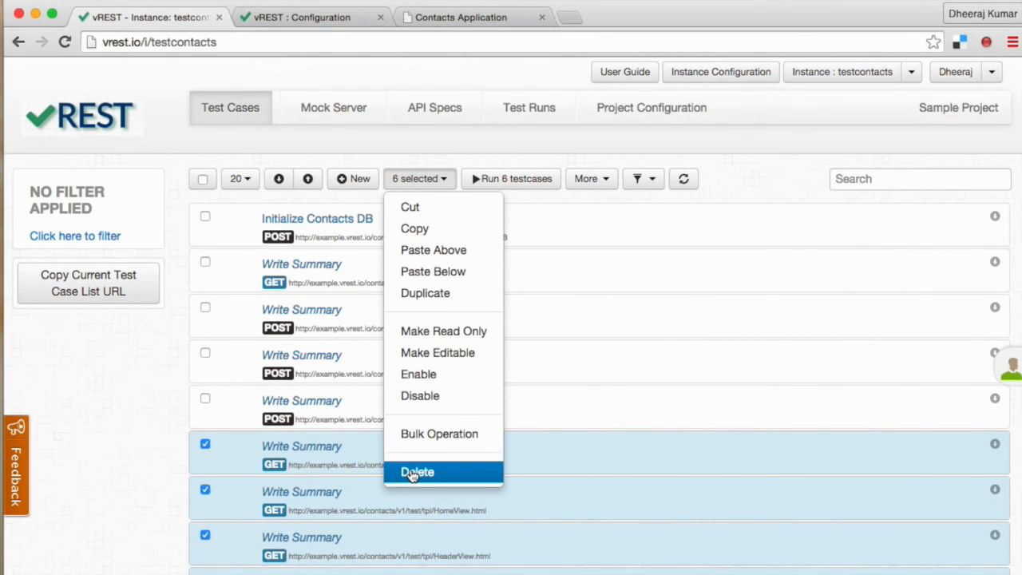
pyautogui.click(417, 472)
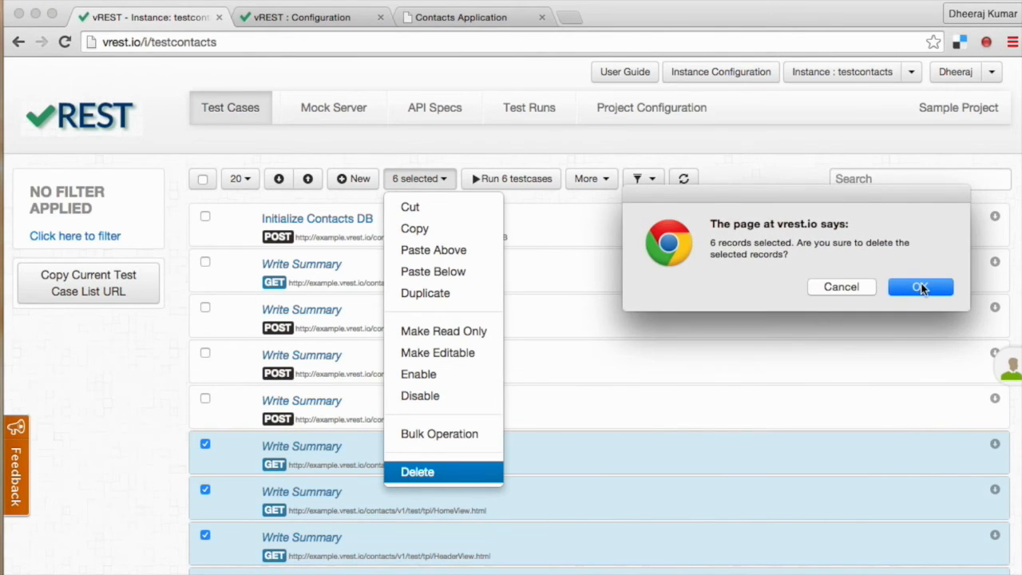
pyautogui.click(920, 286)
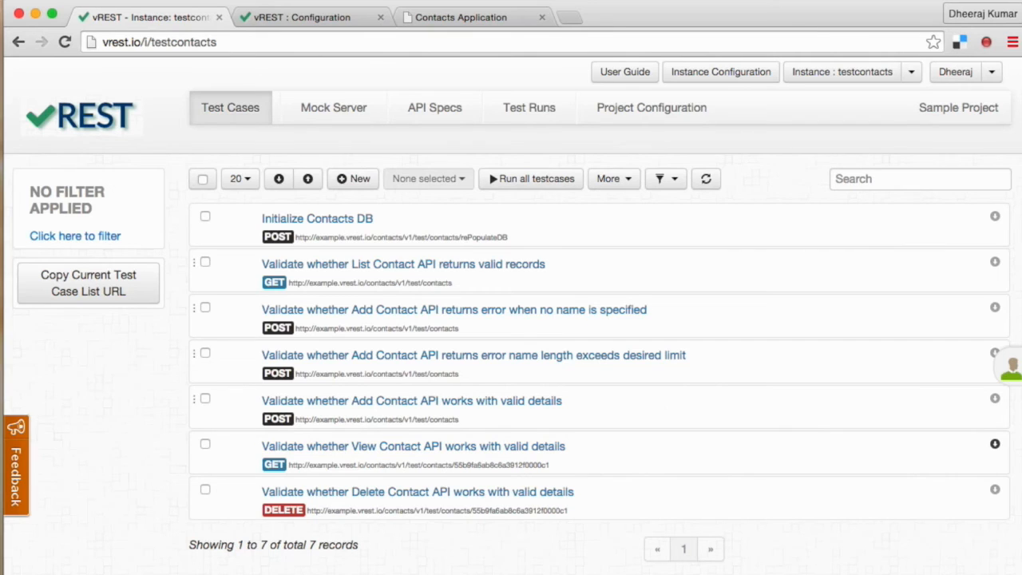
pyautogui.moveTo(663, 413)
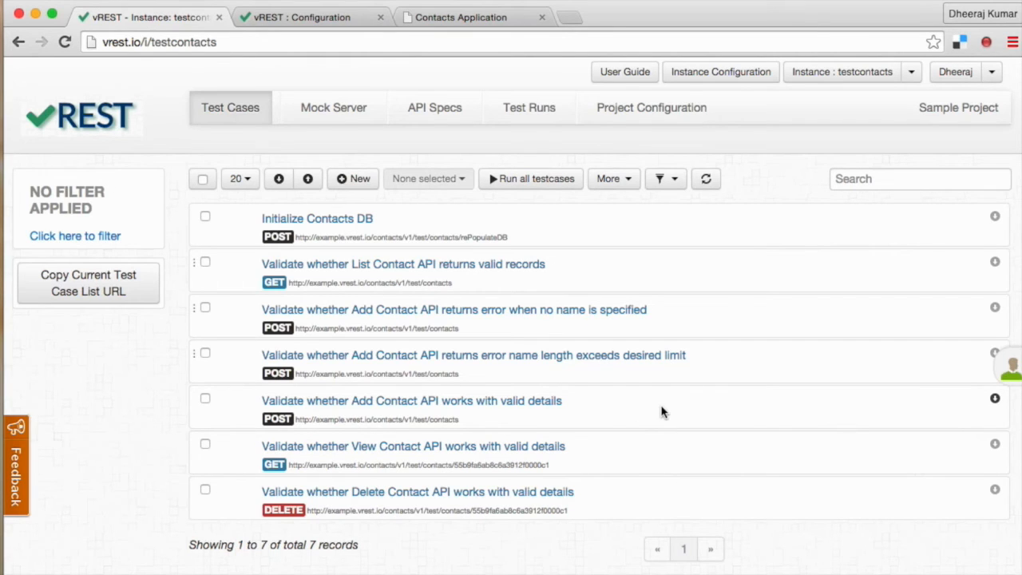
pyautogui.moveTo(530, 178)
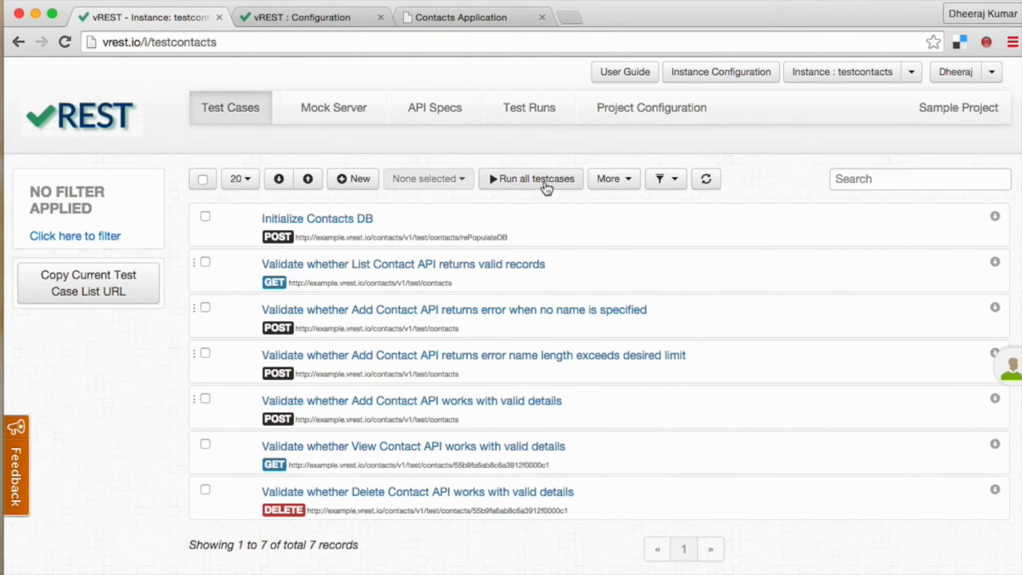
# Step: Run all seven test cases and scroll through the Test Runner's failing diffs
pyautogui.click(535, 178)
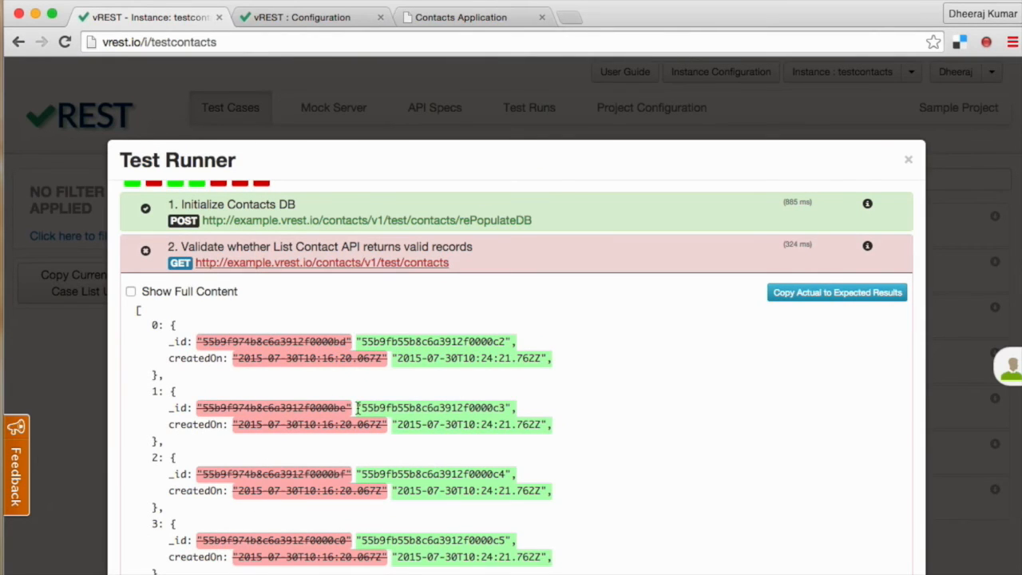
pyautogui.moveTo(204, 361)
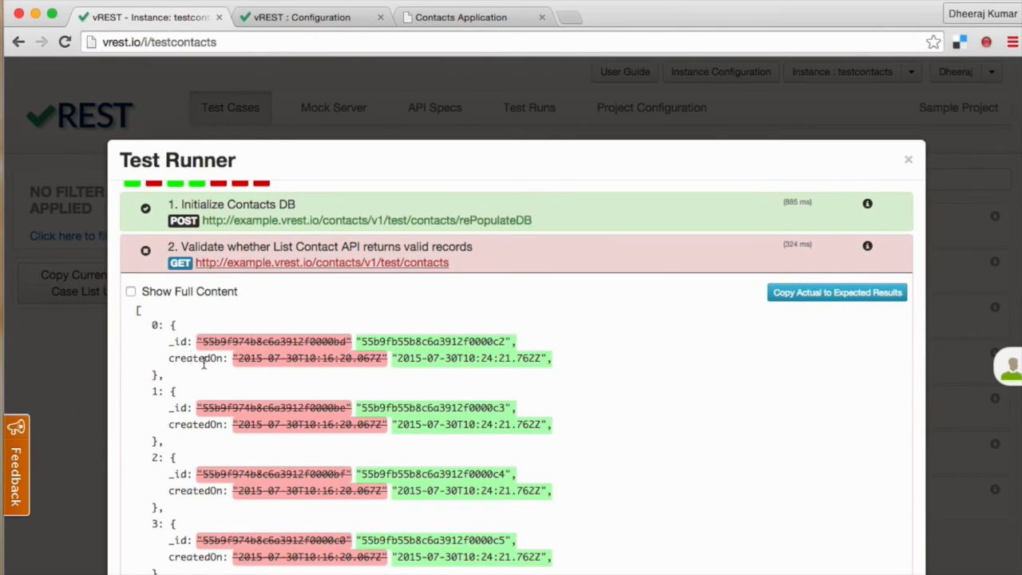
pyautogui.scroll(-3)
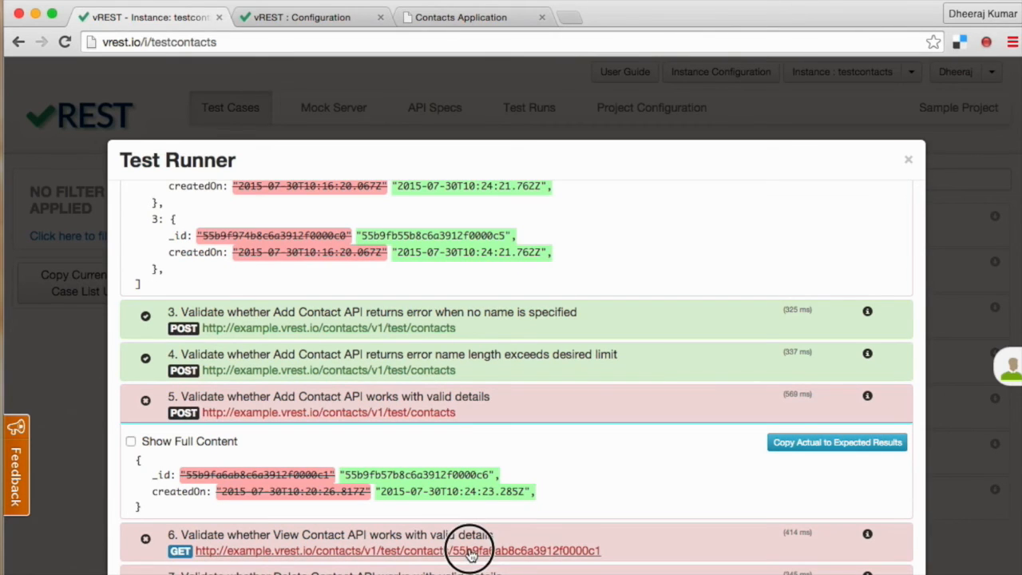
pyautogui.scroll(-3)
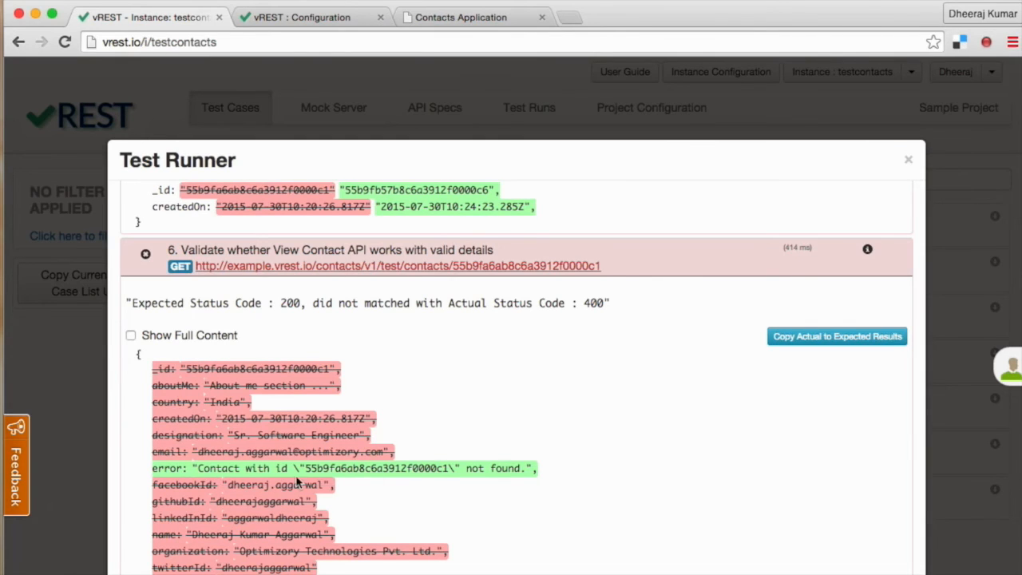
pyautogui.scroll(-3)
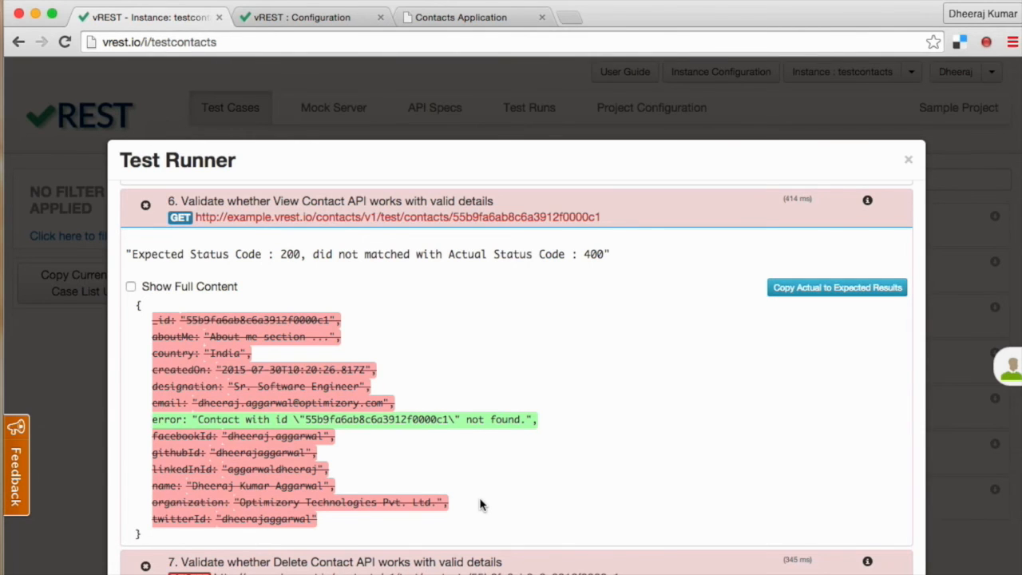
pyautogui.scroll(3)
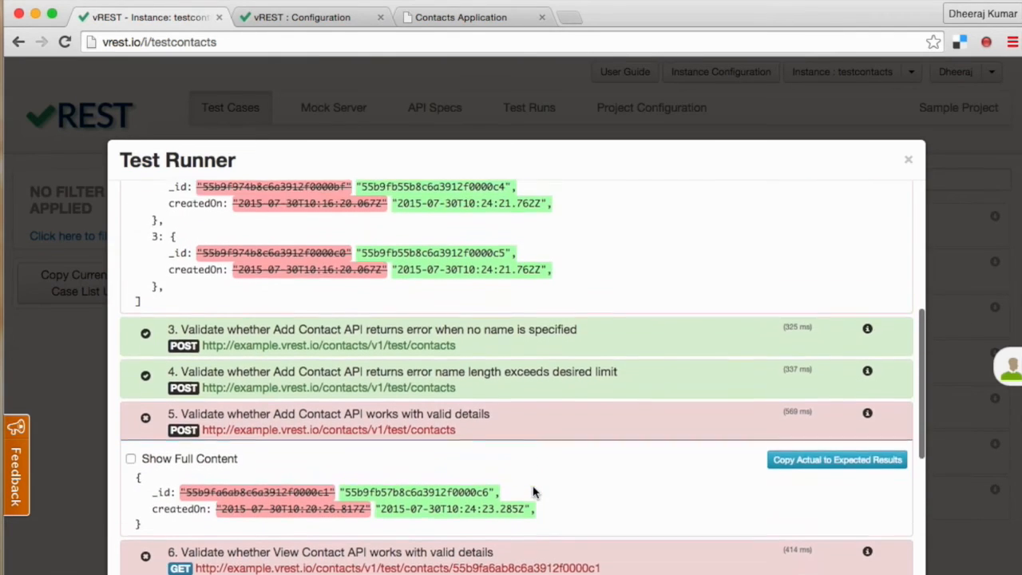
# Step: Save the List Contact expected body with {{*}} placeholders and return to the results
pyautogui.scroll(3)
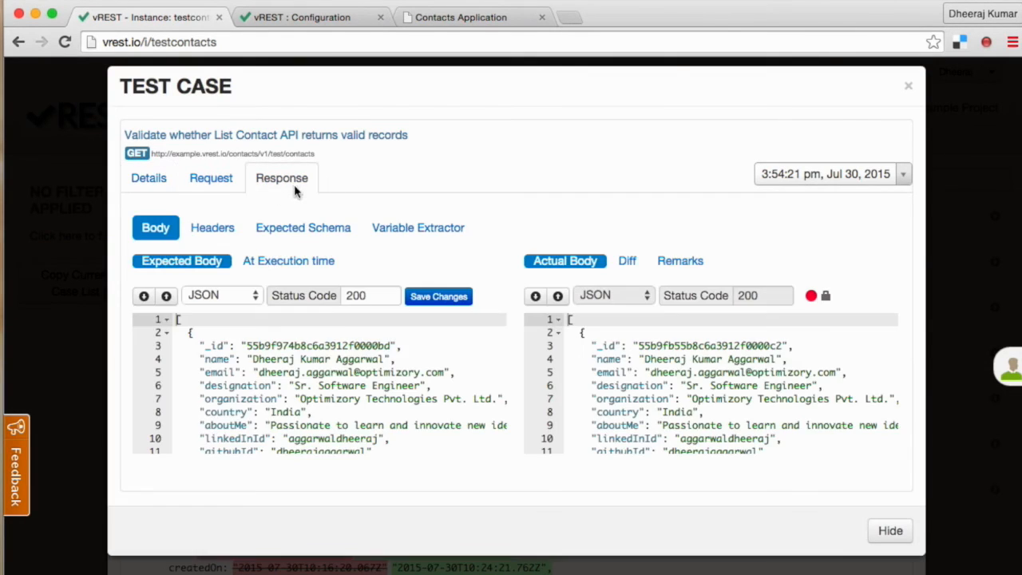
pyautogui.scroll(-3)
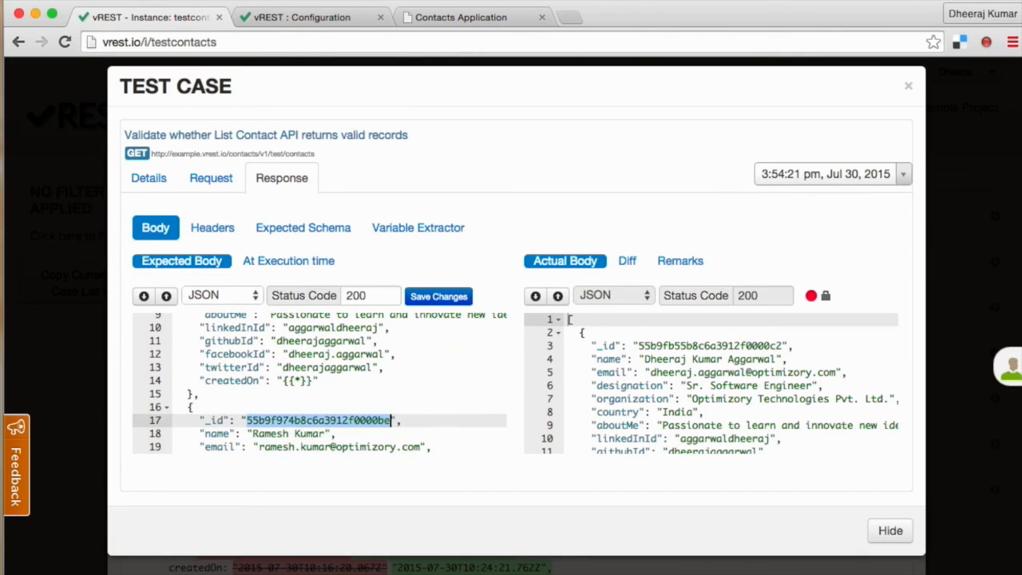
pyautogui.scroll(-3)
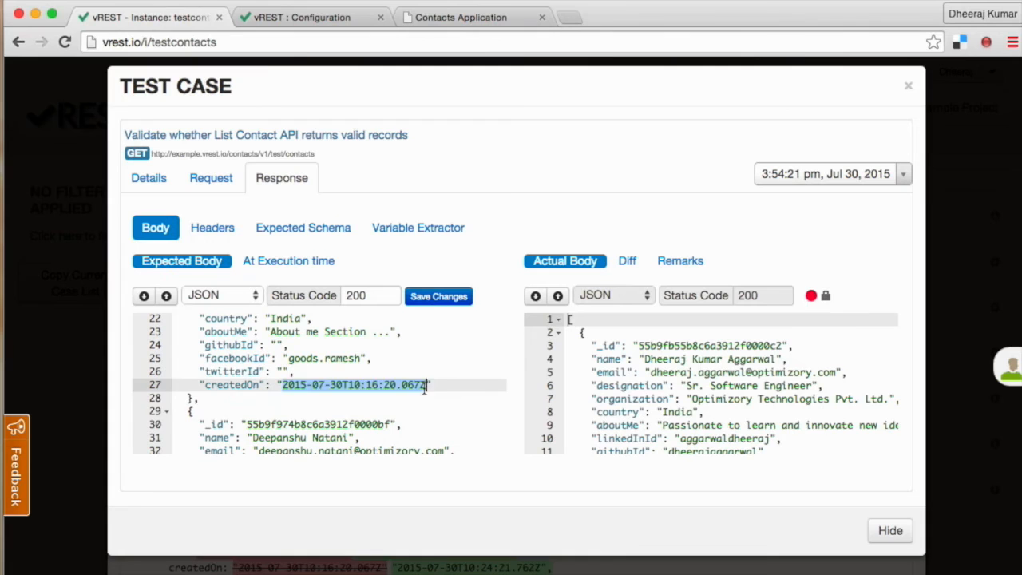
pyautogui.scroll(-3)
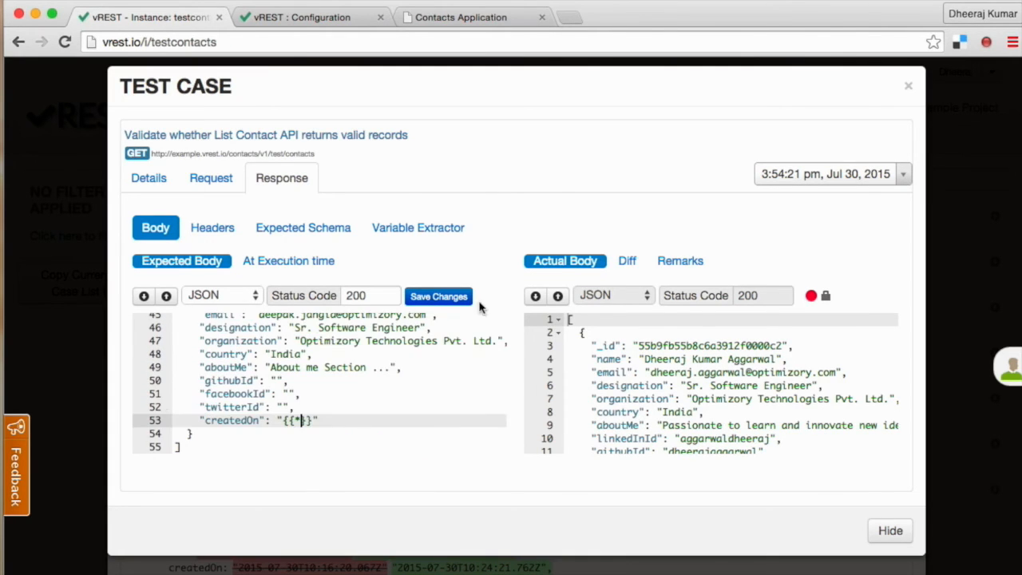
pyautogui.click(439, 296)
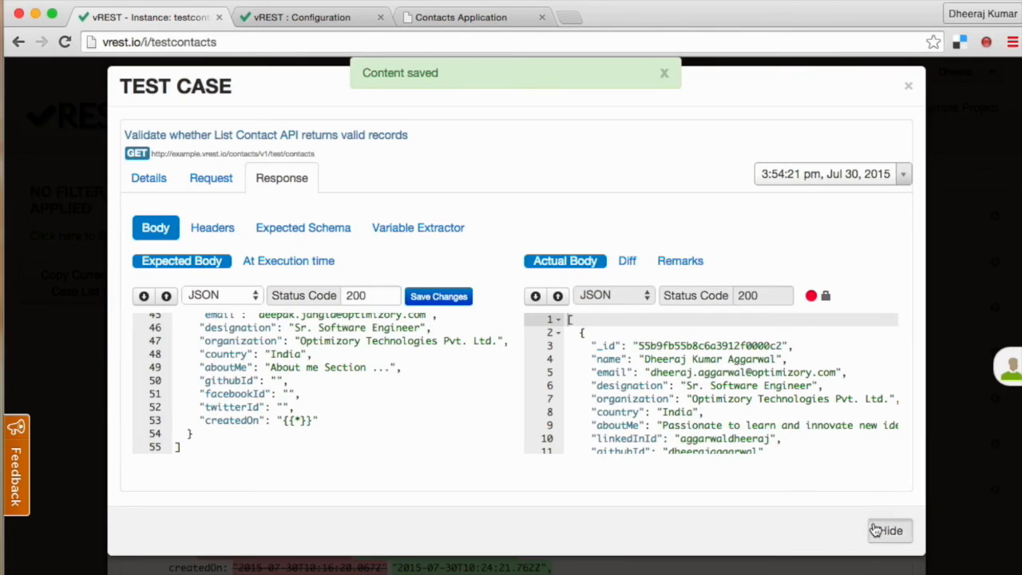
pyautogui.click(889, 531)
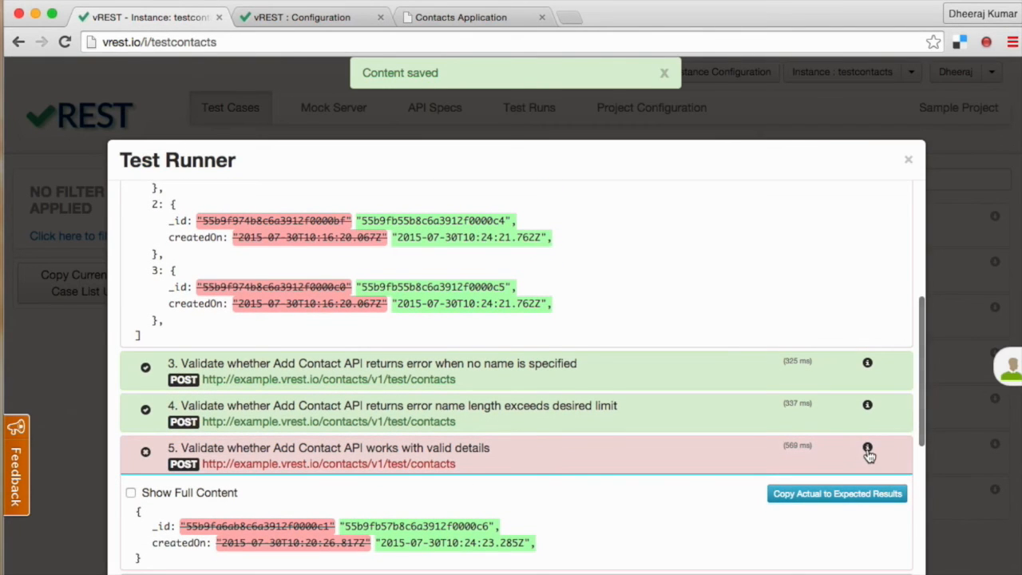
# Step: Replace the Add Contact expected createdOn value with {{*}} and save it
pyautogui.click(867, 447)
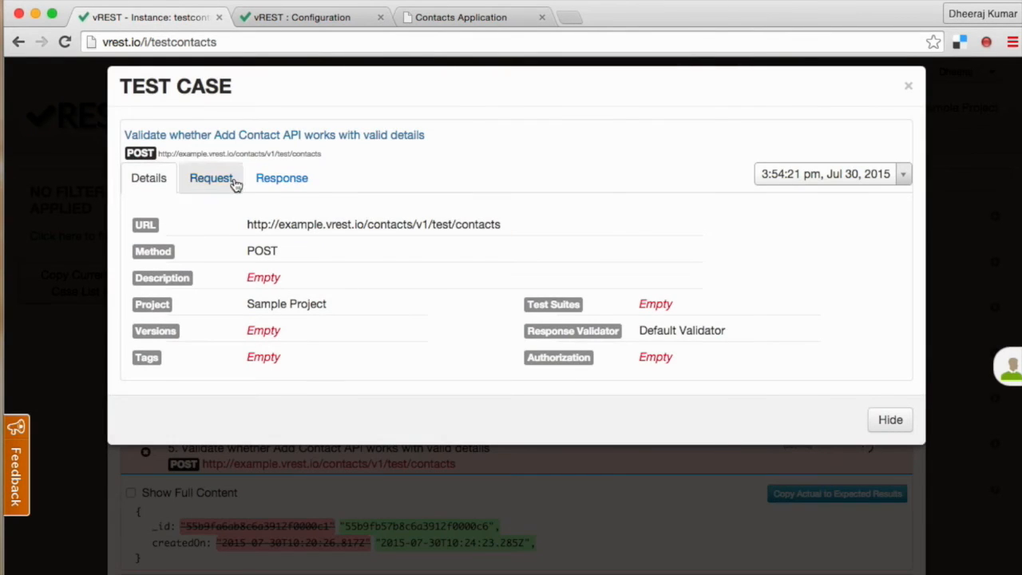
pyautogui.click(281, 177)
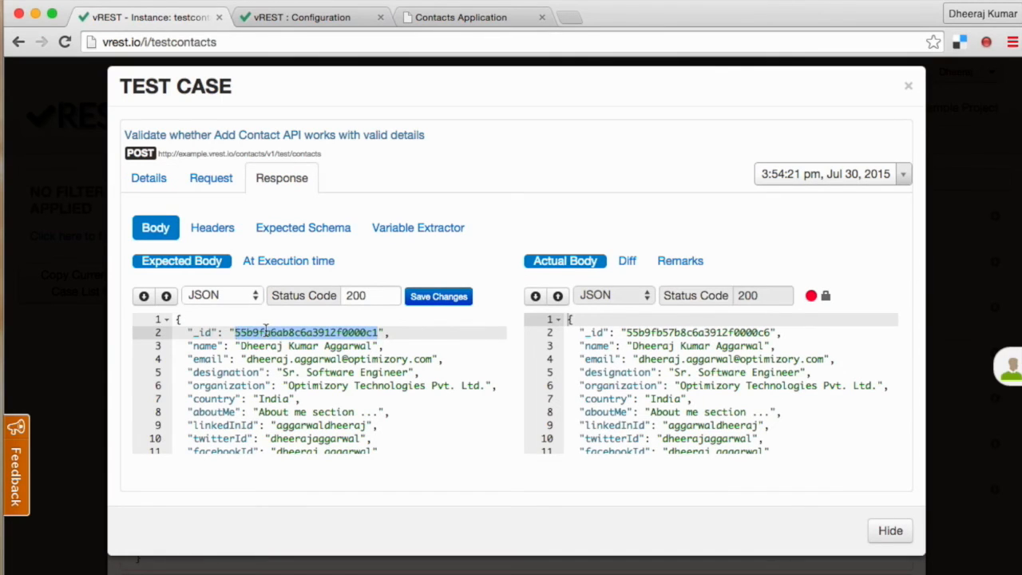
pyautogui.scroll(-3)
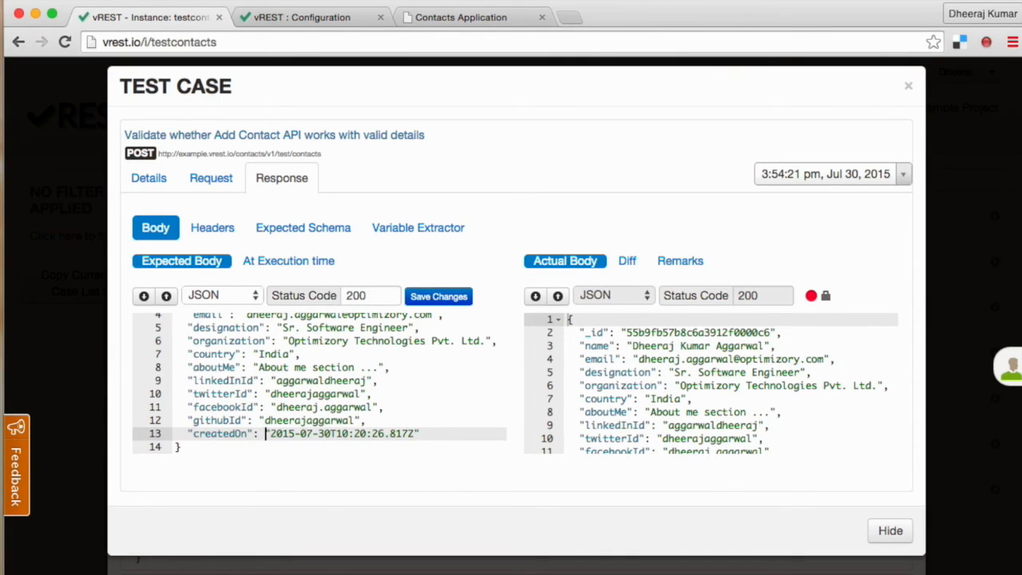
pyautogui.write('{{*}}"')
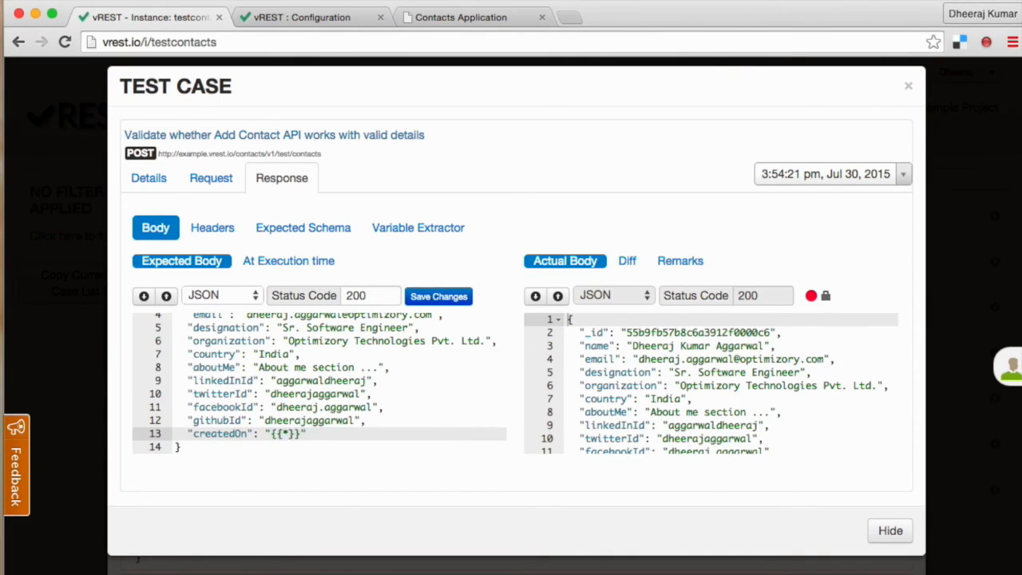
pyautogui.click(437, 296)
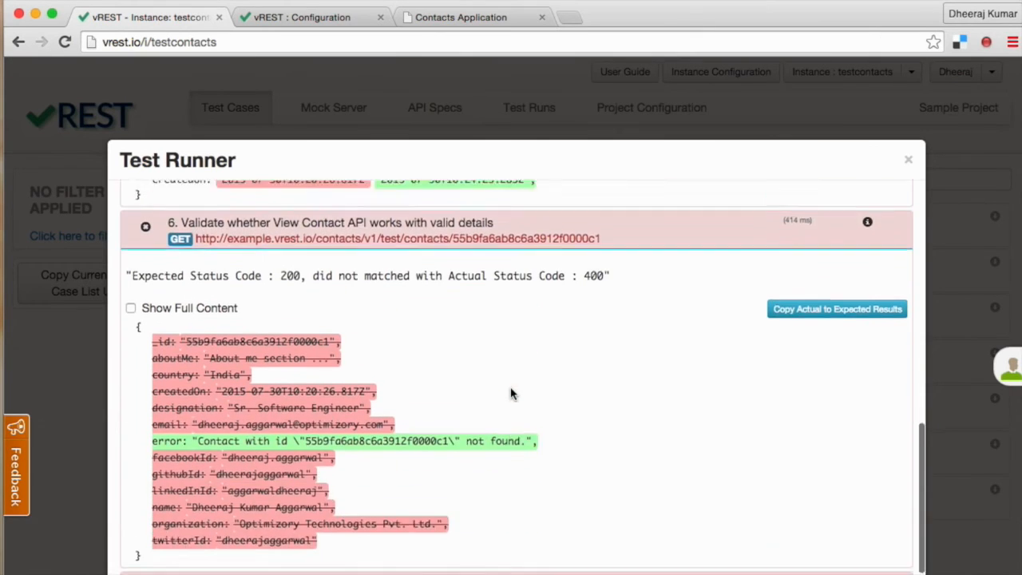
pyautogui.scroll(-3)
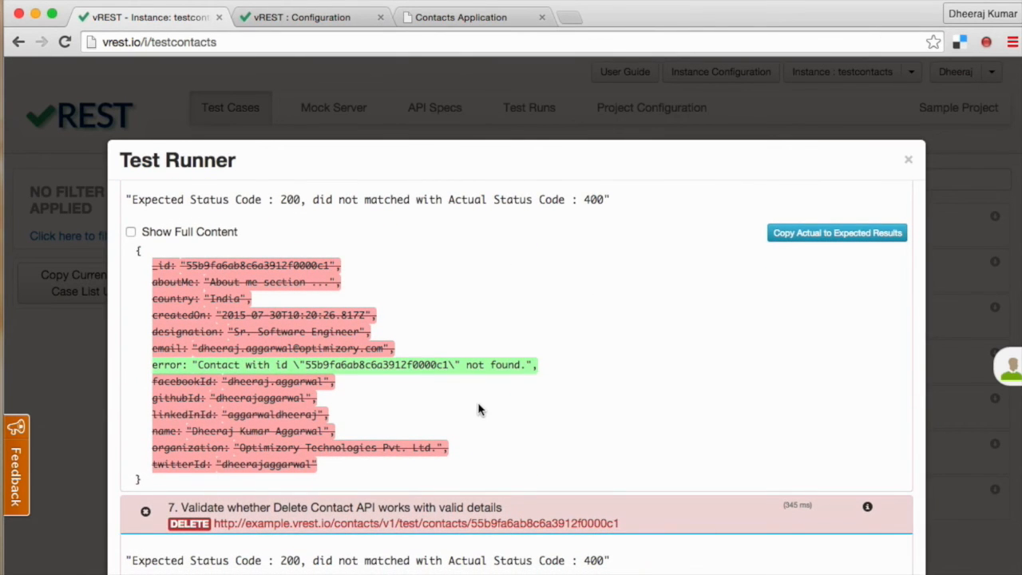
pyautogui.scroll(3)
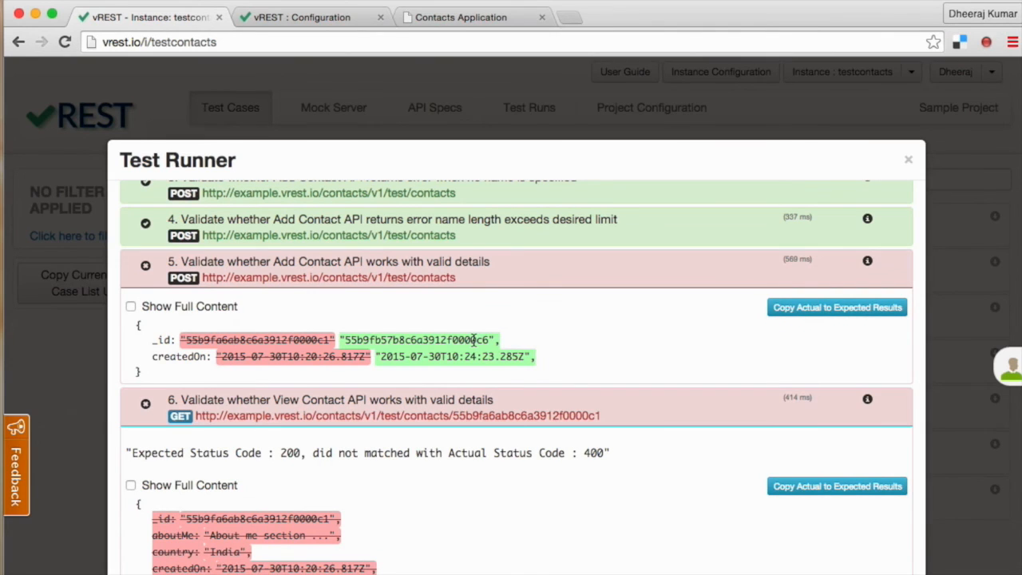
pyautogui.moveTo(476, 471)
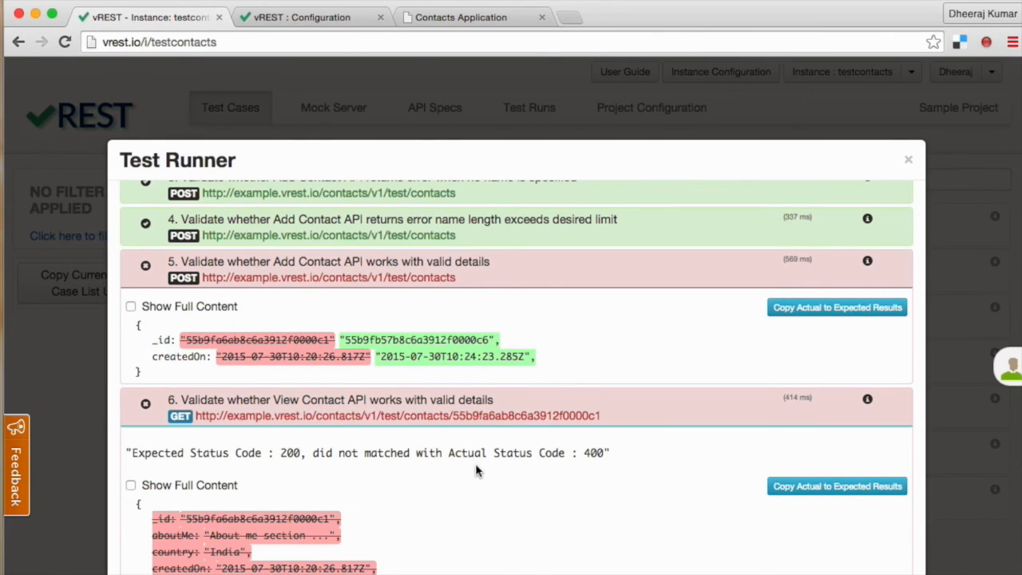
pyautogui.scroll(-3)
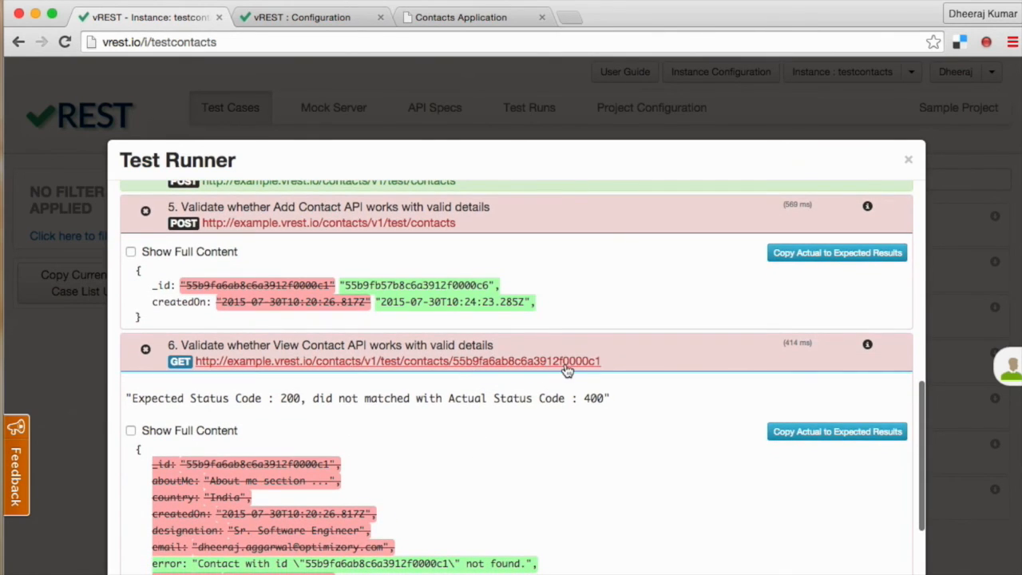
# Step: Add a contactId variable extractor with path $._id to the Add Contact response
pyautogui.click(908, 159)
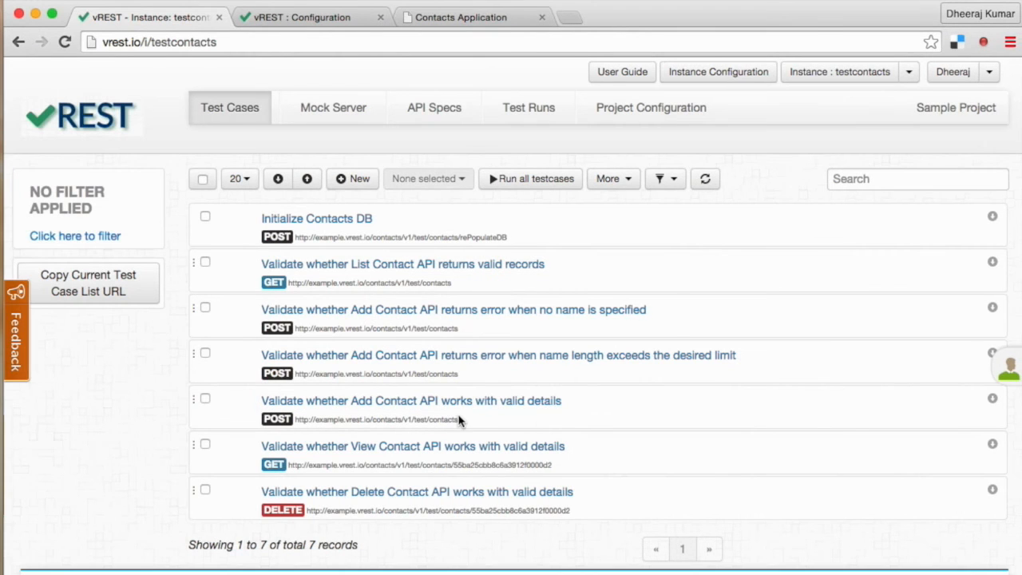
pyautogui.click(410, 401)
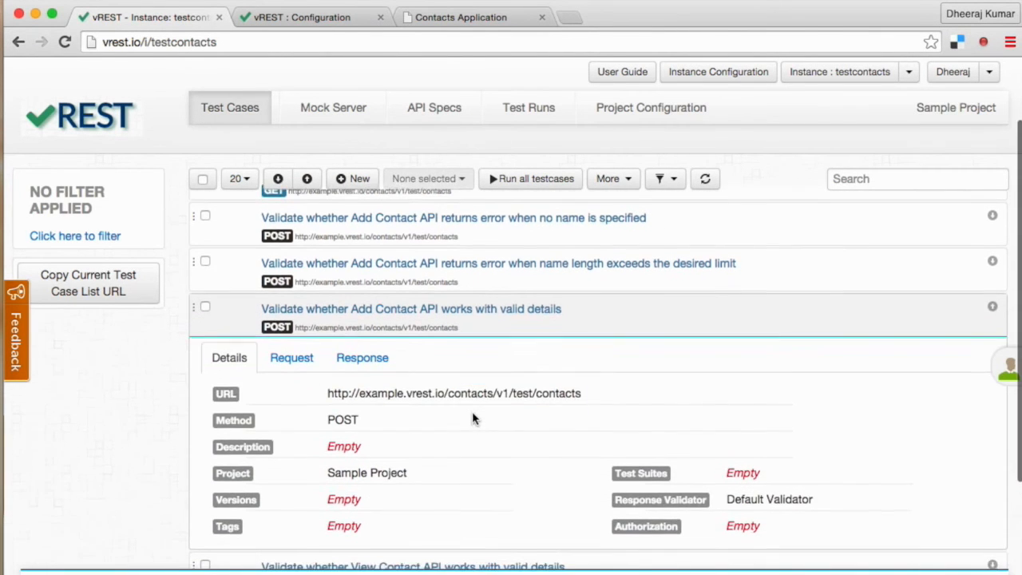
pyautogui.click(362, 357)
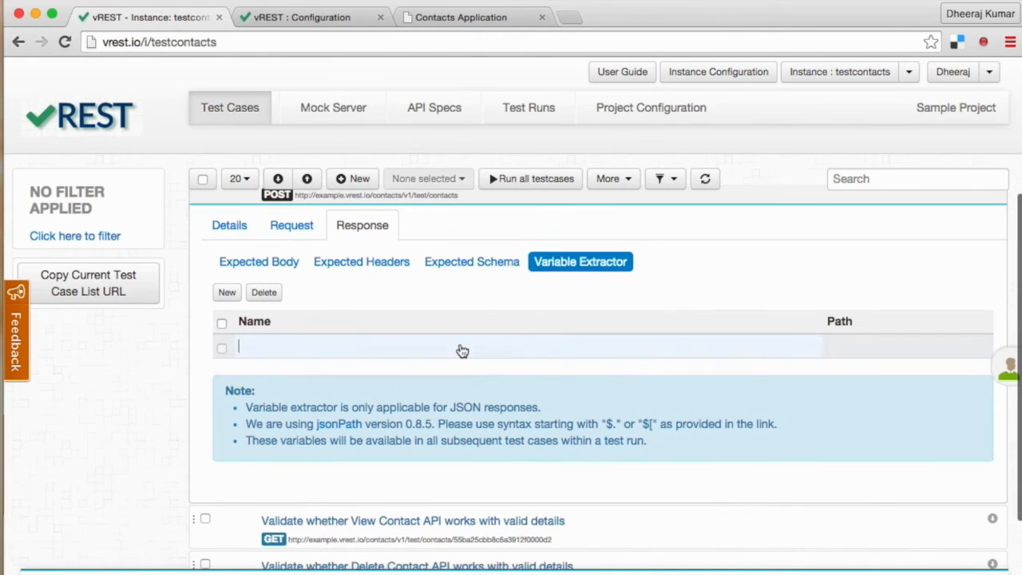
pyautogui.write('contac')
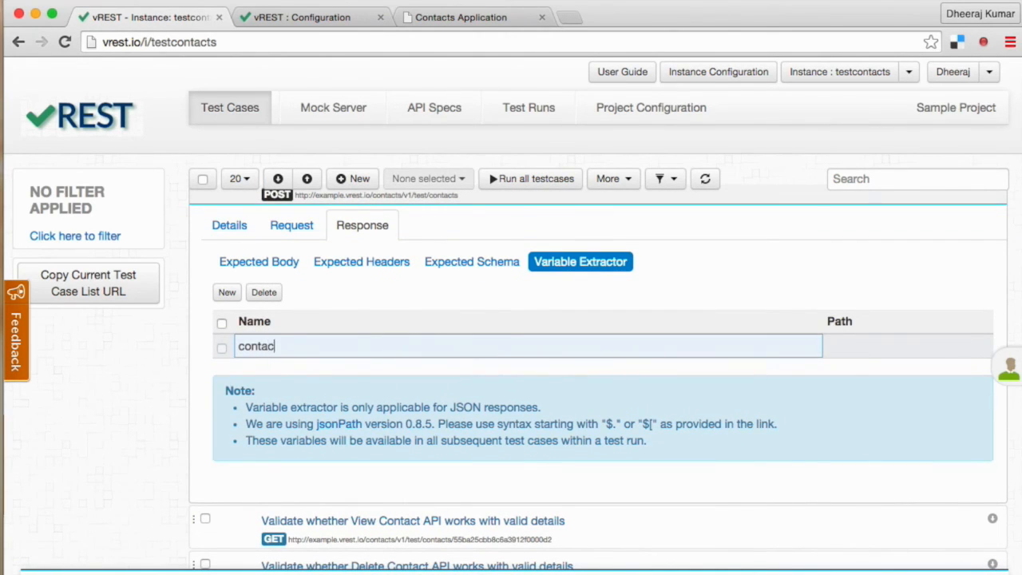
pyautogui.press('Return')
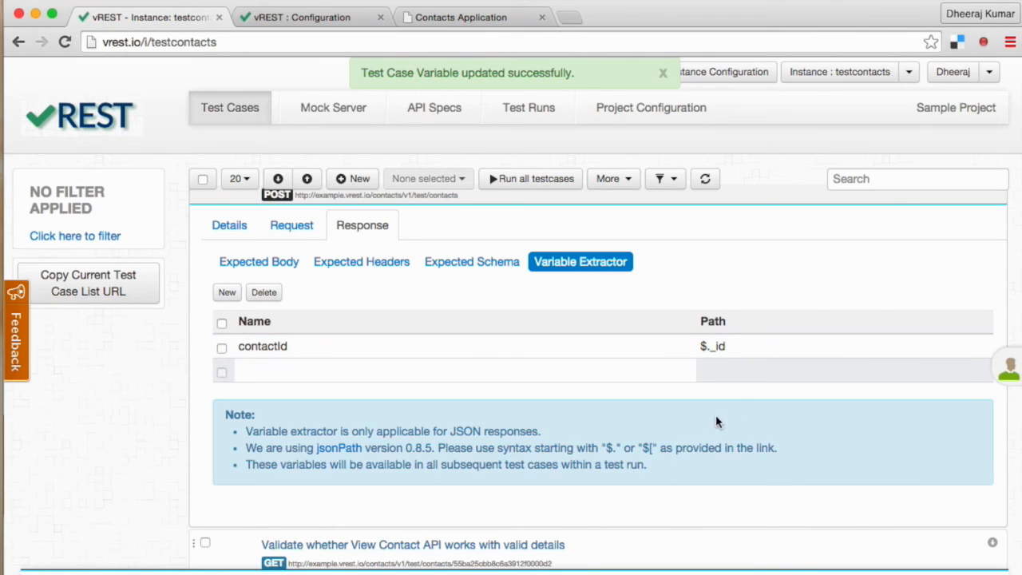
pyautogui.moveTo(281, 360)
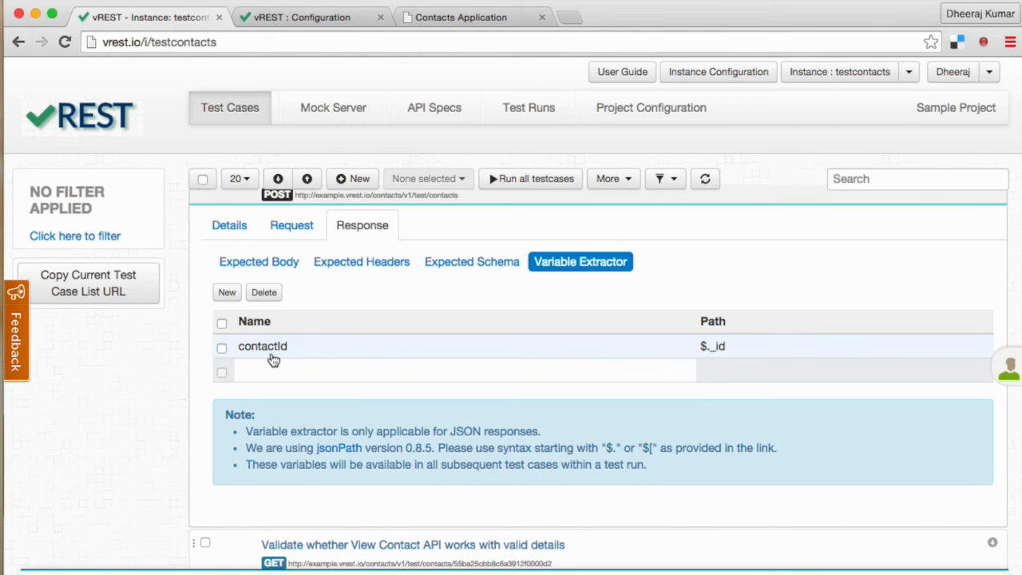
pyautogui.moveTo(295, 364)
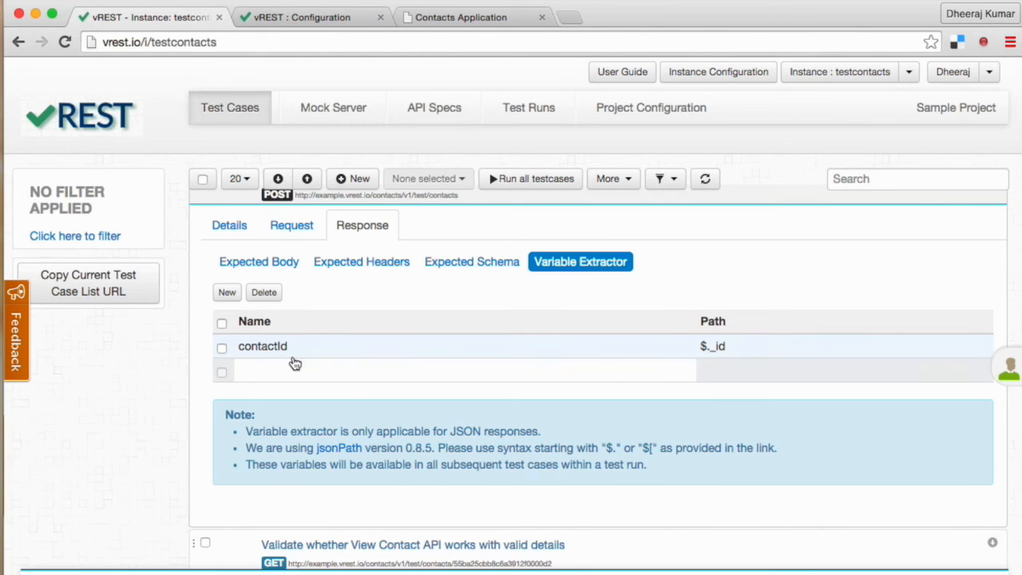
pyautogui.scroll(-3)
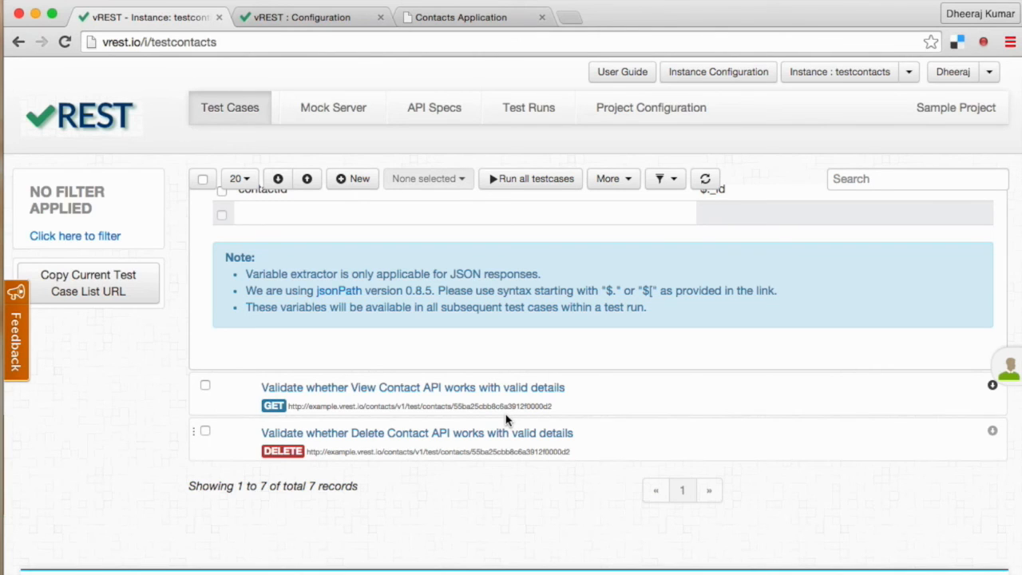
# Step: Show the View Contact expected response and tick the View and Delete Contact tests
pyautogui.click(413, 387)
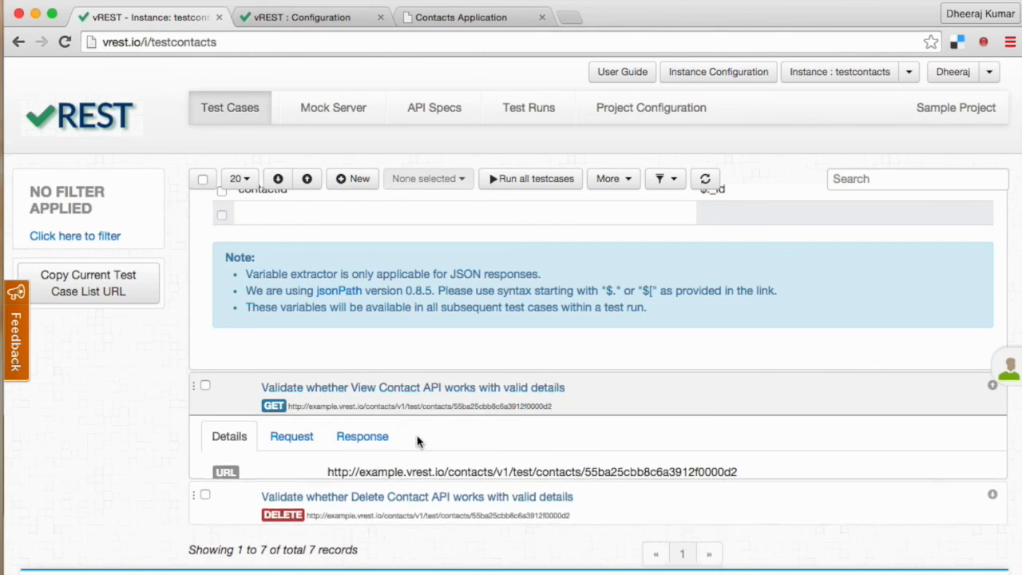
pyautogui.click(362, 436)
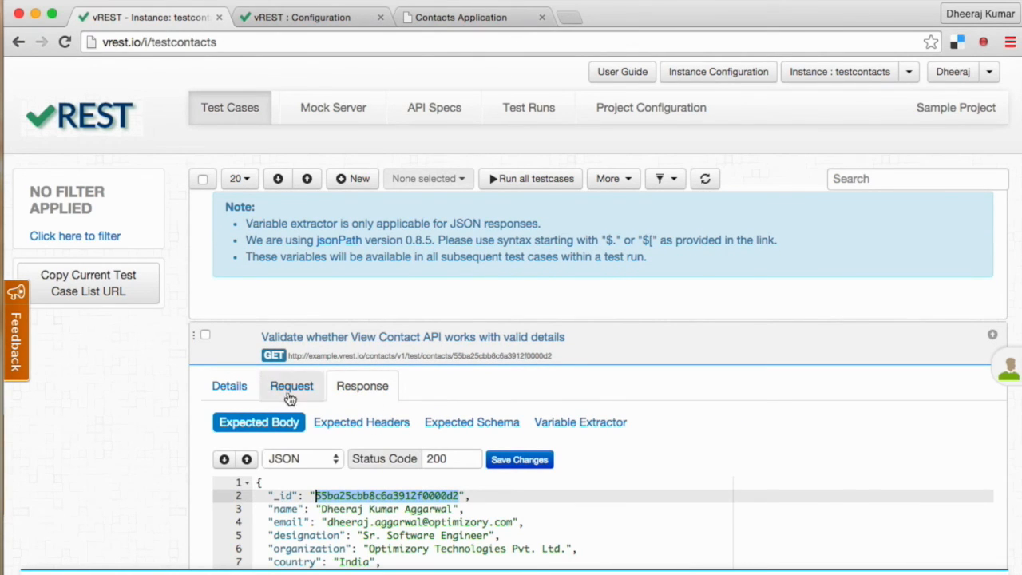
pyautogui.click(206, 333)
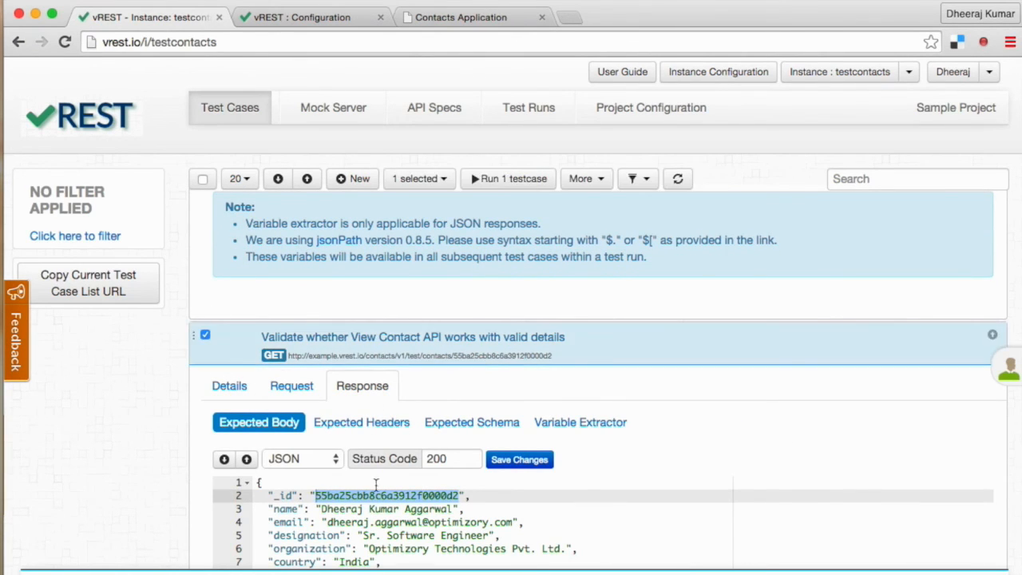
pyautogui.scroll(-3)
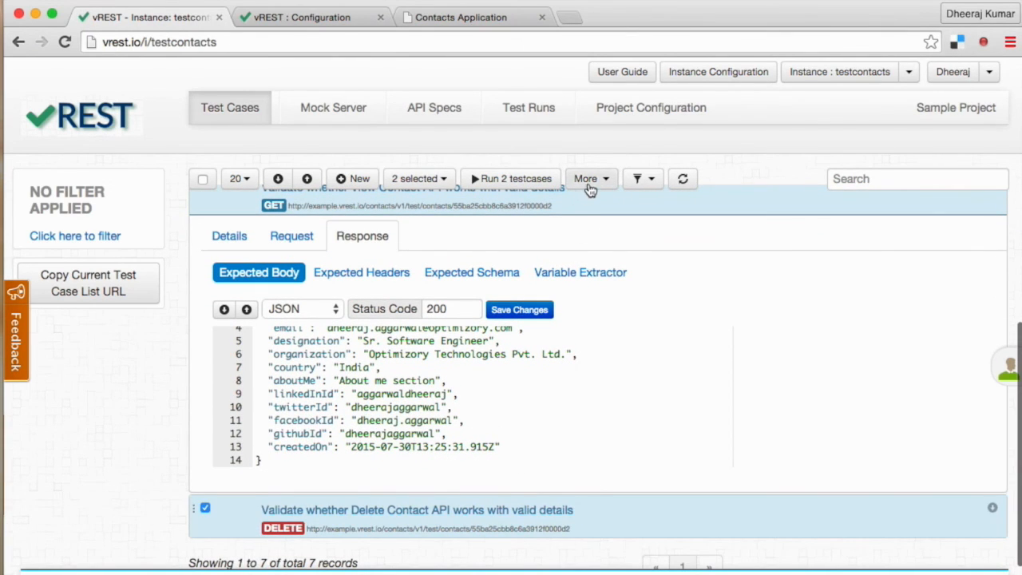
# Step: Replace 55b9fa6ab8c6a3912f0000c1 with {{contactId}} across all fields of the selected tests
pyautogui.click(590, 178)
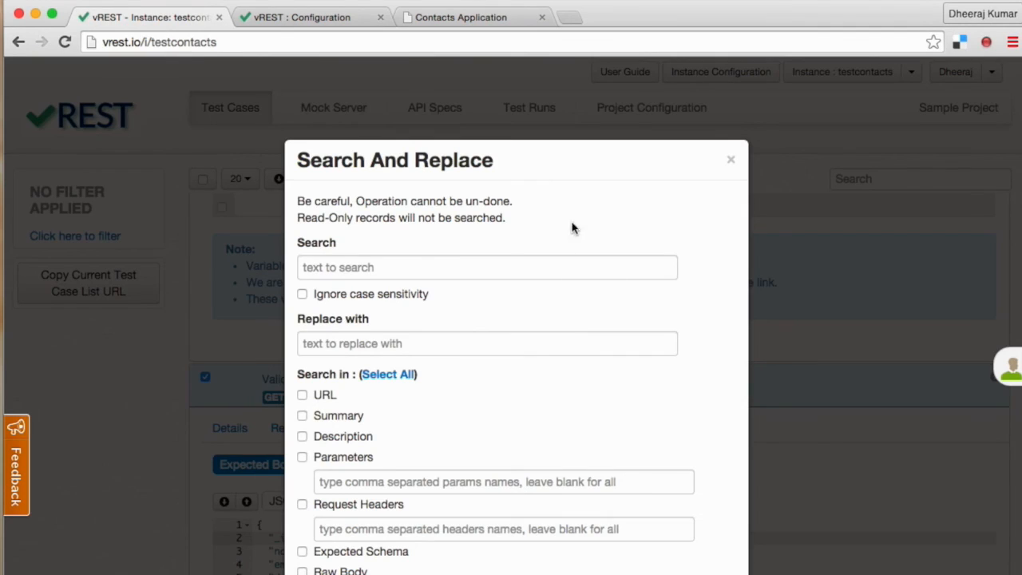
pyautogui.click(488, 267)
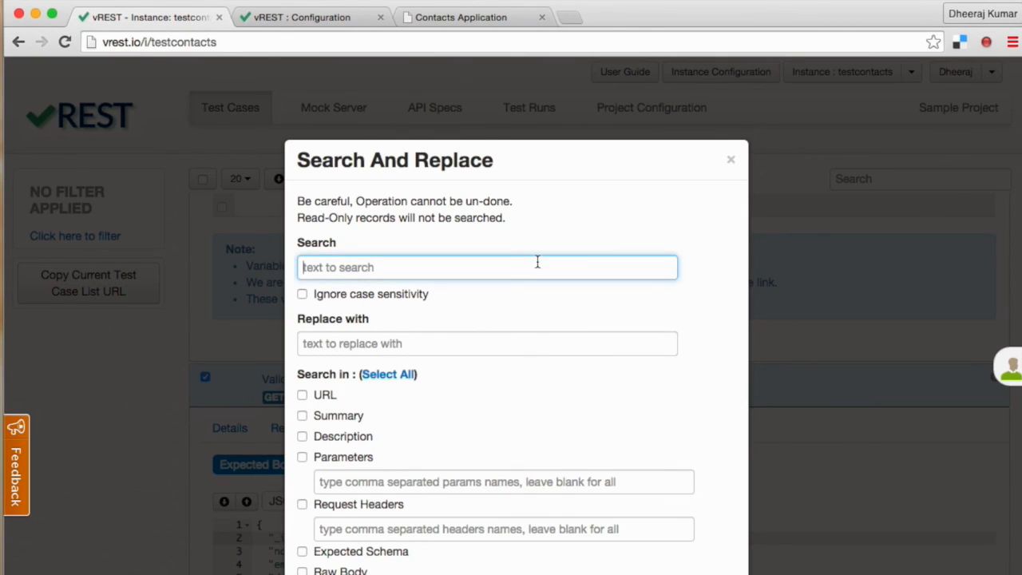
pyautogui.write('55b9fa6ab8c6a3912f0000c1')
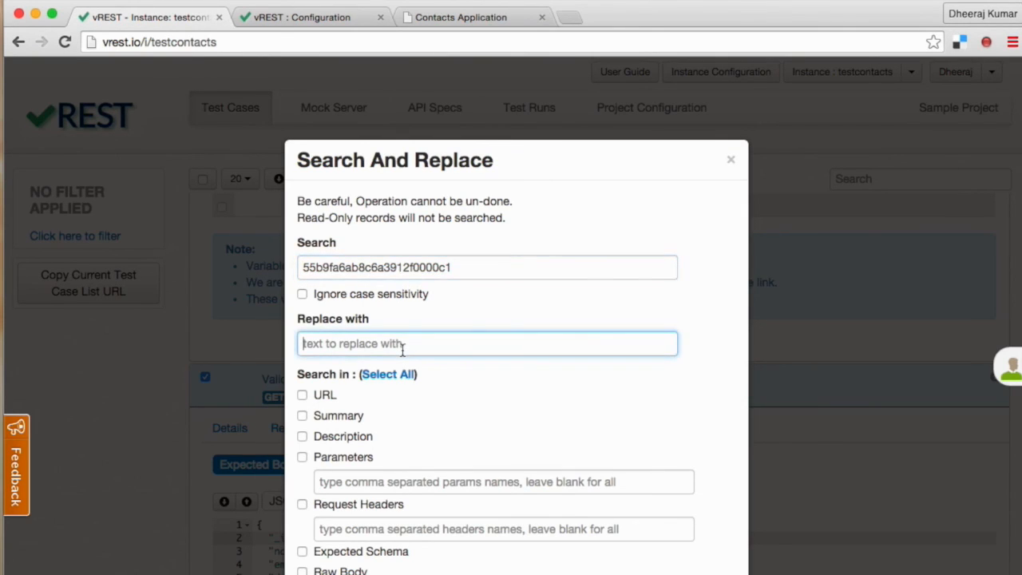
pyautogui.write('{{contact')
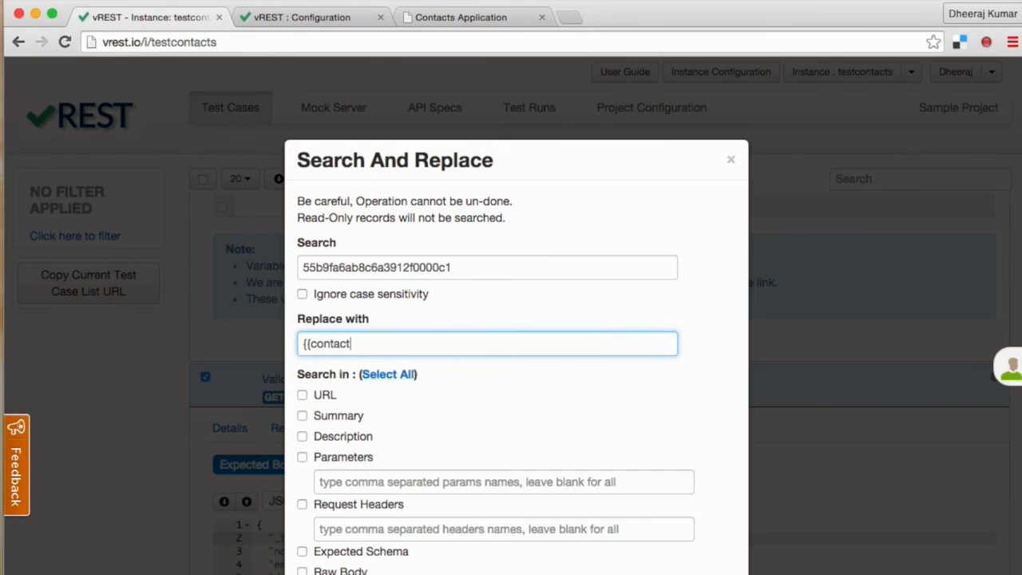
pyautogui.write('Id}}')
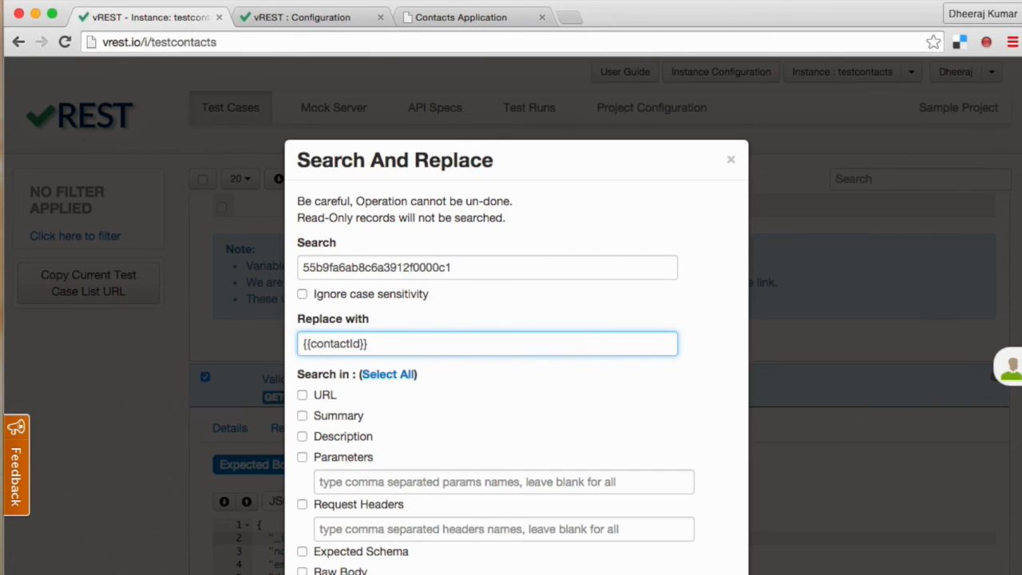
pyautogui.moveTo(388, 374)
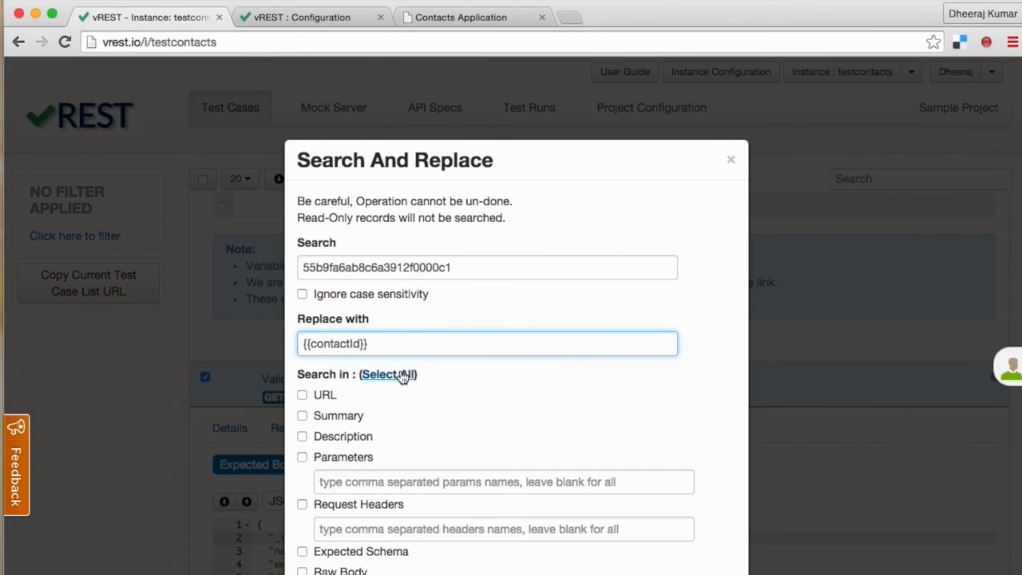
pyautogui.click(388, 374)
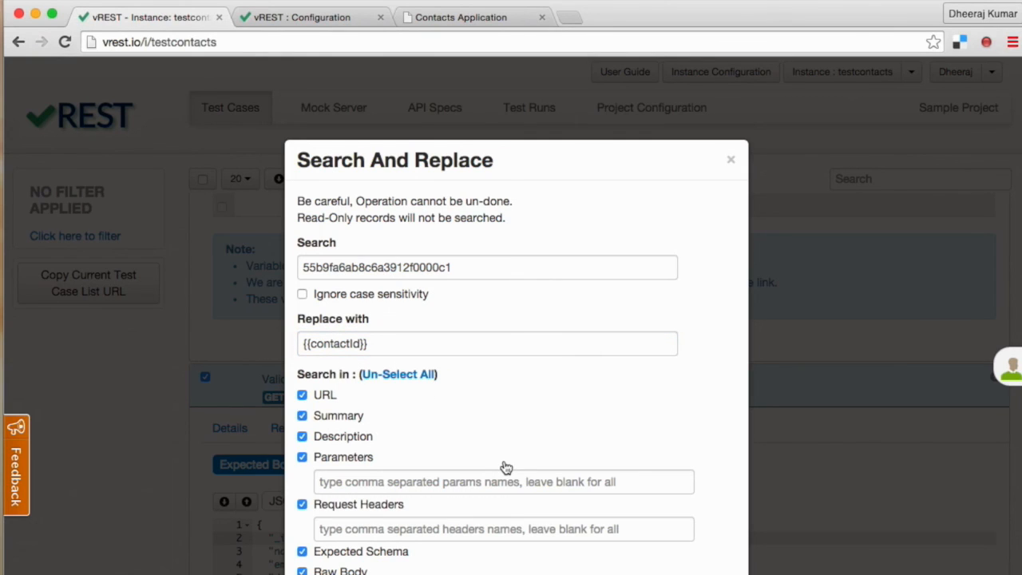
pyautogui.moveTo(390, 447)
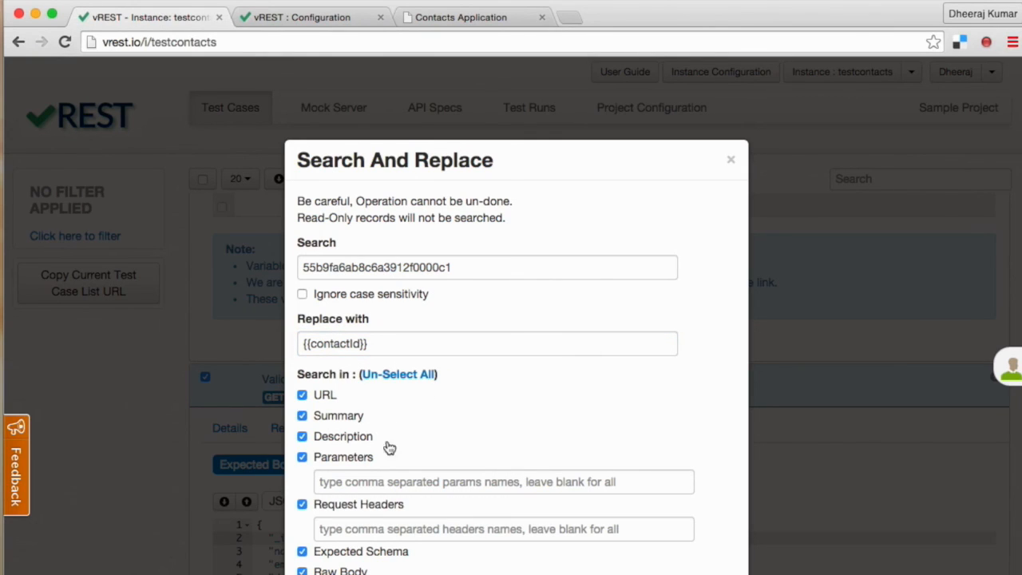
pyautogui.moveTo(389, 447)
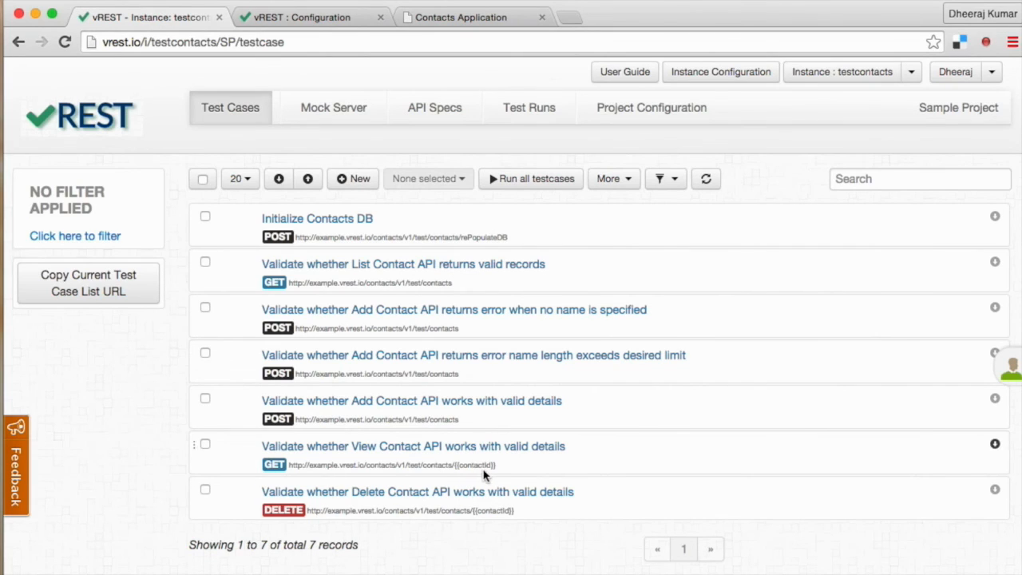
# Step: Check View Contact's {{contactId}} URL, then rerun the suite: six pass, View Contact fails
pyautogui.click(413, 446)
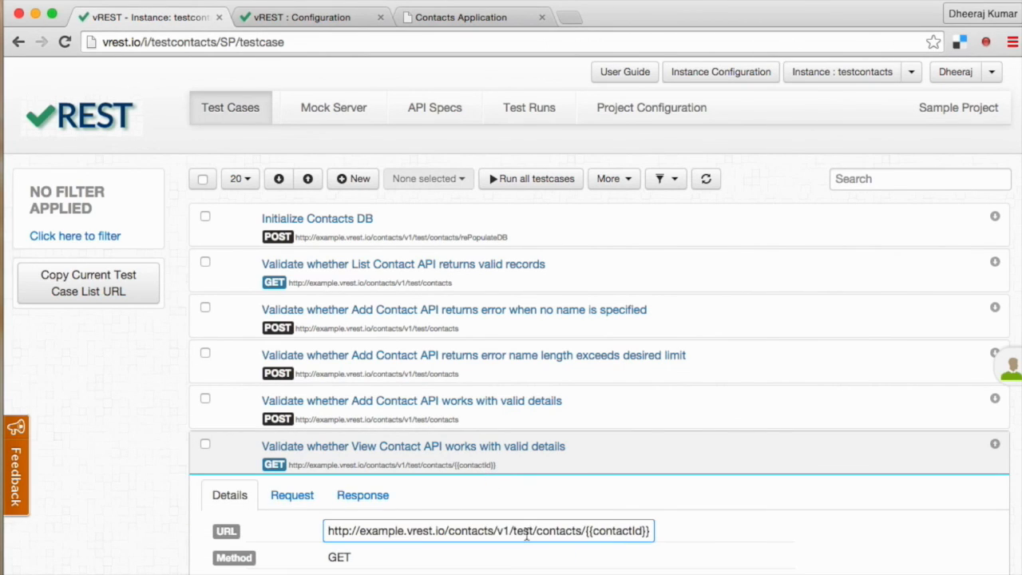
pyautogui.click(363, 494)
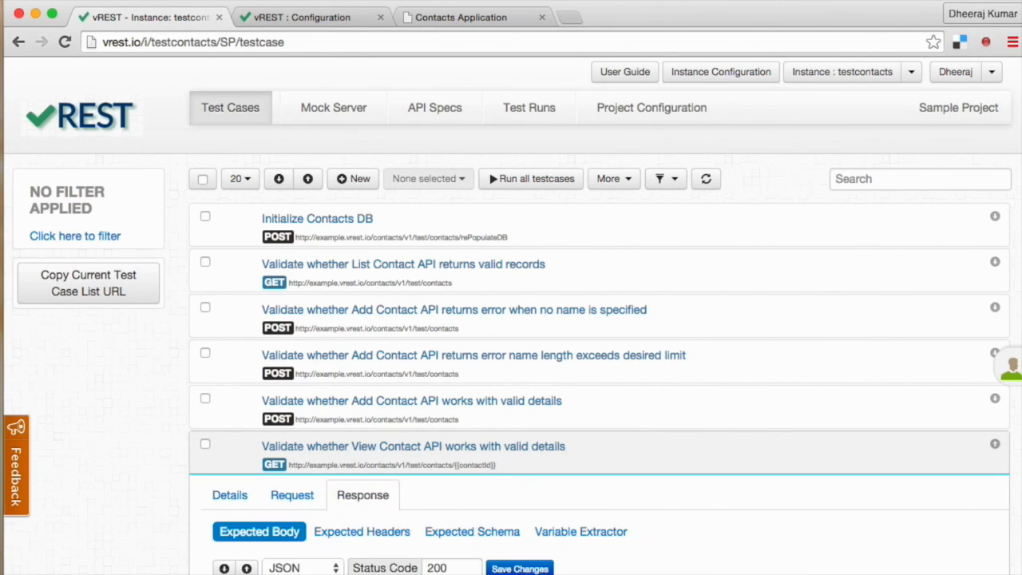
pyautogui.moveTo(539, 200)
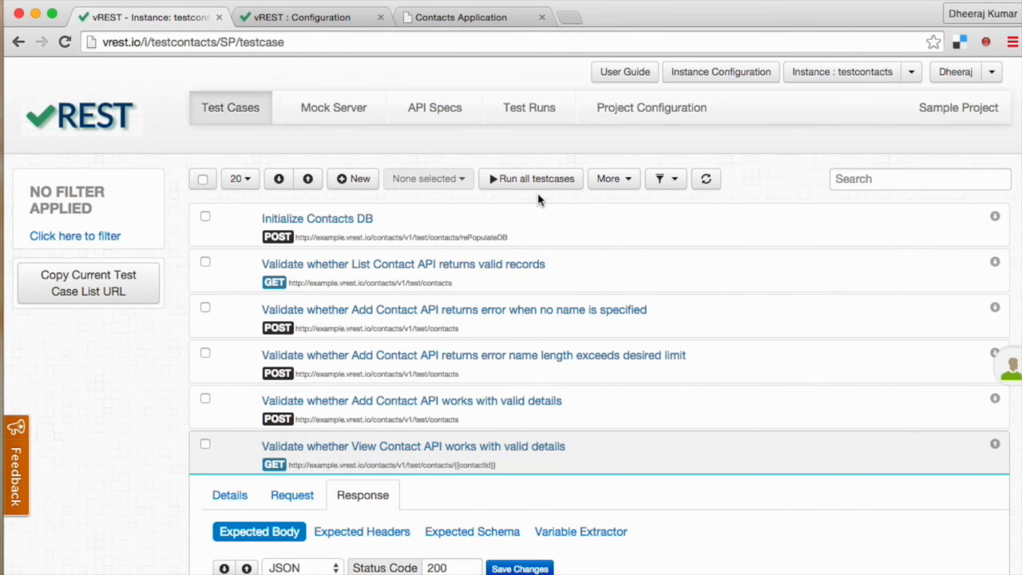
pyautogui.click(530, 178)
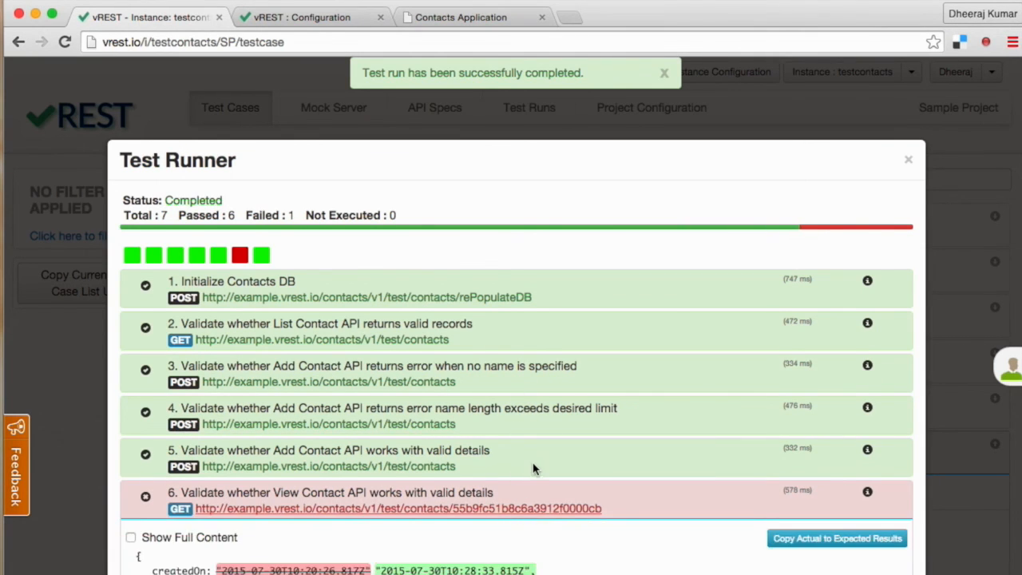
pyautogui.scroll(-3)
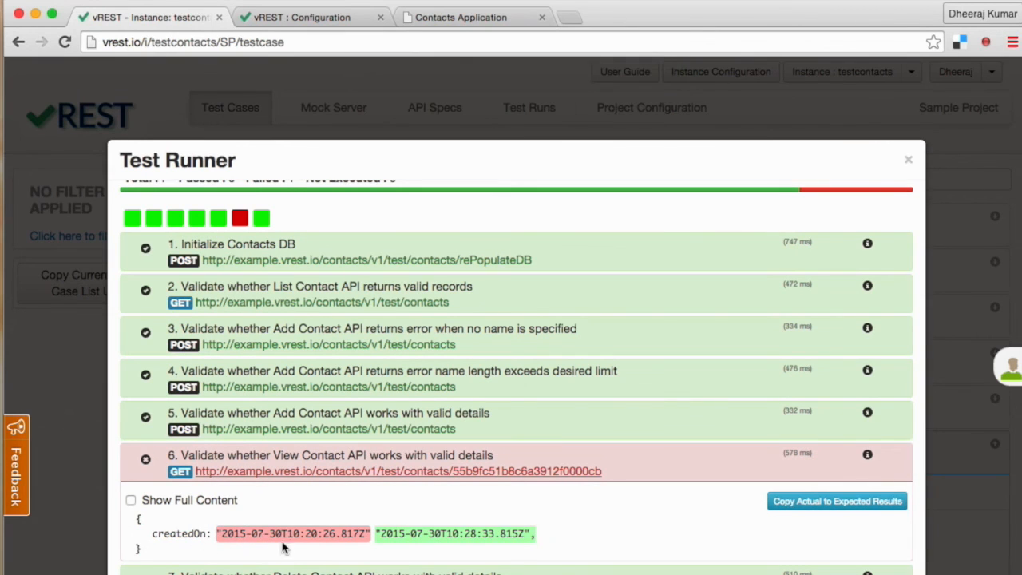
pyautogui.moveTo(868, 465)
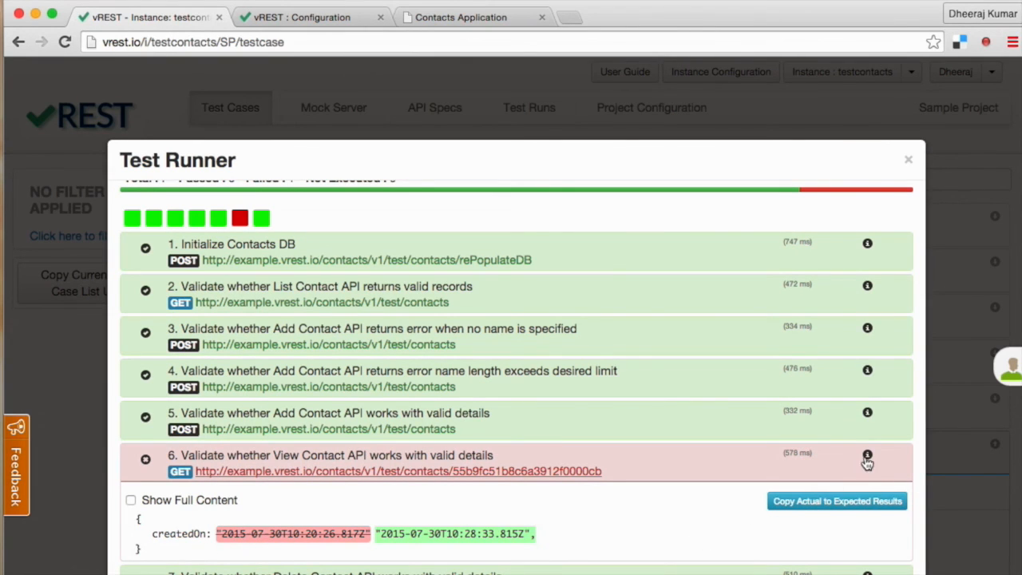
# Step: From failed test 6, change View Contact's expected createdOn to {{*}} and save
pyautogui.click(867, 460)
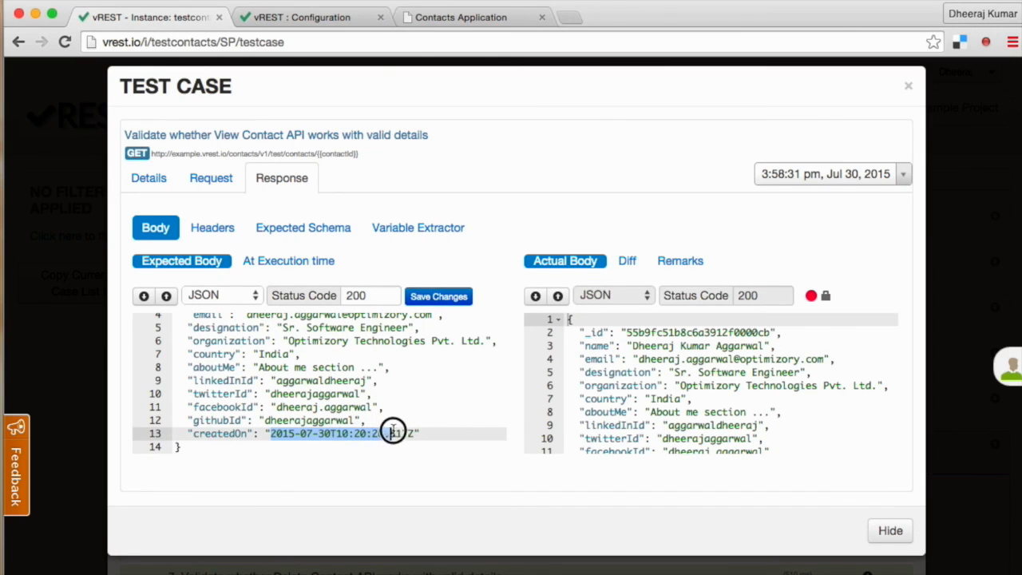
pyautogui.write('{{}}')
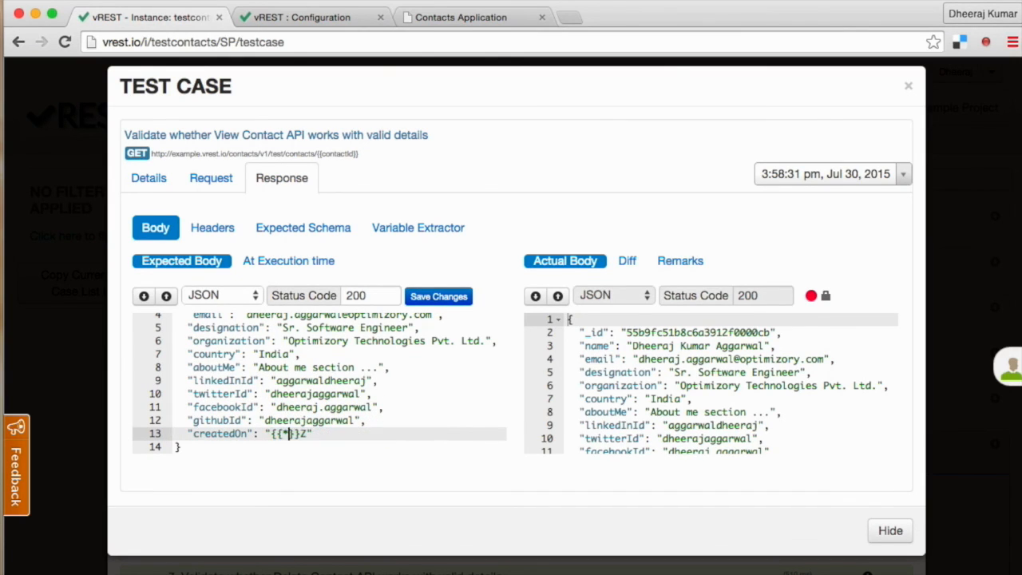
pyautogui.click(437, 296)
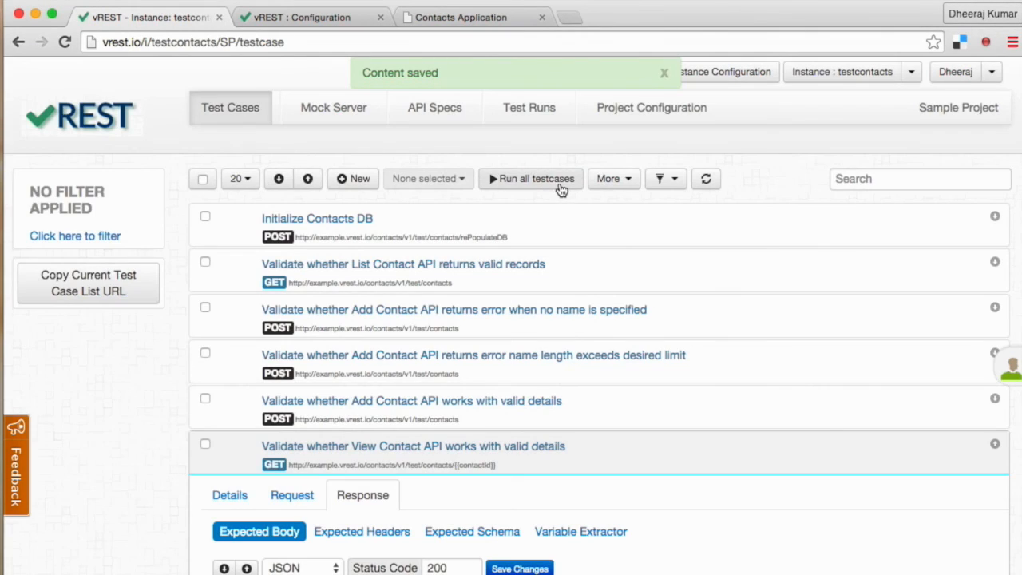
# Step: Rerun all seven Contacts API test cases and check the Test Runner shows 7 passed, 0 failed
pyautogui.click(531, 178)
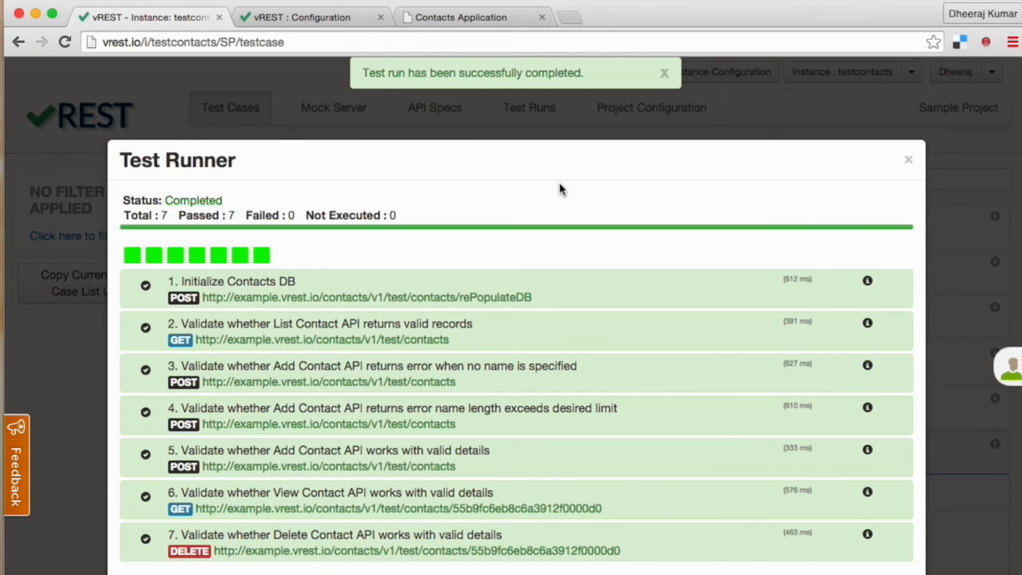
pyautogui.click(663, 73)
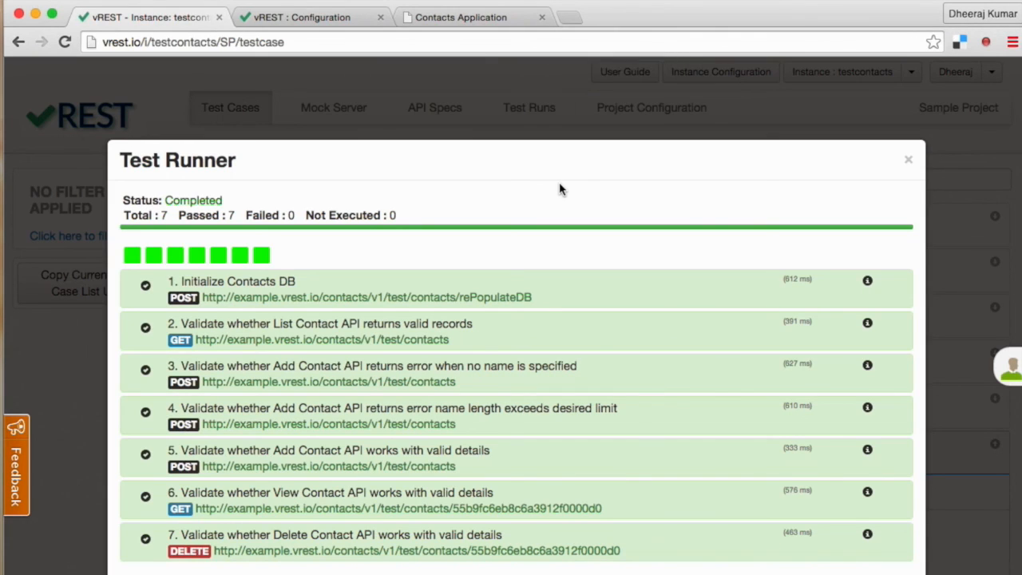